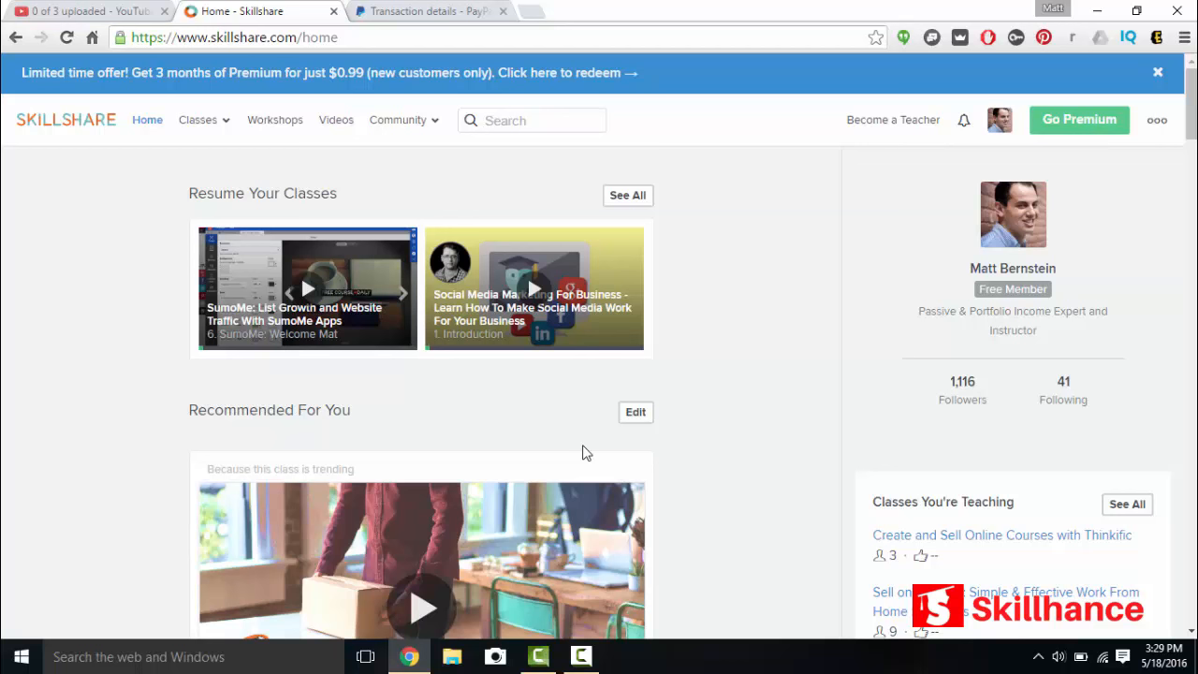
mouse_move(765, 314)
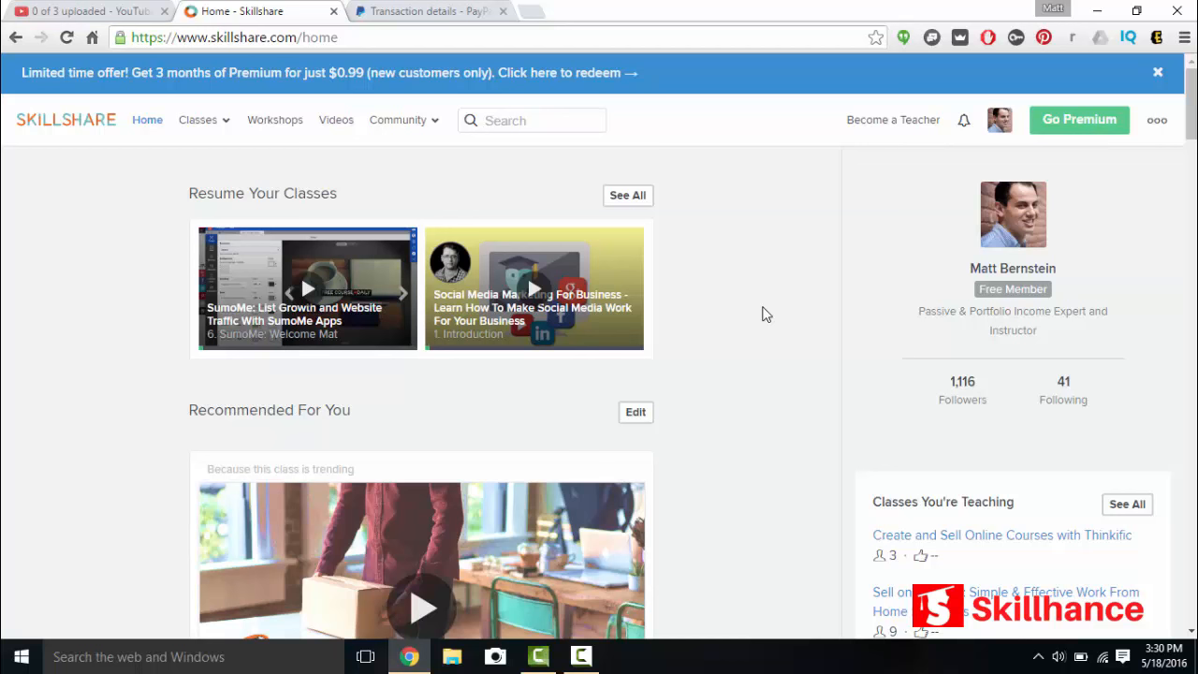
mouse_move(962, 393)
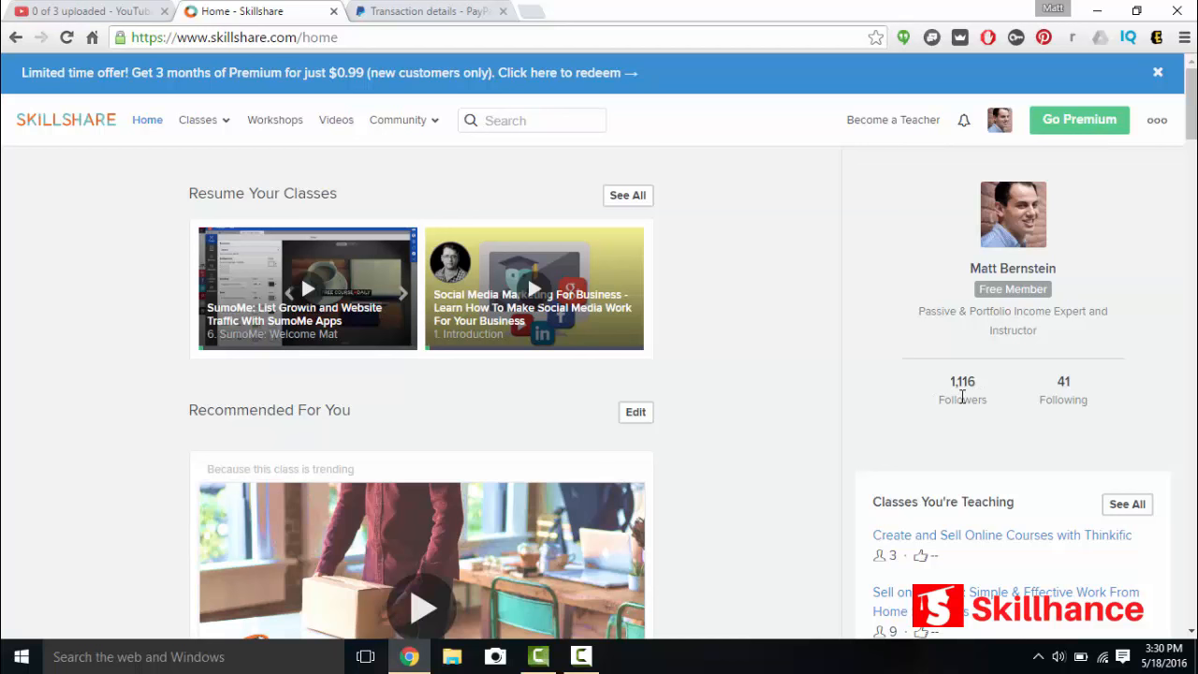
mouse_move(983, 277)
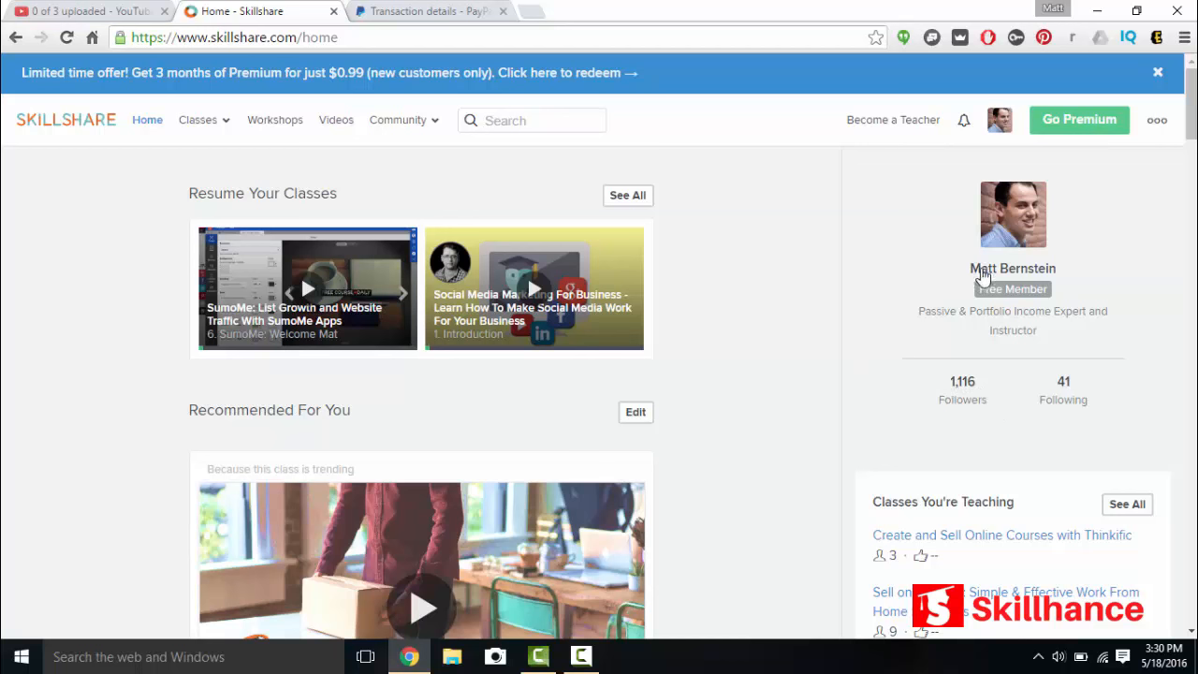
mouse_move(999, 348)
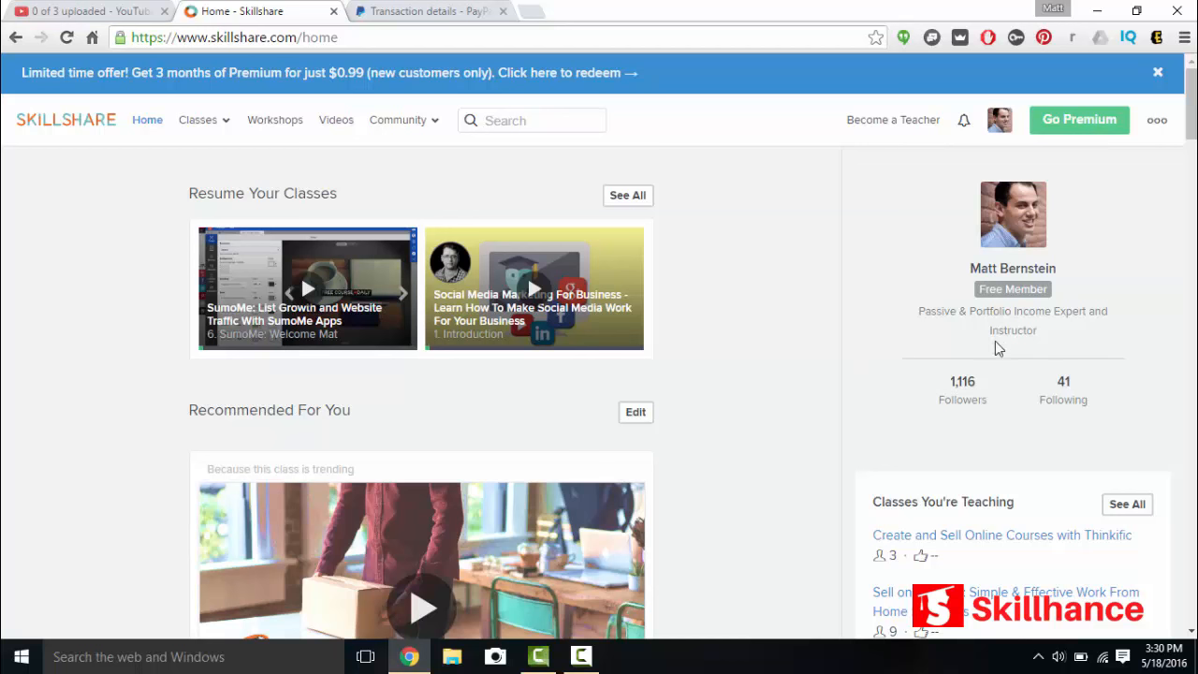
mouse_move(1067, 399)
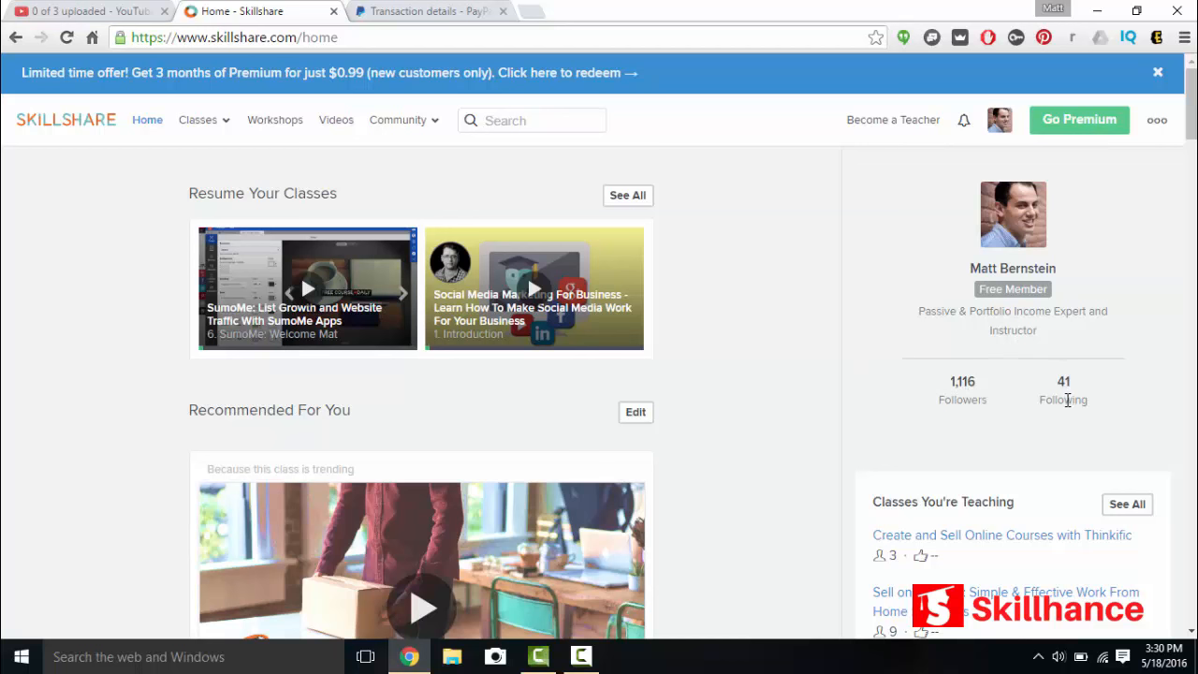
mouse_move(941, 386)
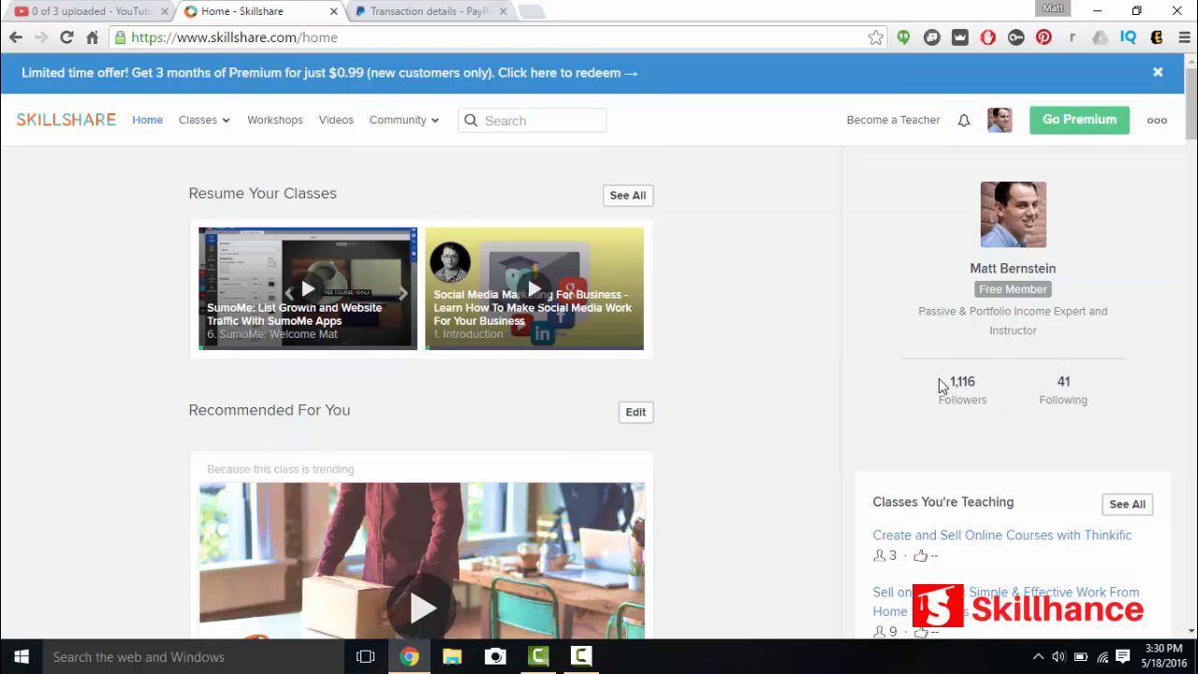
mouse_move(954, 384)
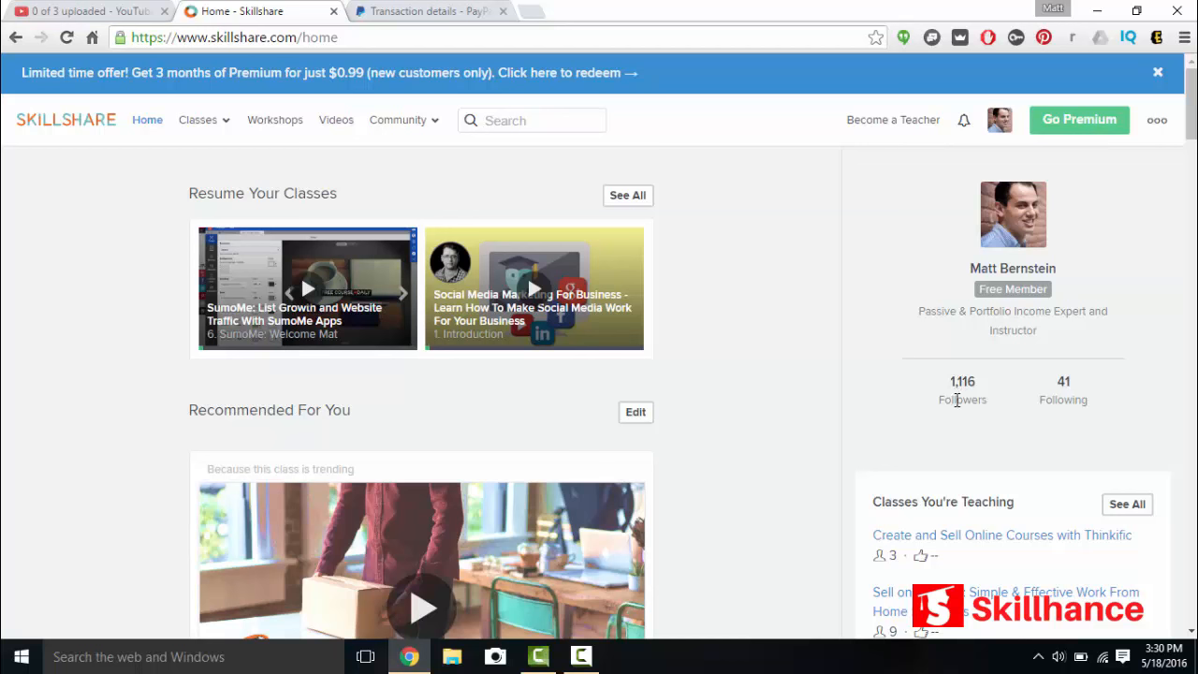
mouse_move(986, 403)
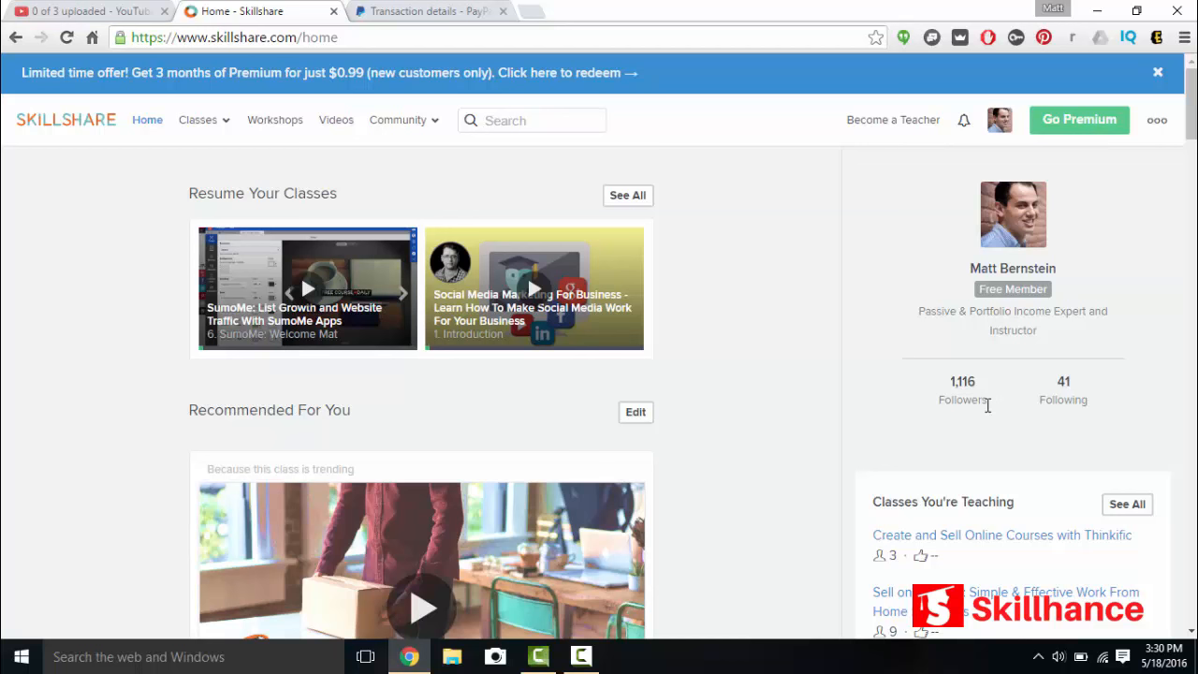
Step: Review the PayPal details of the $372.96 Skillshare payment, with no fee, dated May 16, 2016
click(426, 11)
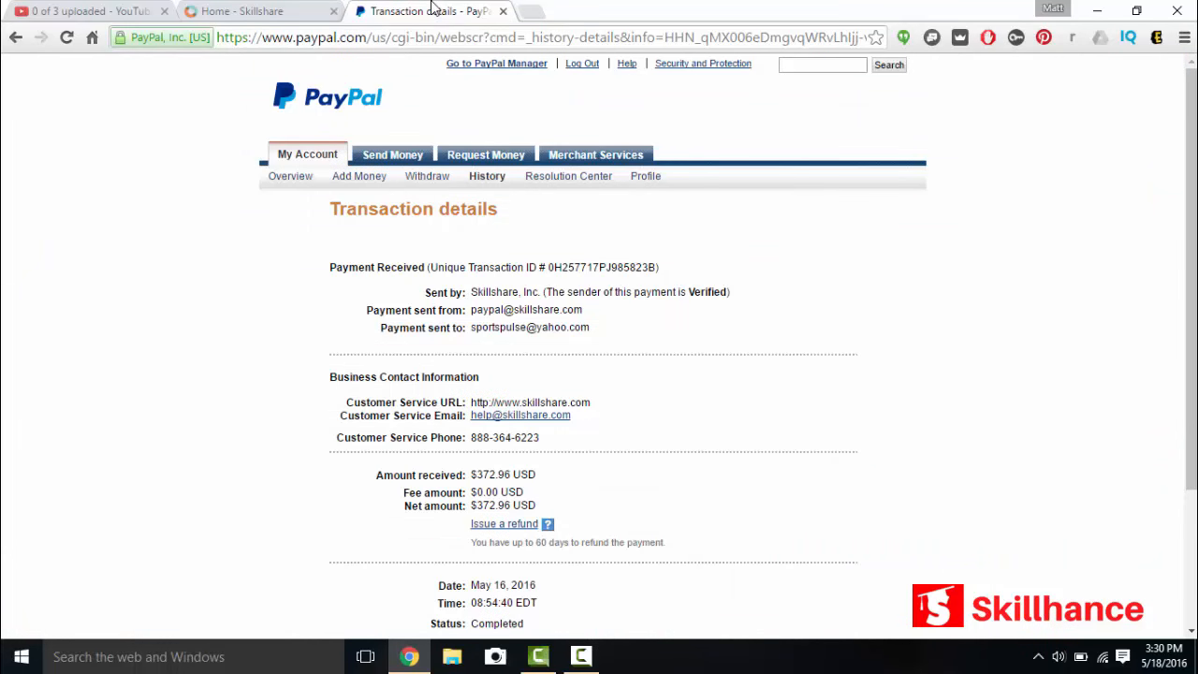
mouse_move(650, 505)
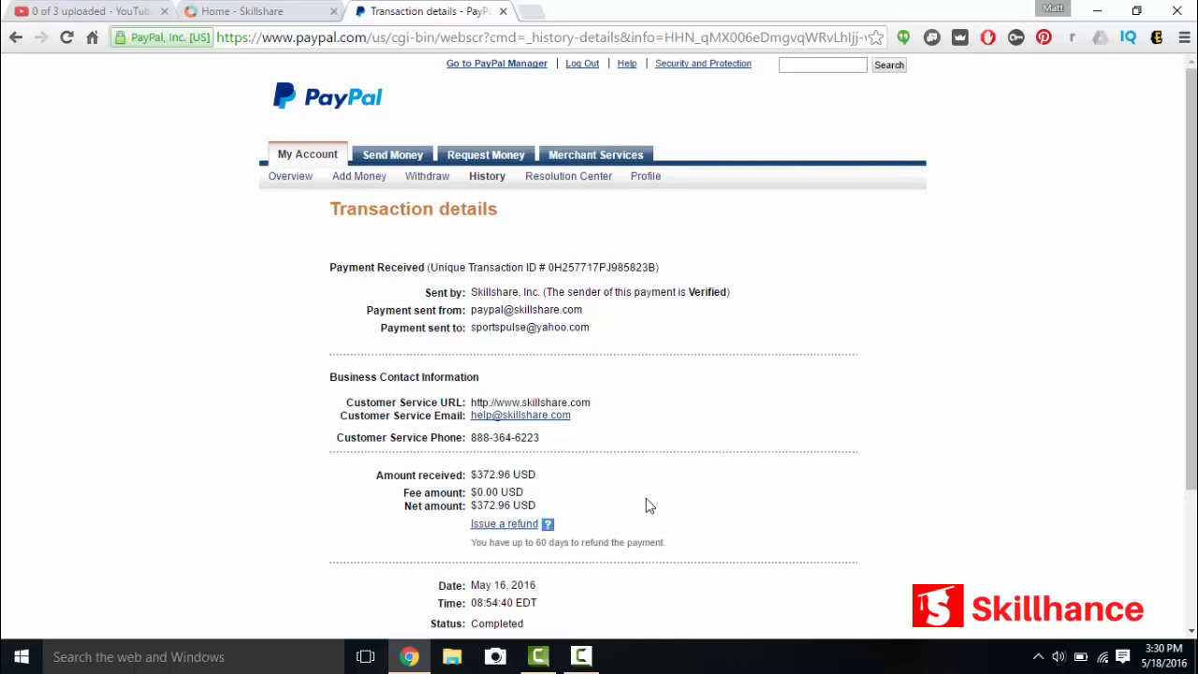
mouse_move(473, 596)
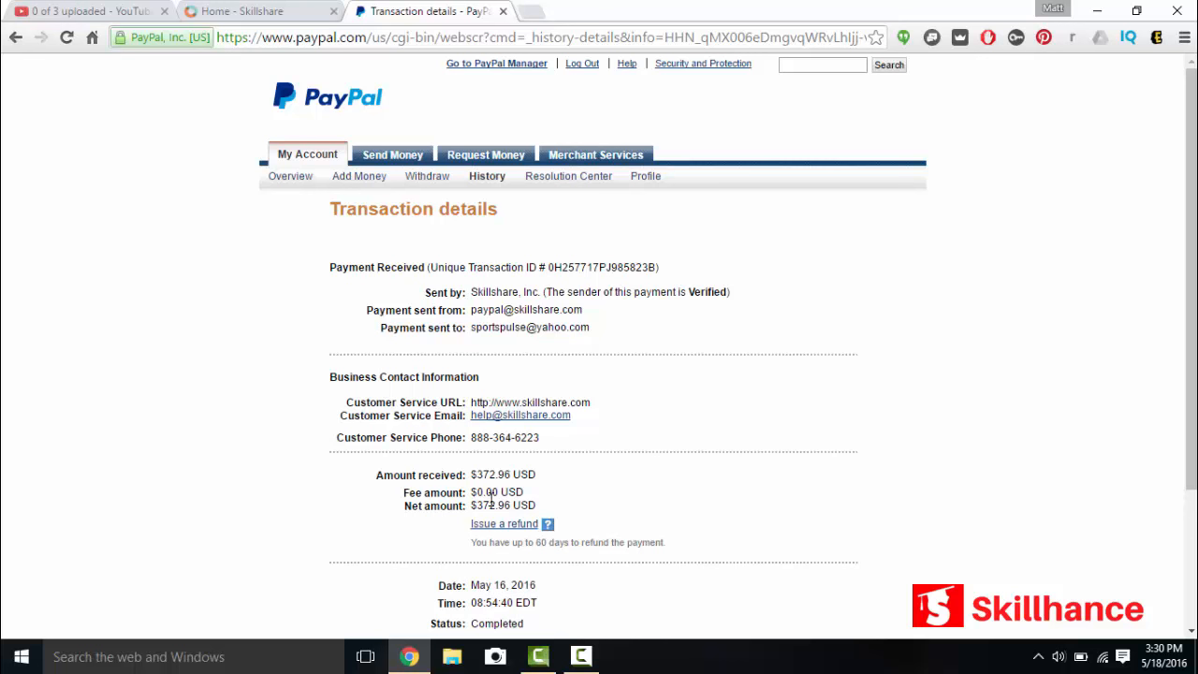
mouse_move(486, 489)
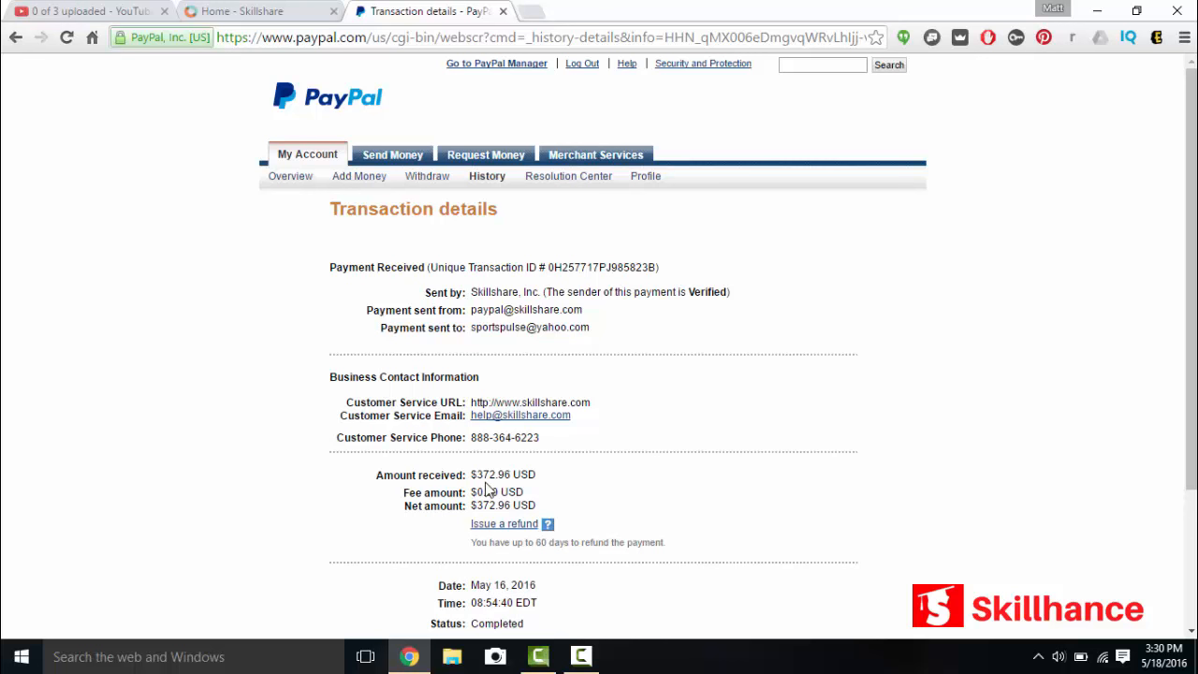
mouse_move(1064, 357)
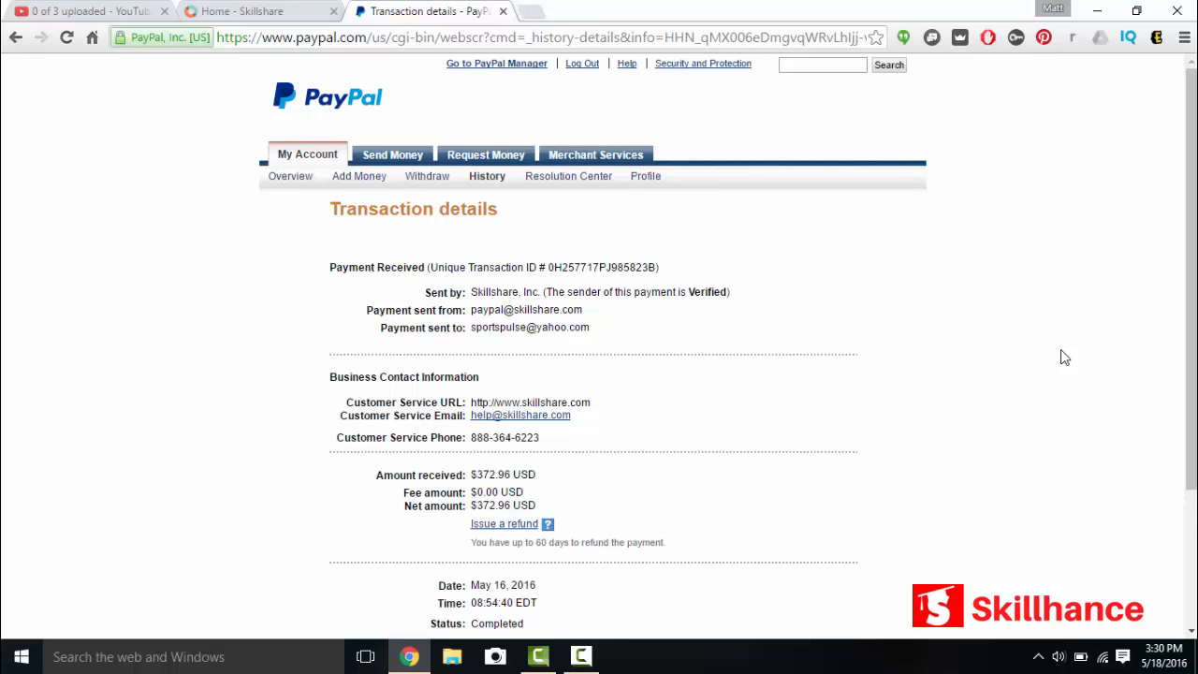
mouse_move(627, 523)
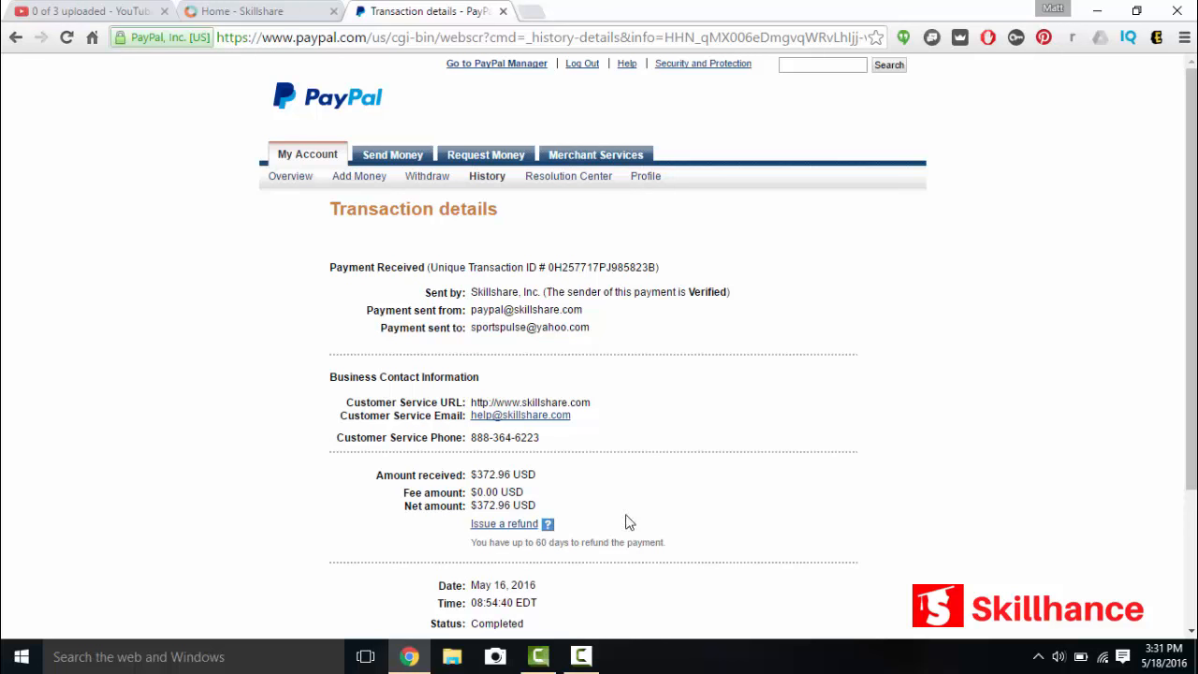
Step: Return to the Skillshare dashboard and choose Teaching from the profile avatar menu
click(252, 10)
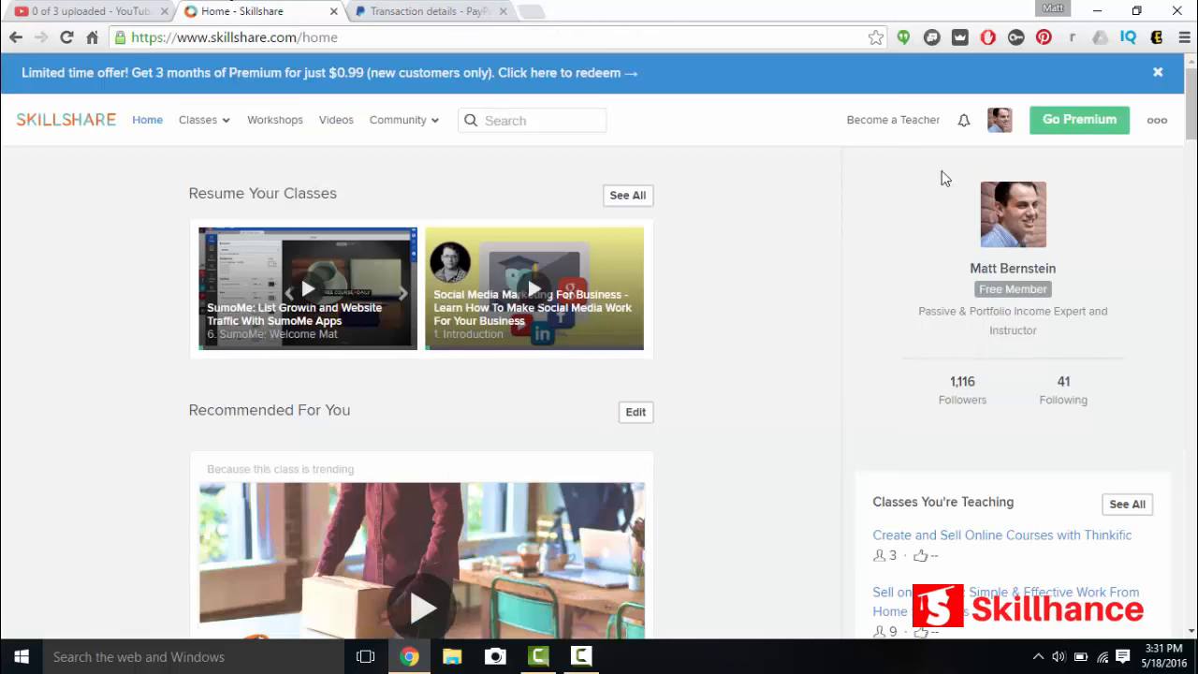
mouse_move(89, 135)
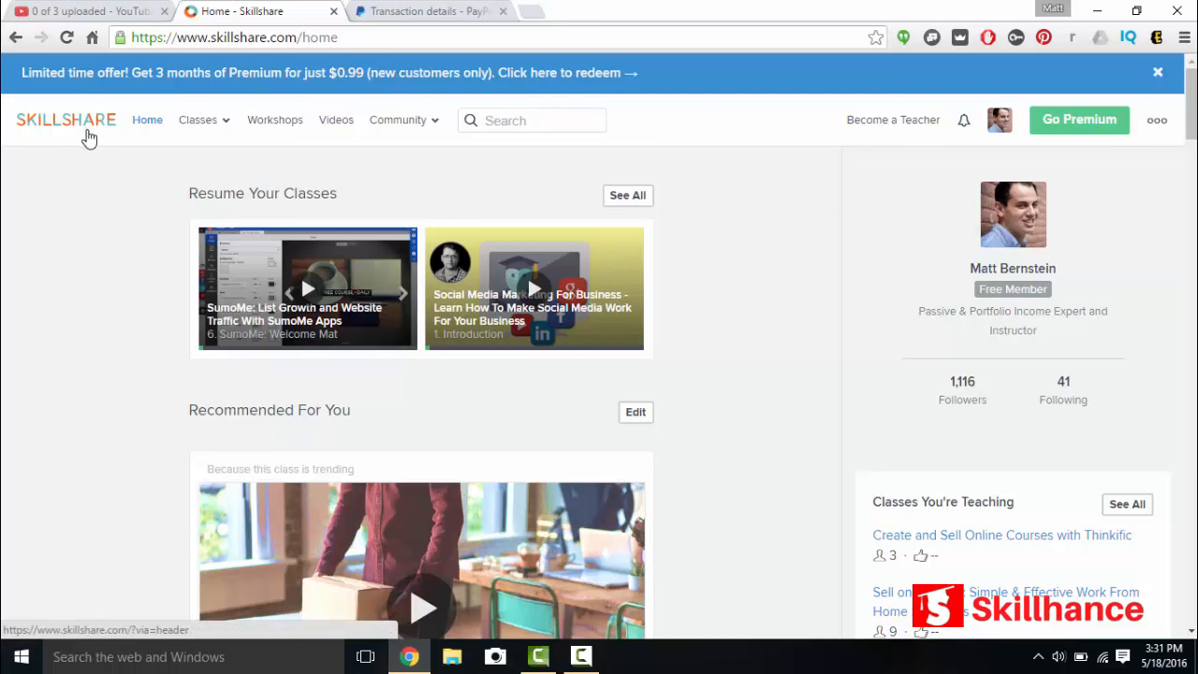
click(999, 120)
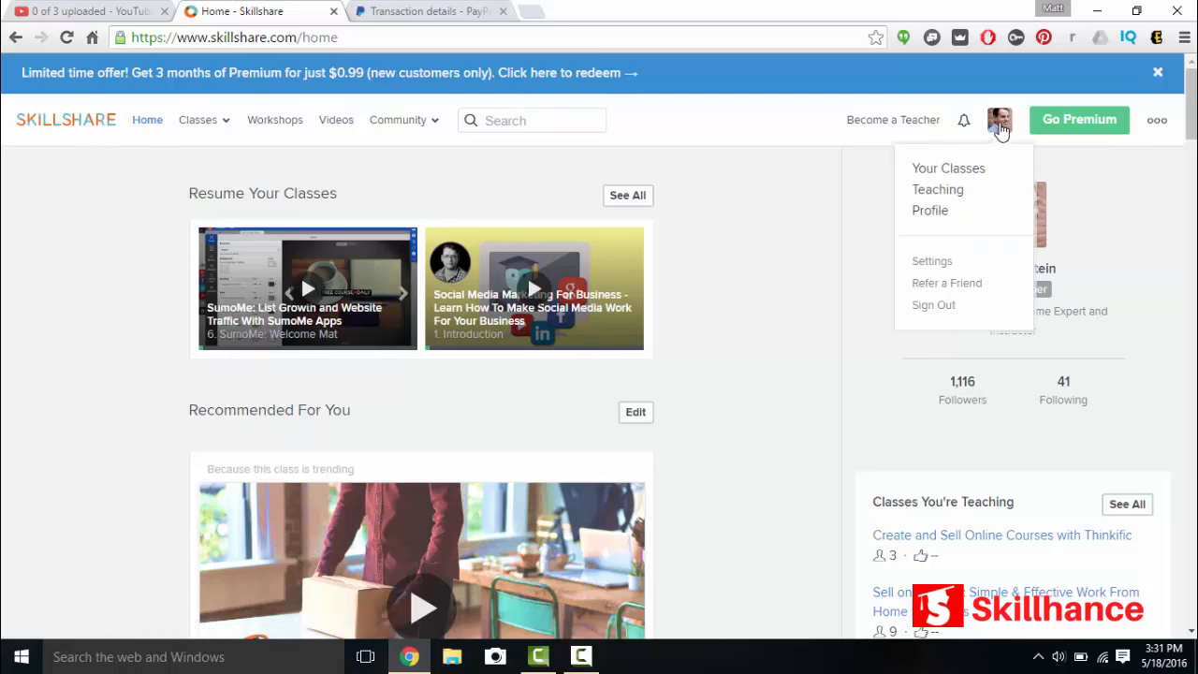
mouse_move(982, 151)
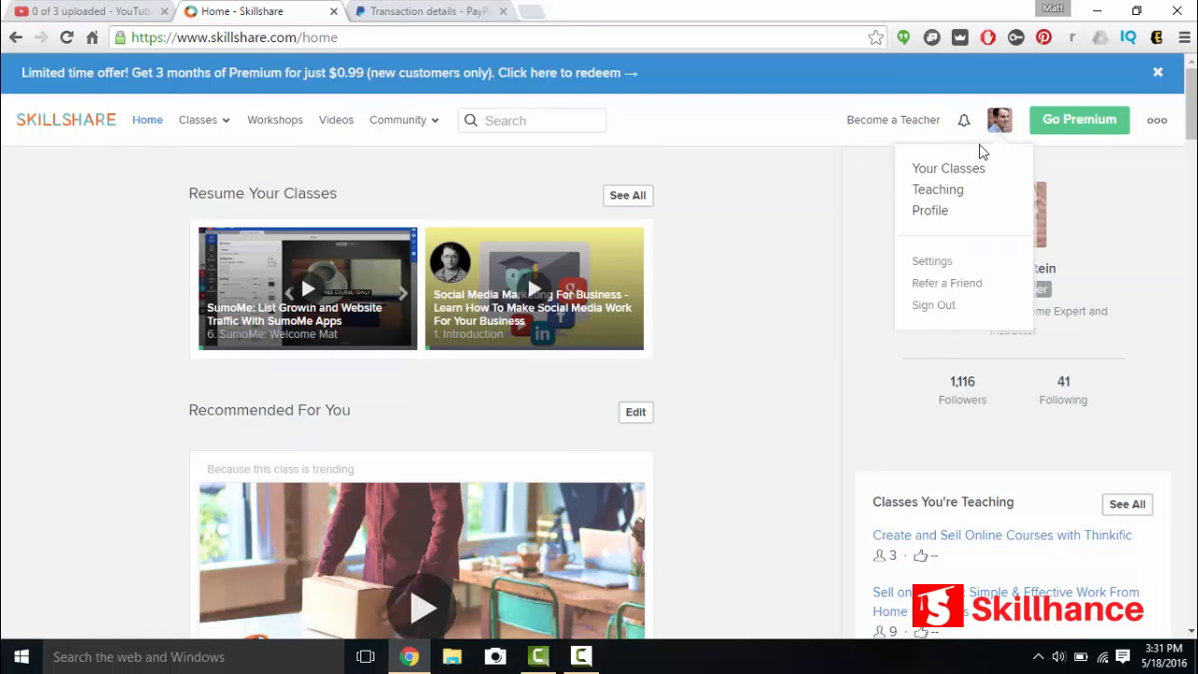
mouse_move(1003, 138)
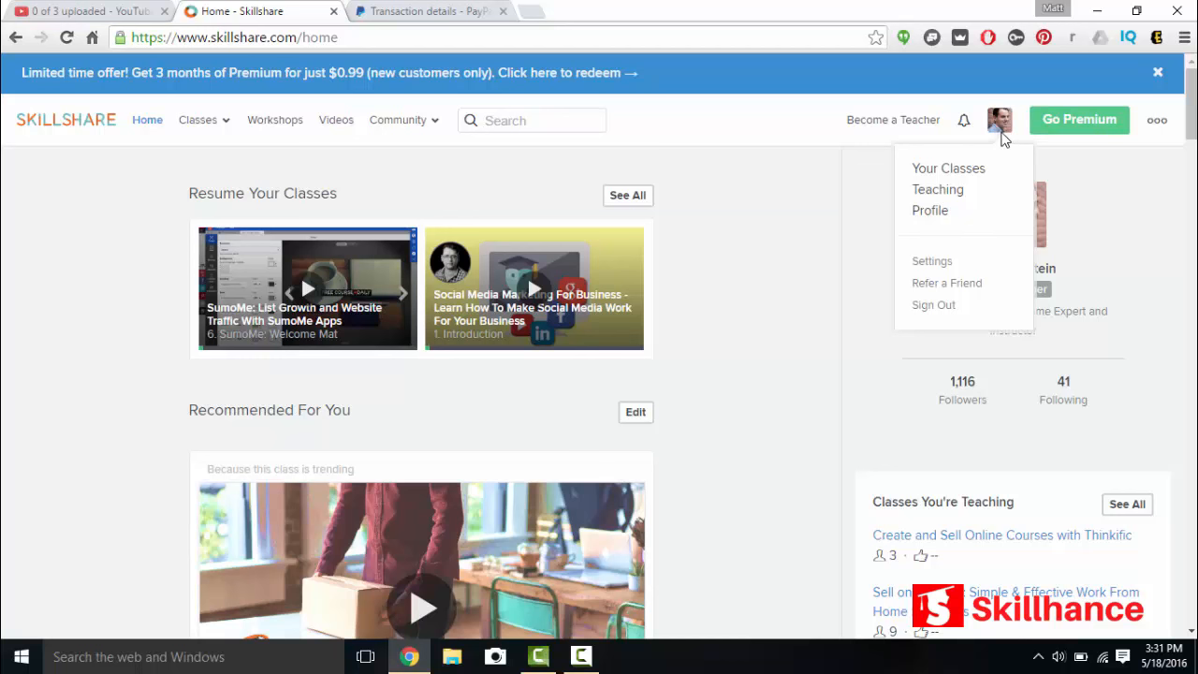
mouse_move(937, 189)
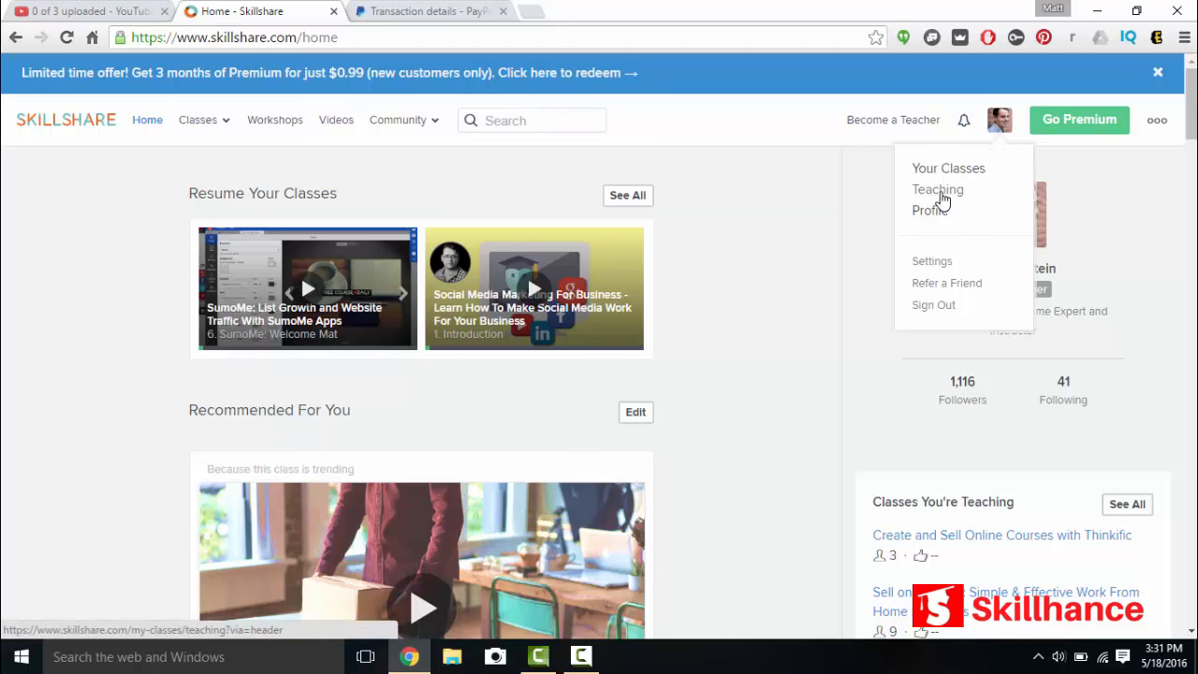
click(937, 189)
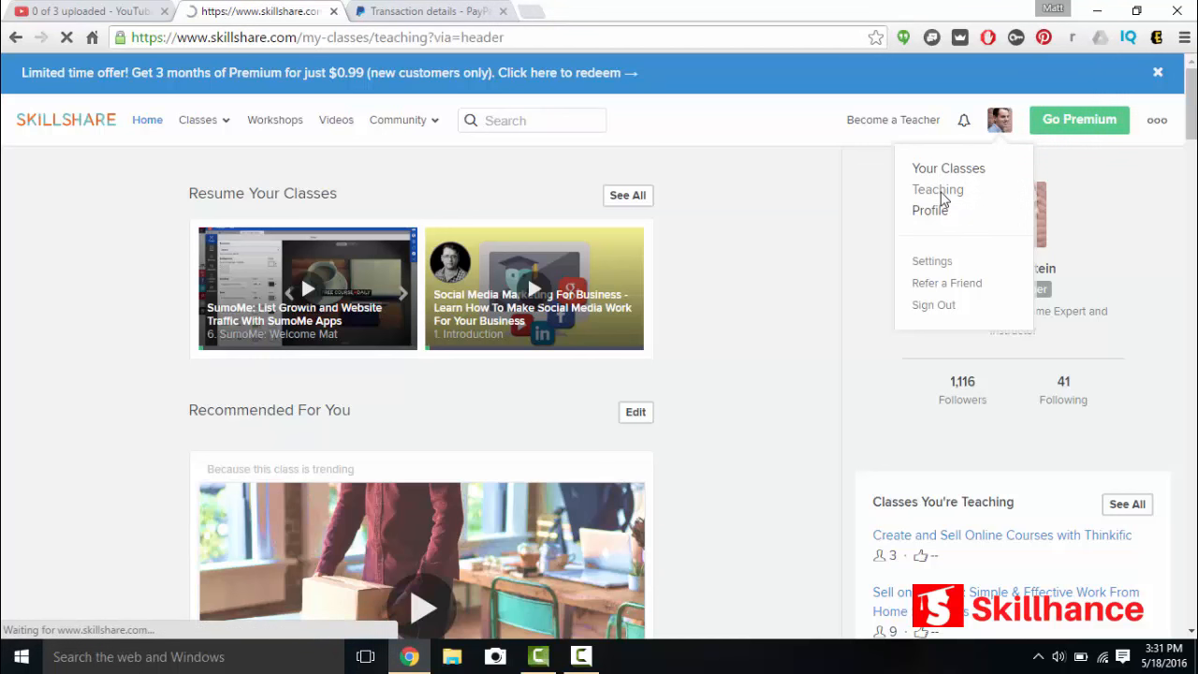
click(938, 189)
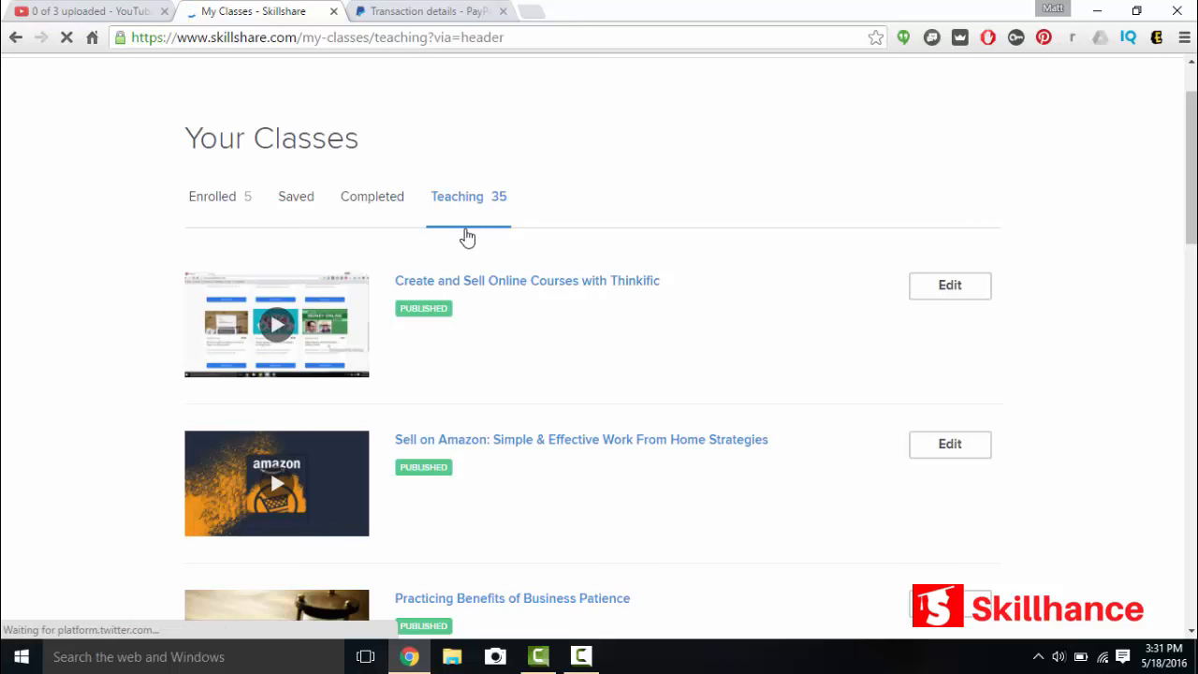
scroll(down, 3)
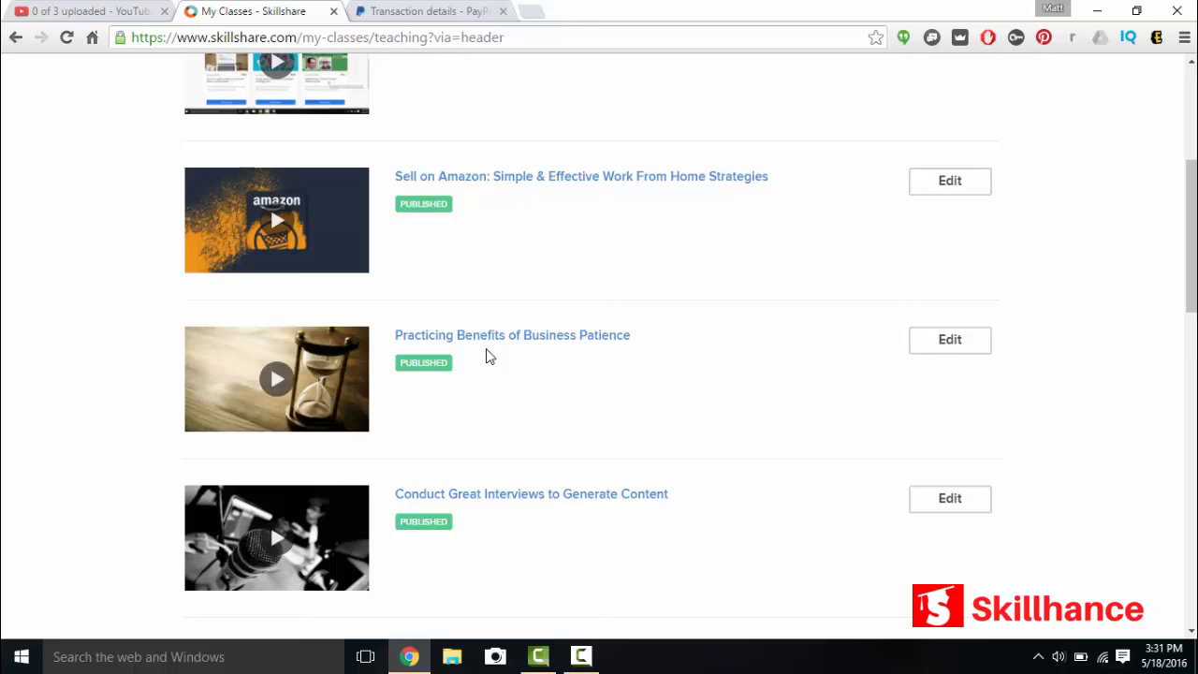
scroll(down, 3)
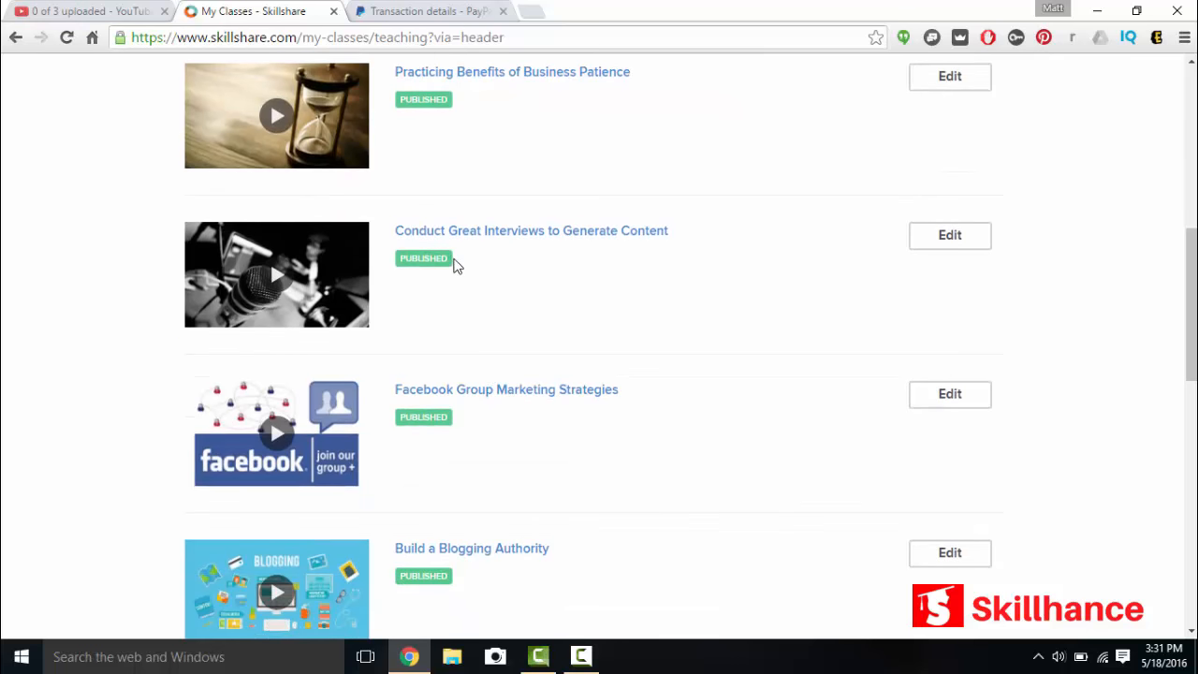
mouse_move(529, 283)
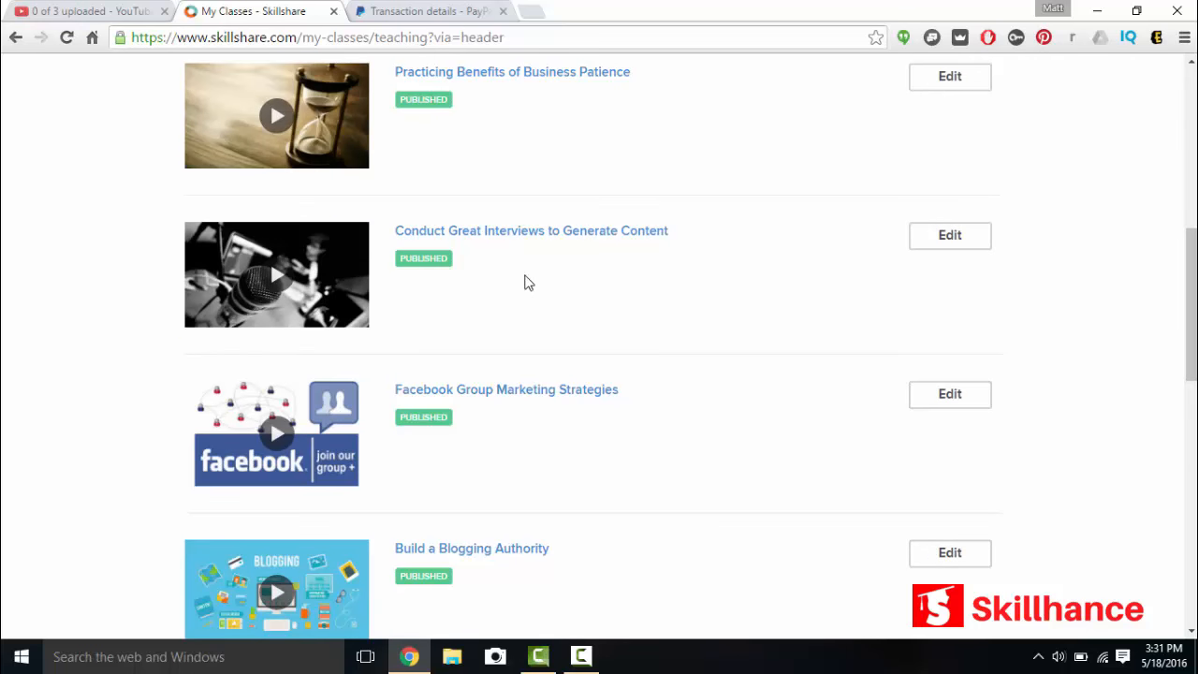
scroll(down, 3)
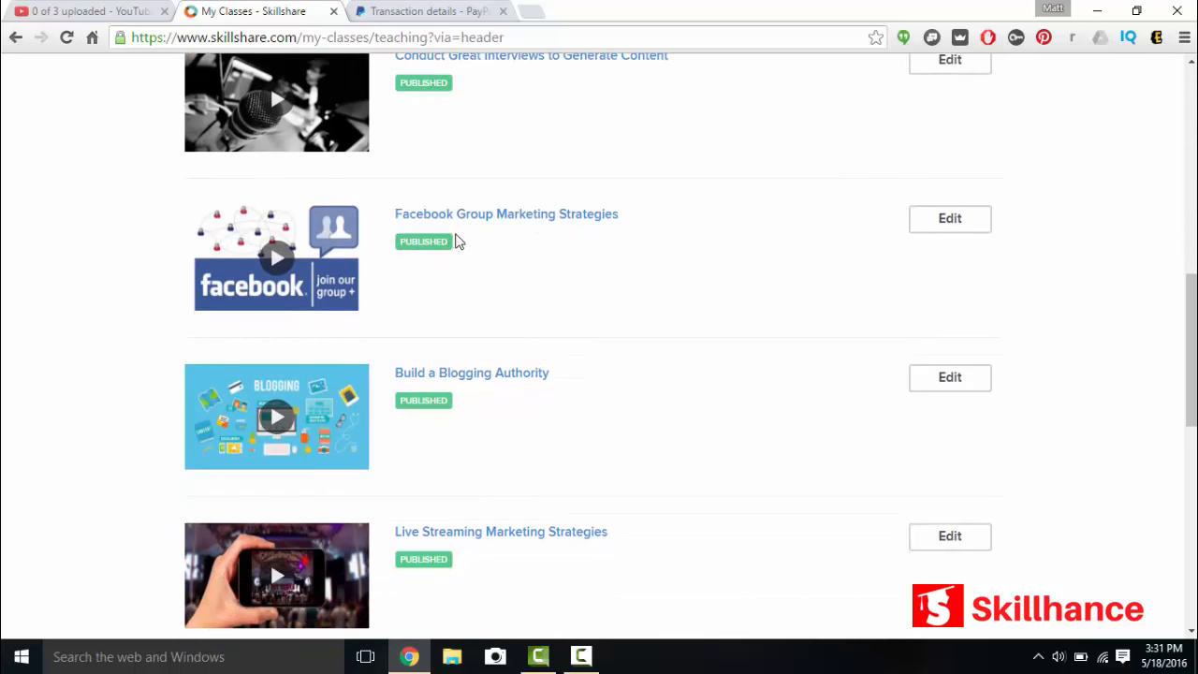
mouse_move(603, 245)
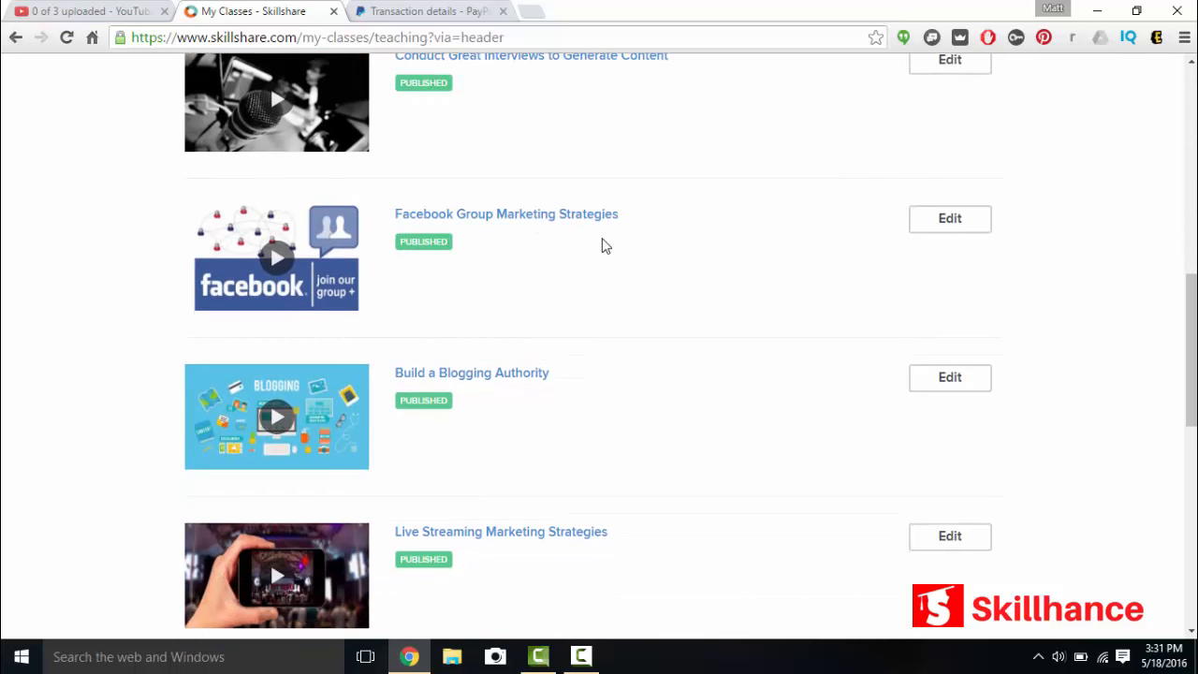
scroll(down, 3)
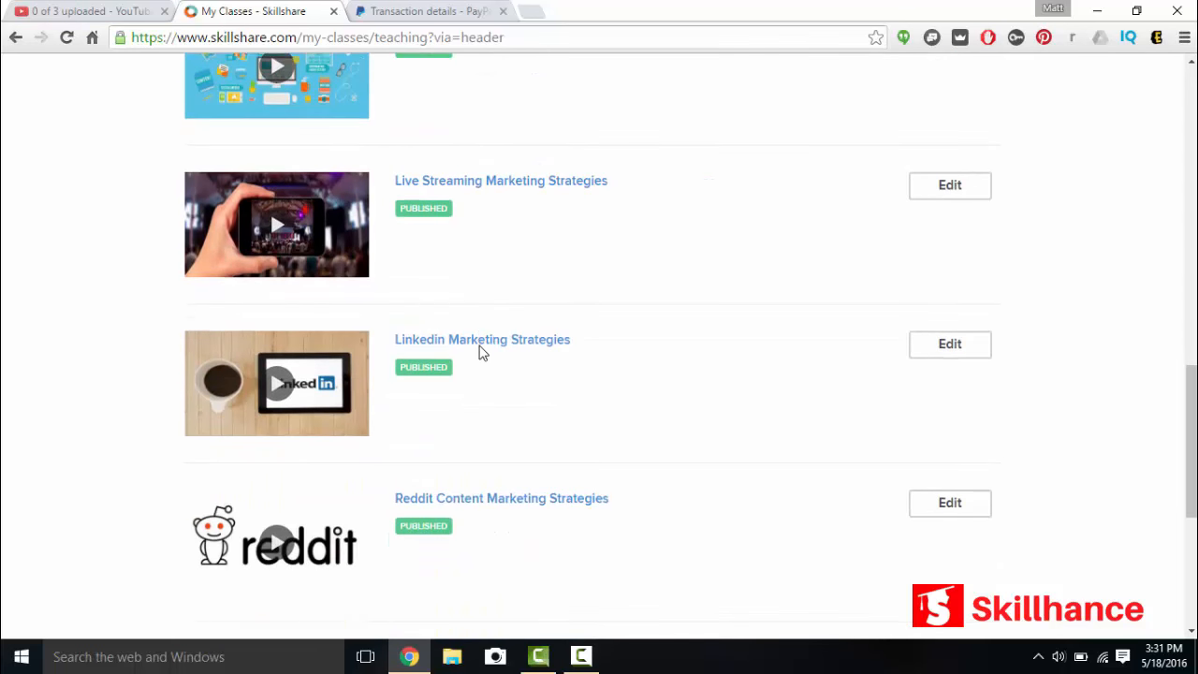
mouse_move(482, 339)
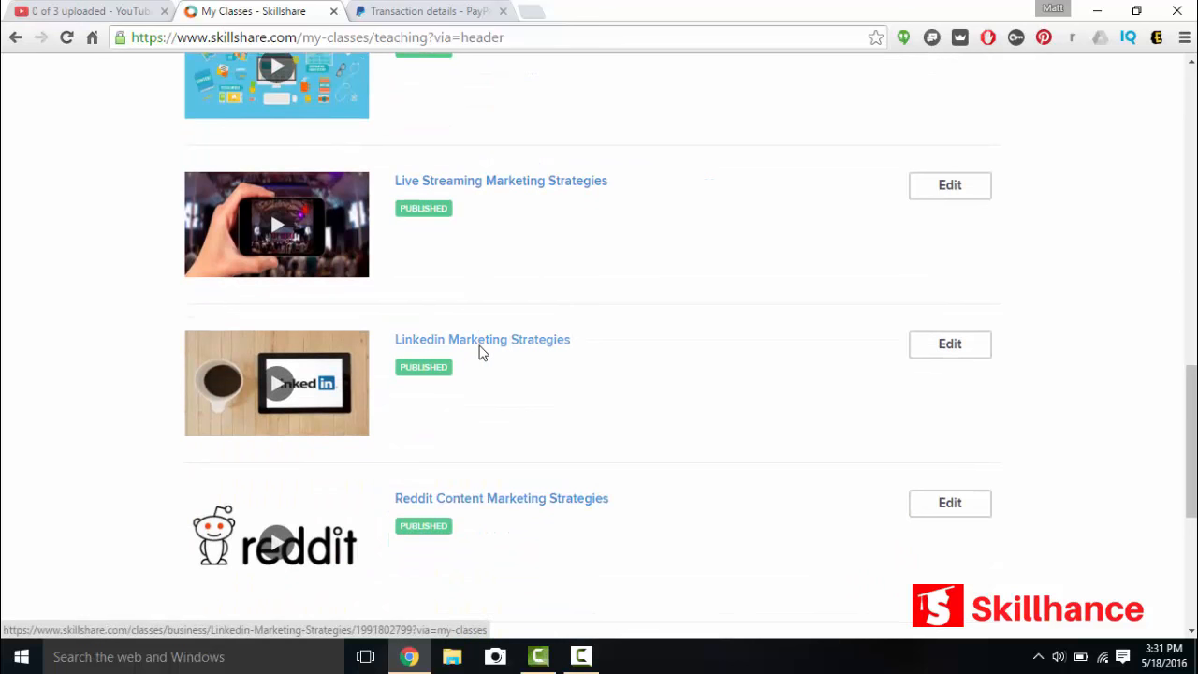
scroll(down, 3)
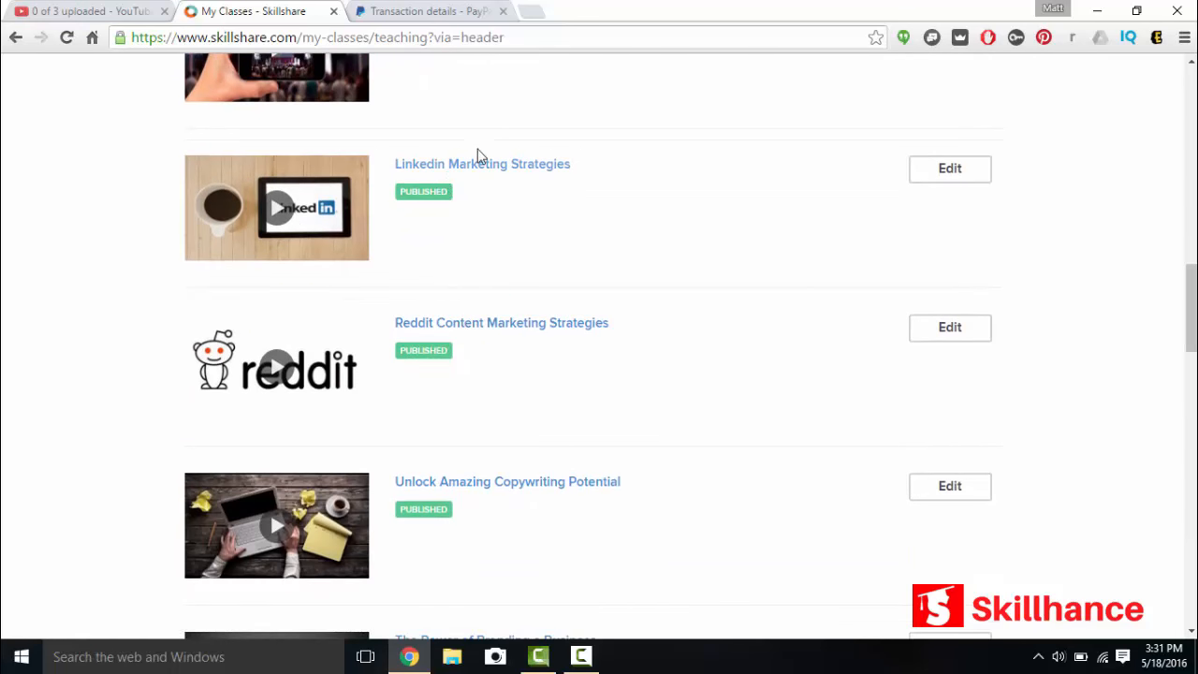
mouse_move(426, 169)
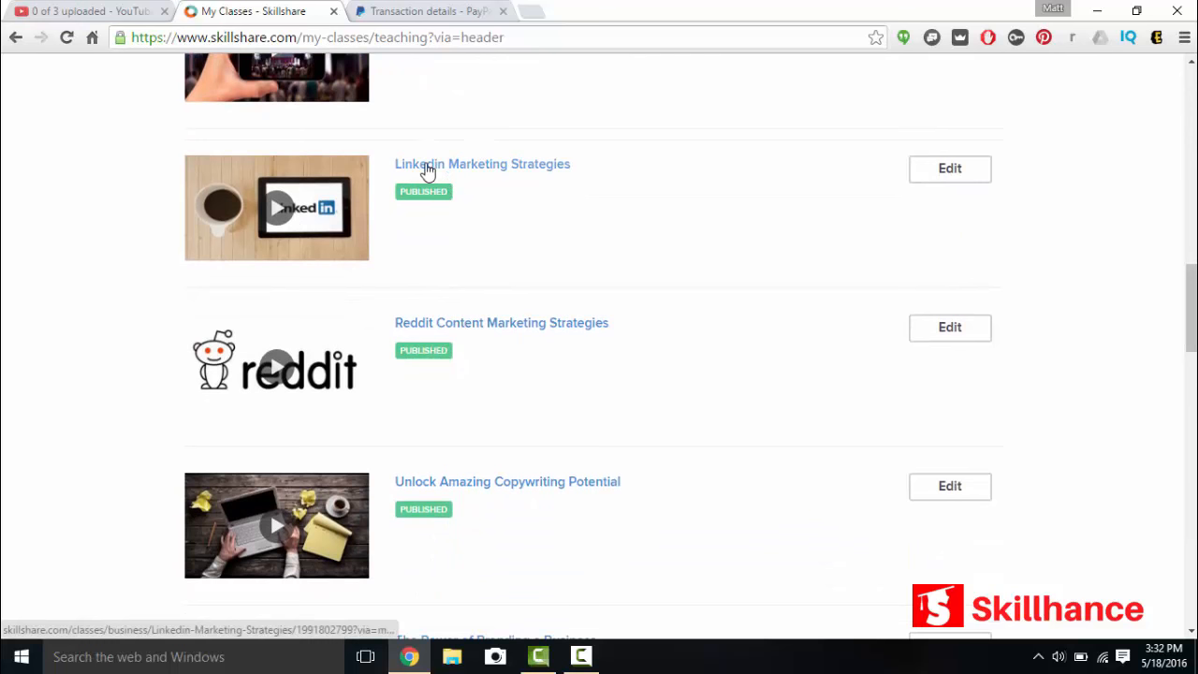
mouse_move(461, 327)
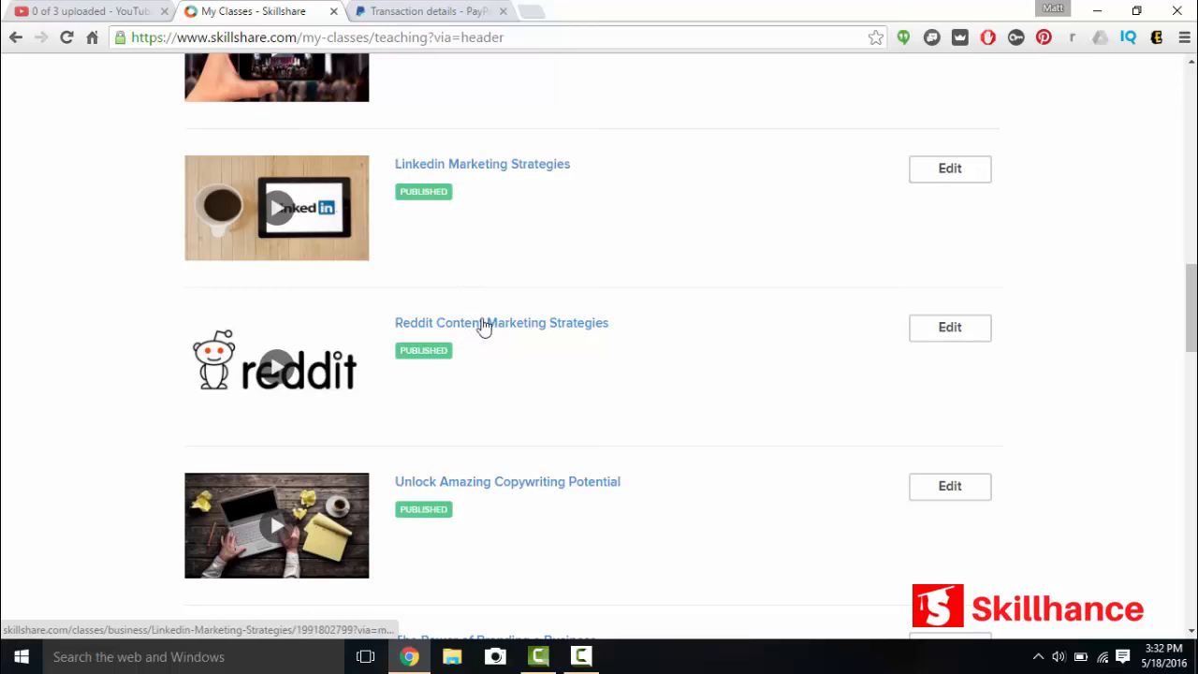
scroll(up, 3)
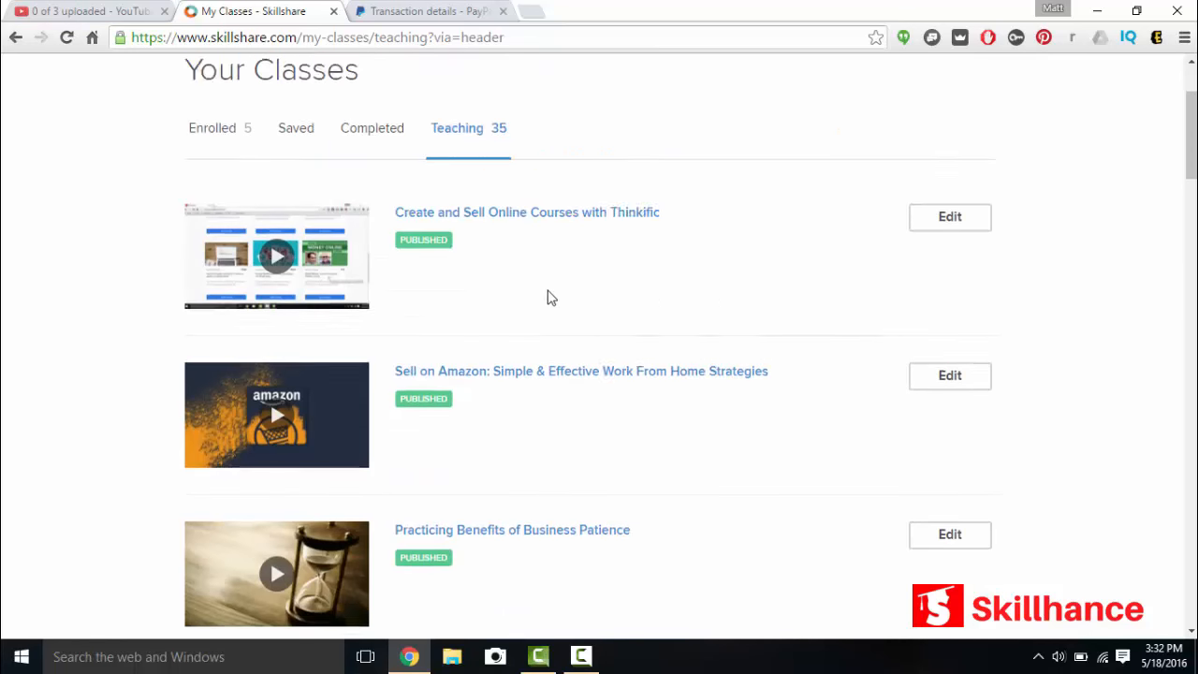
scroll(up, 3)
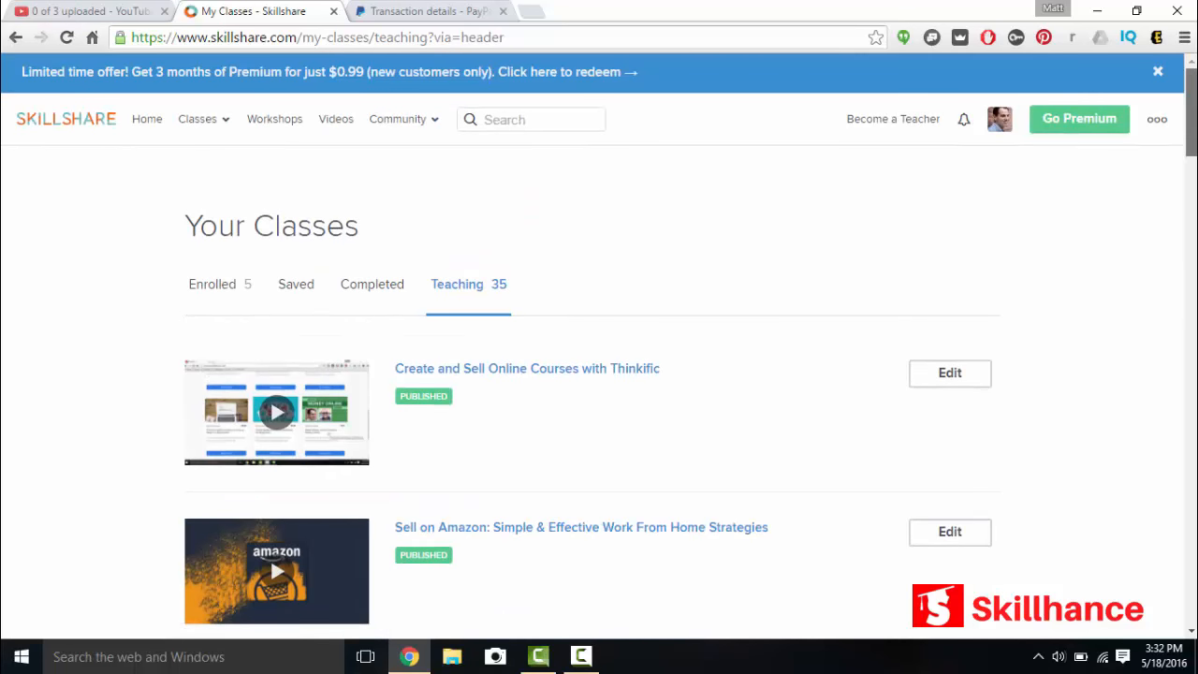
scroll(down, 3)
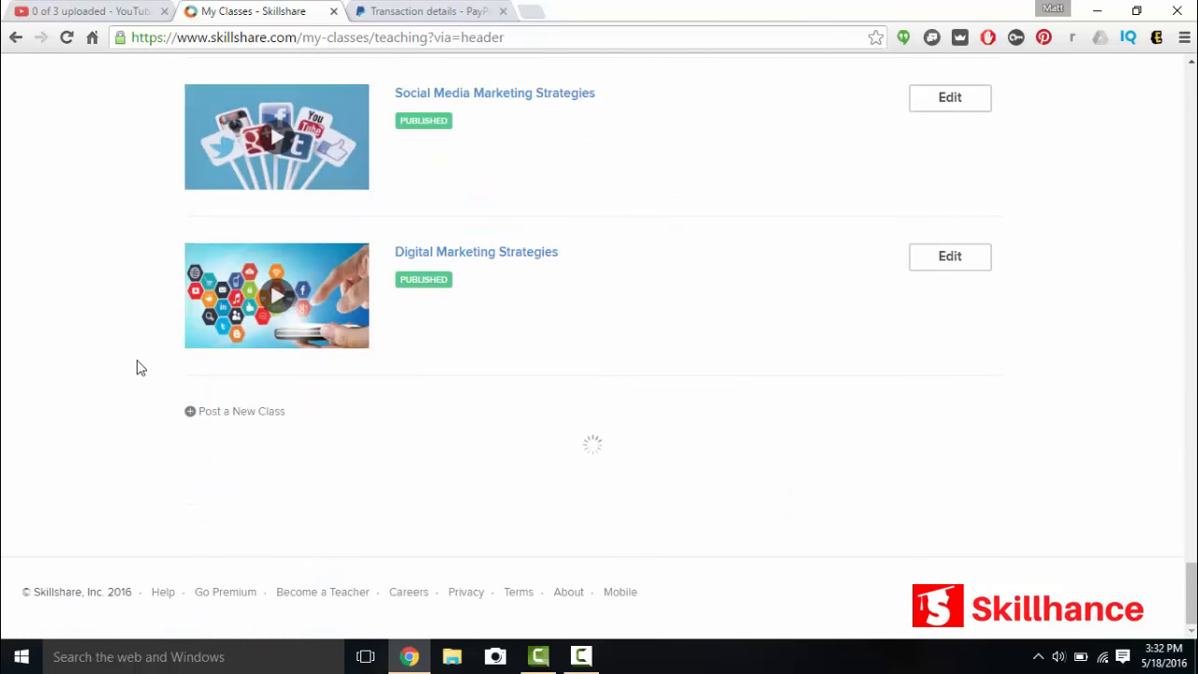
scroll(down, 3)
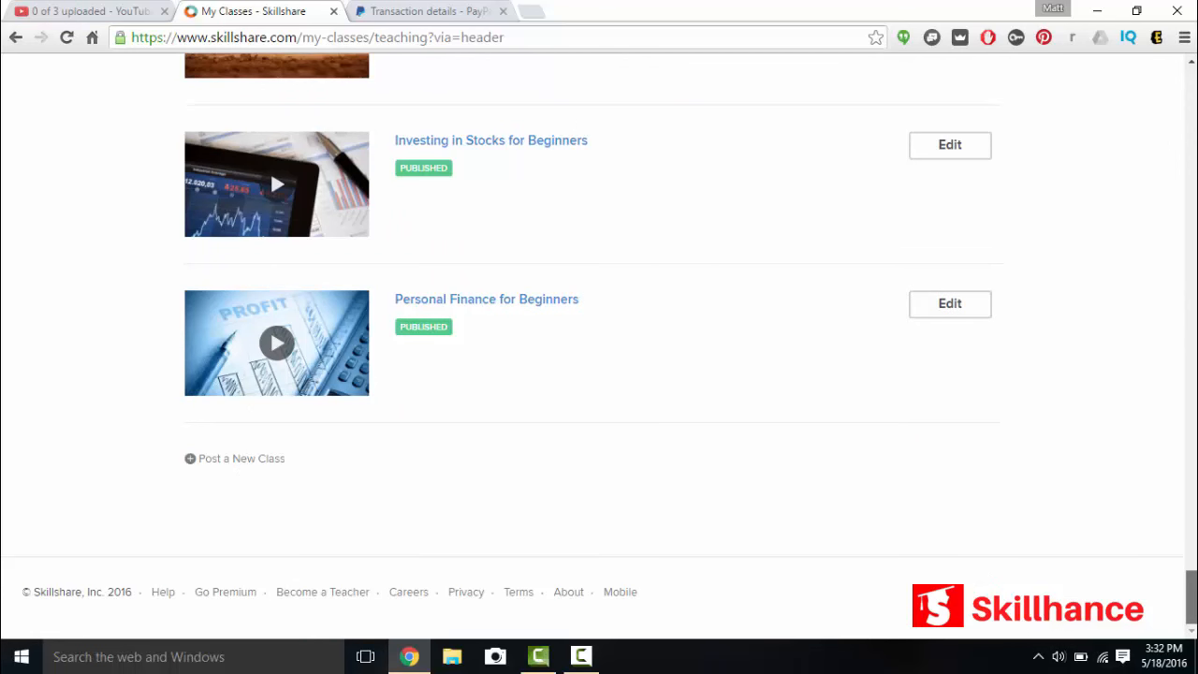
scroll(up, 3)
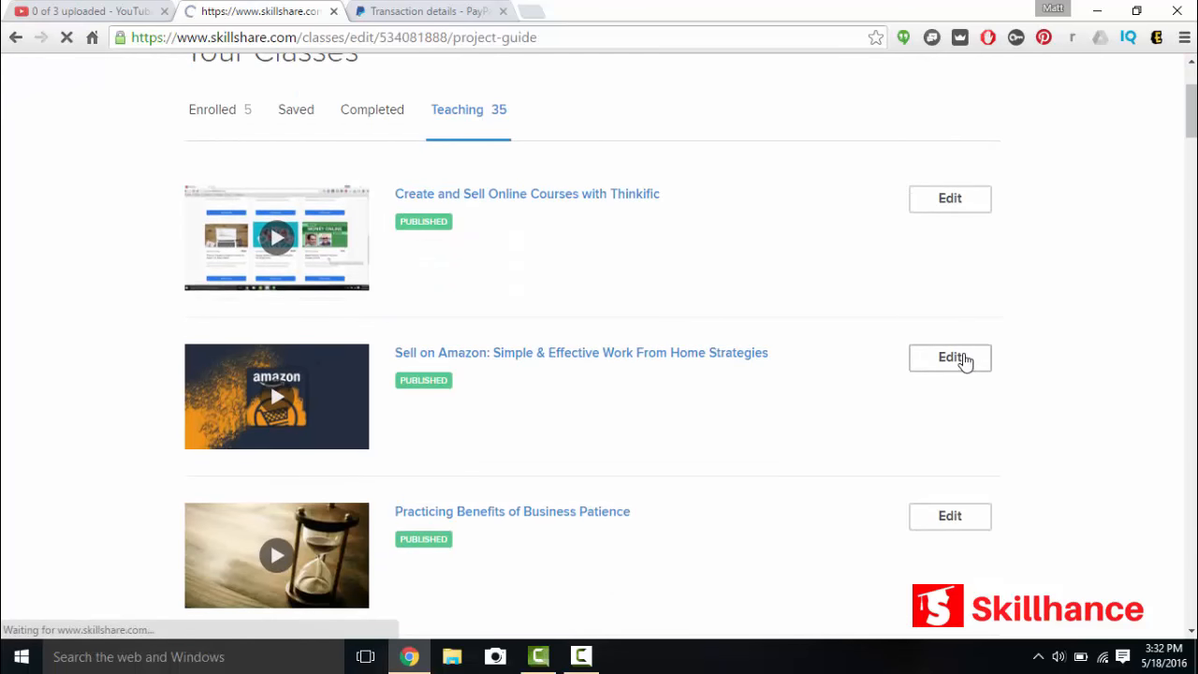
Step: Edit the Sell on Amazon class and scroll through its title, description and project title
click(949, 357)
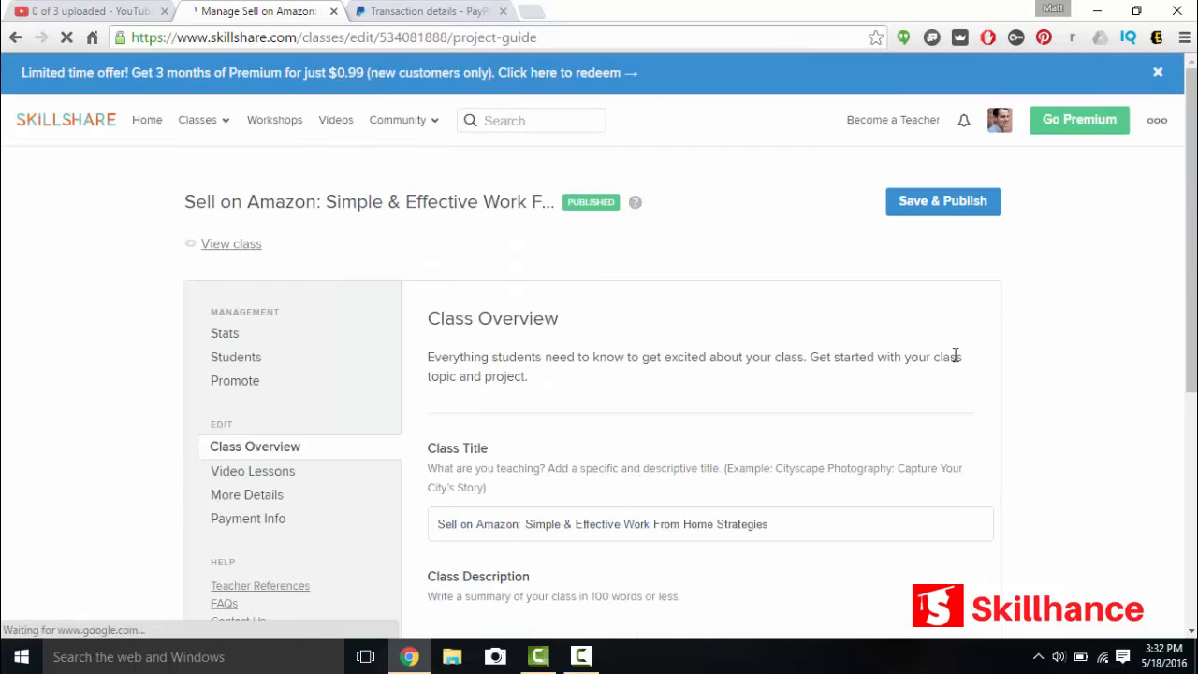
scroll(down, 3)
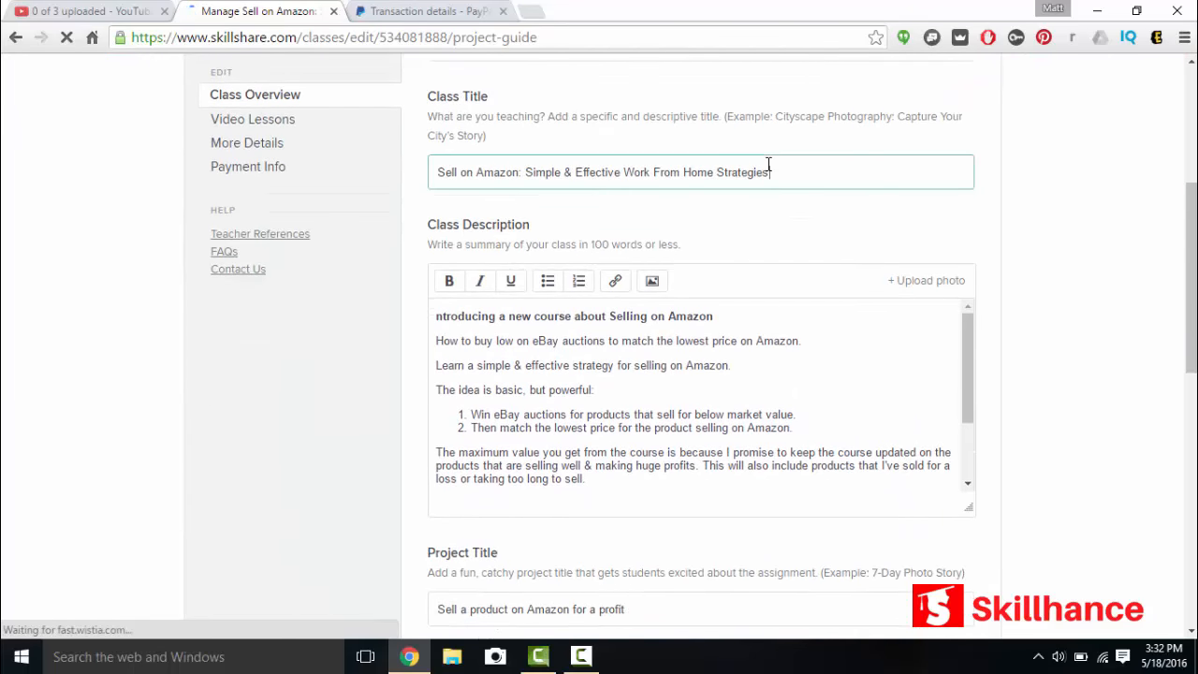
scroll(down, 3)
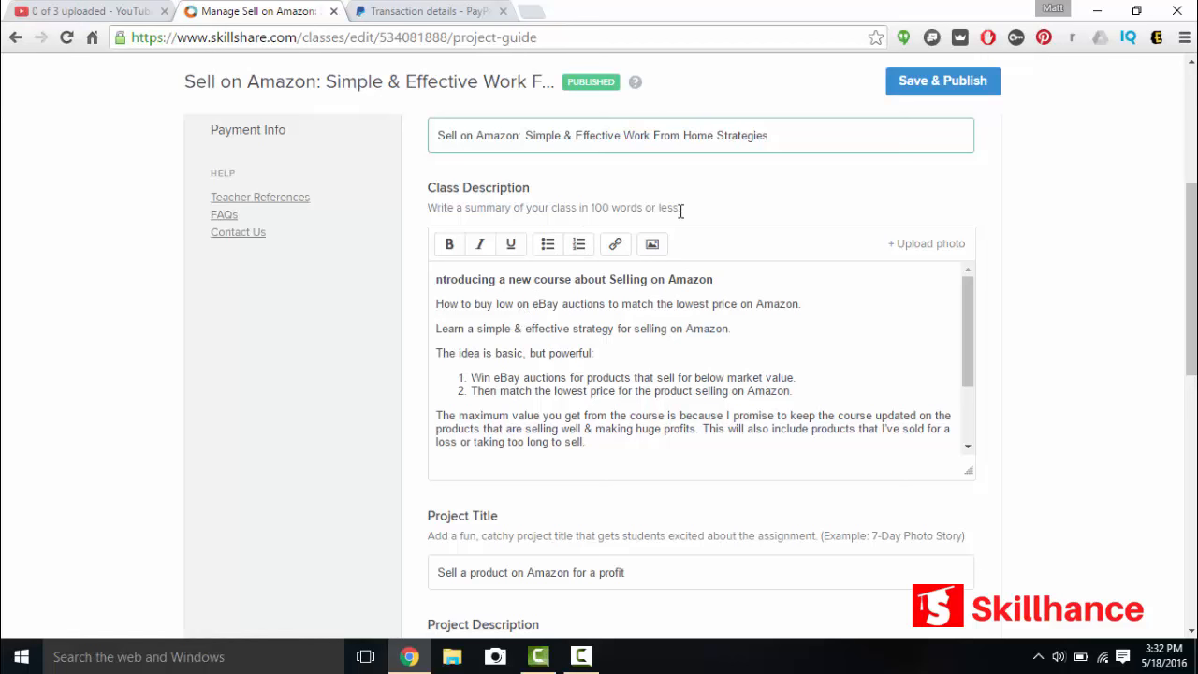
scroll(up, 3)
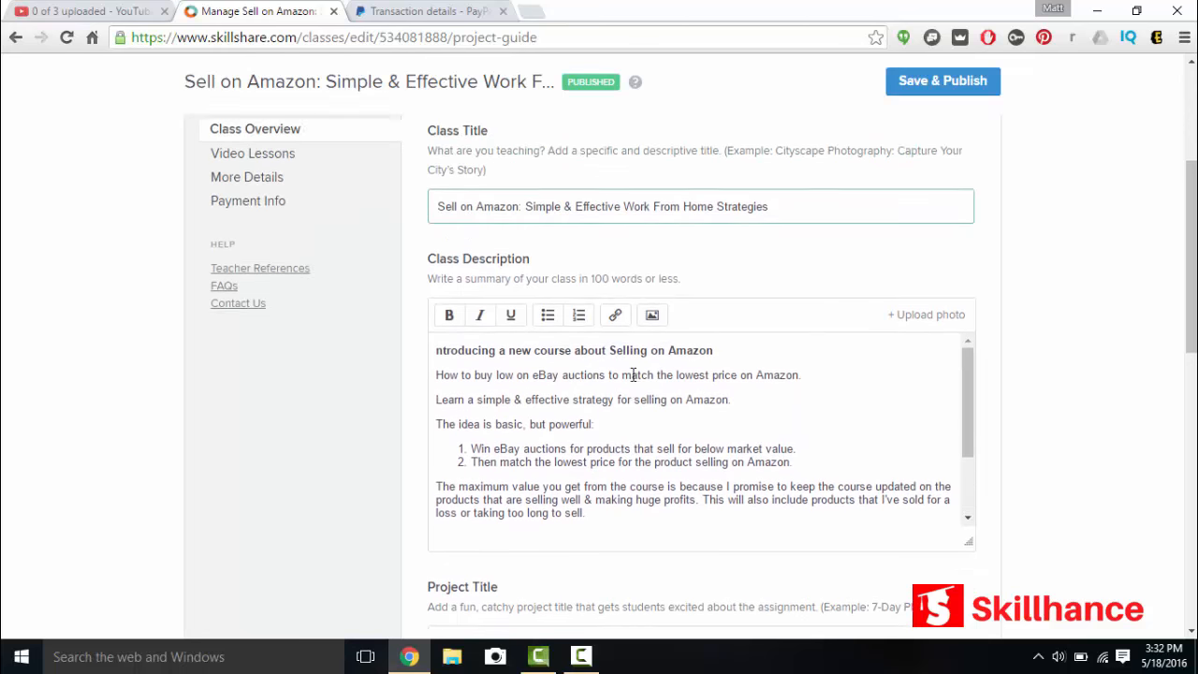
scroll(down, 3)
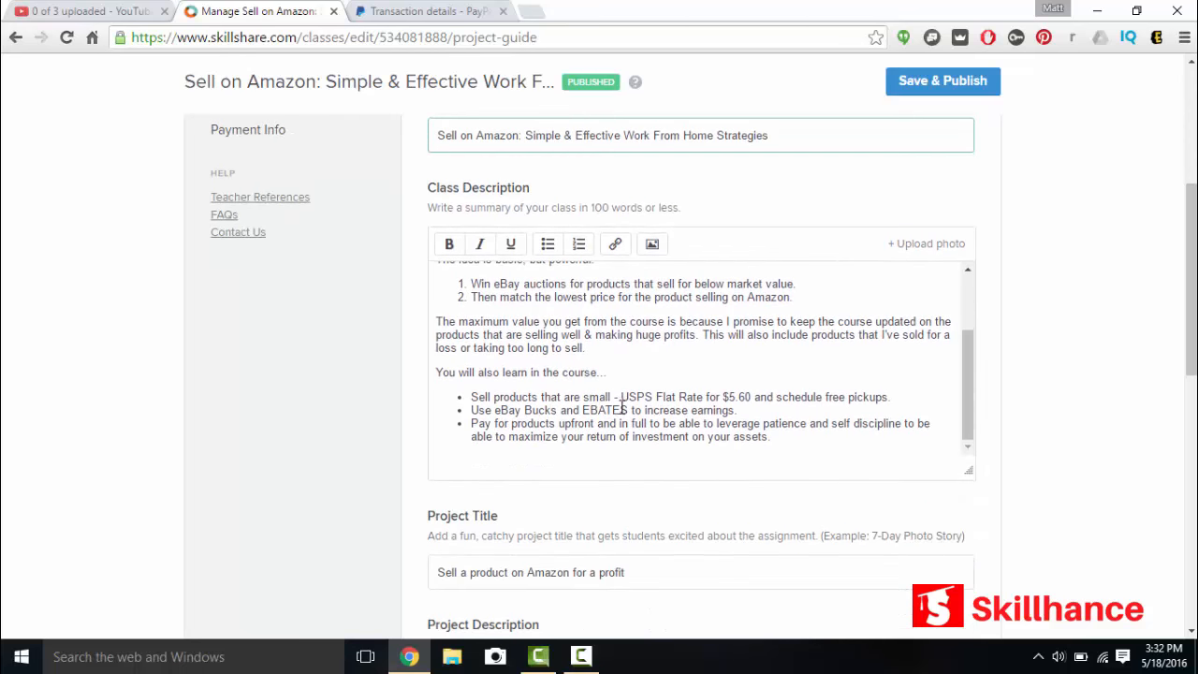
scroll(down, 3)
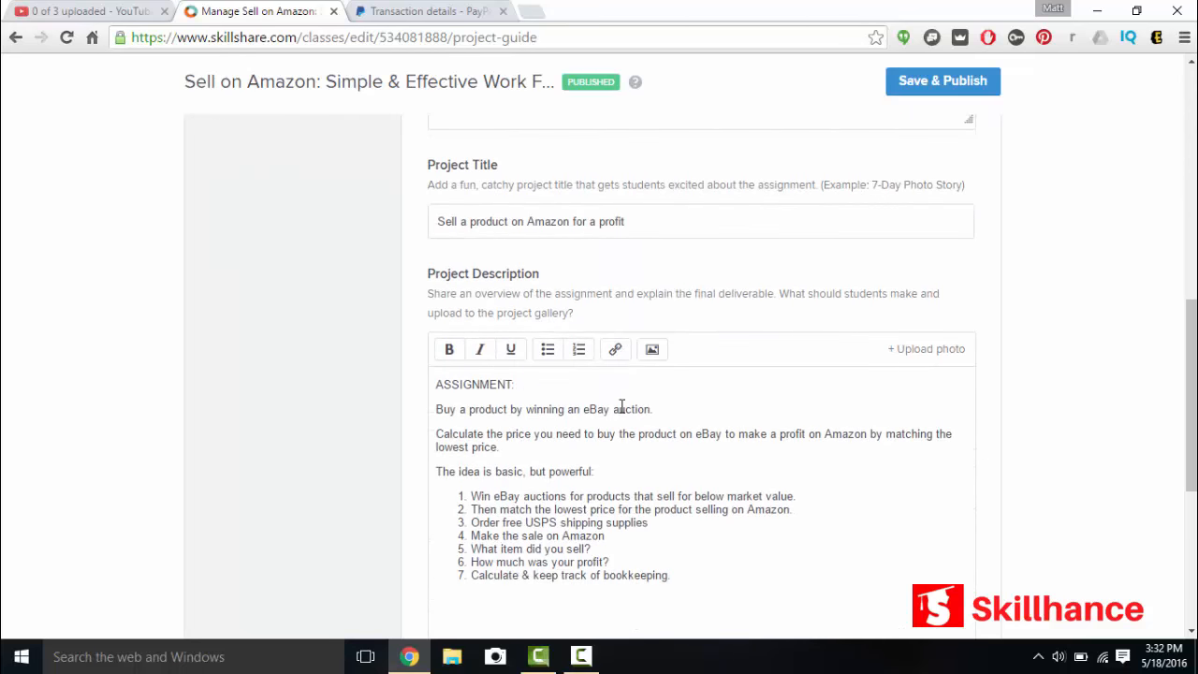
mouse_move(519, 285)
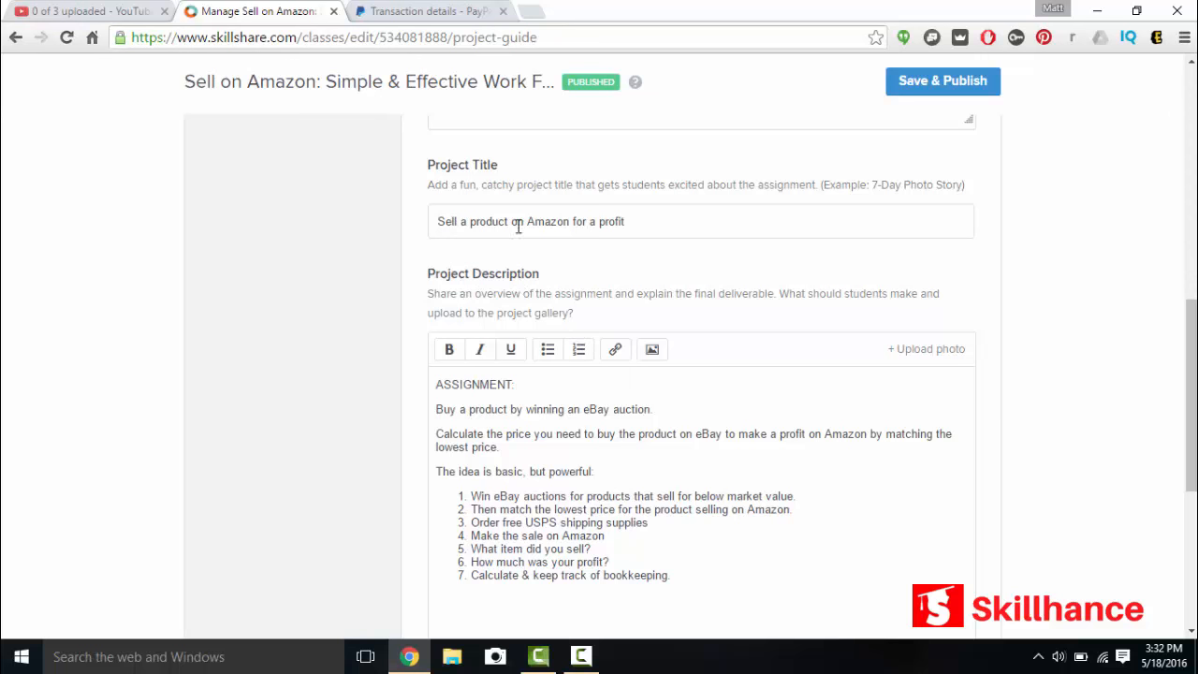
scroll(down, 3)
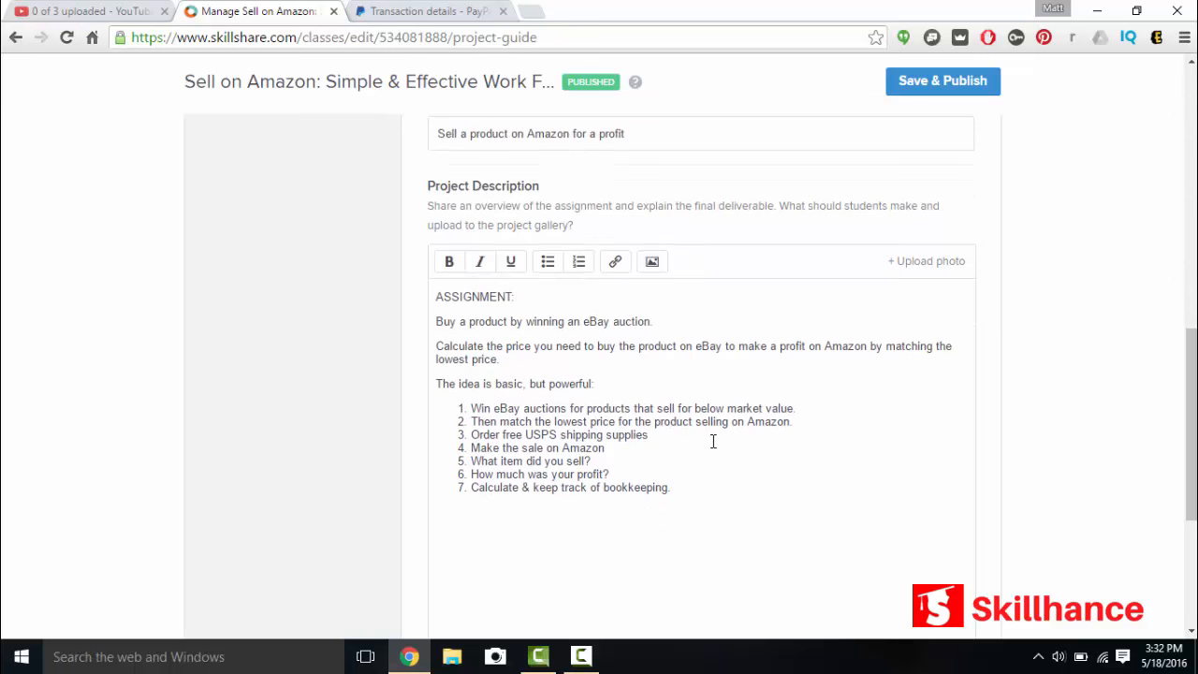
mouse_move(519, 203)
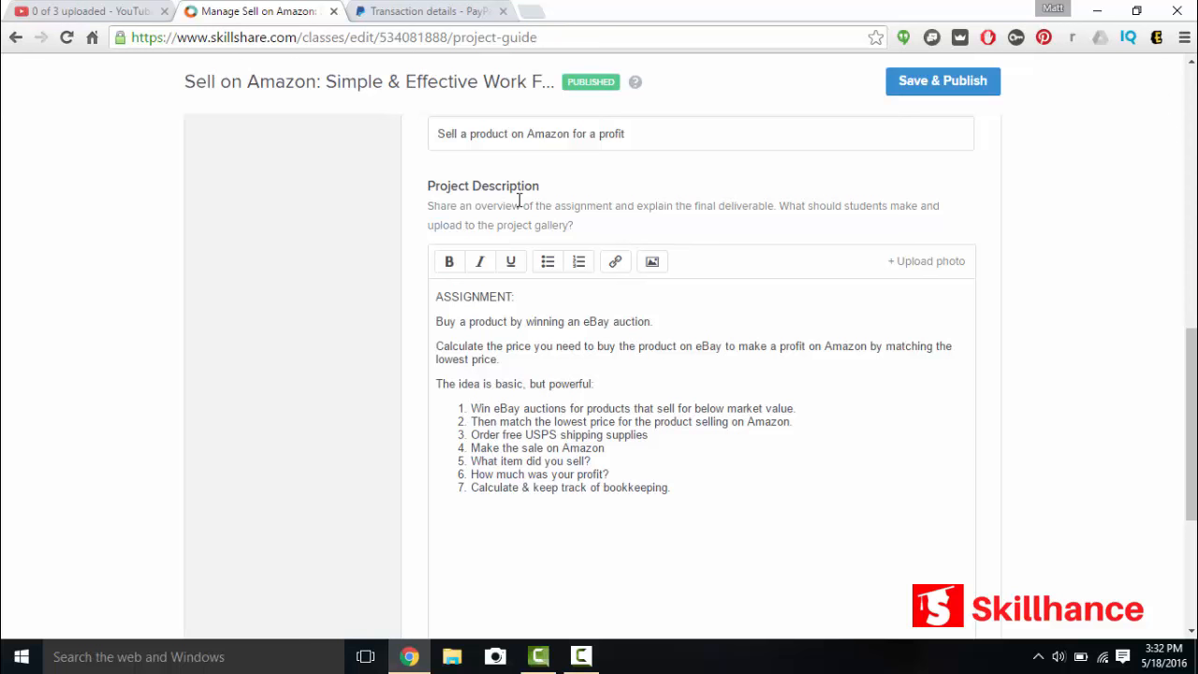
mouse_move(533, 207)
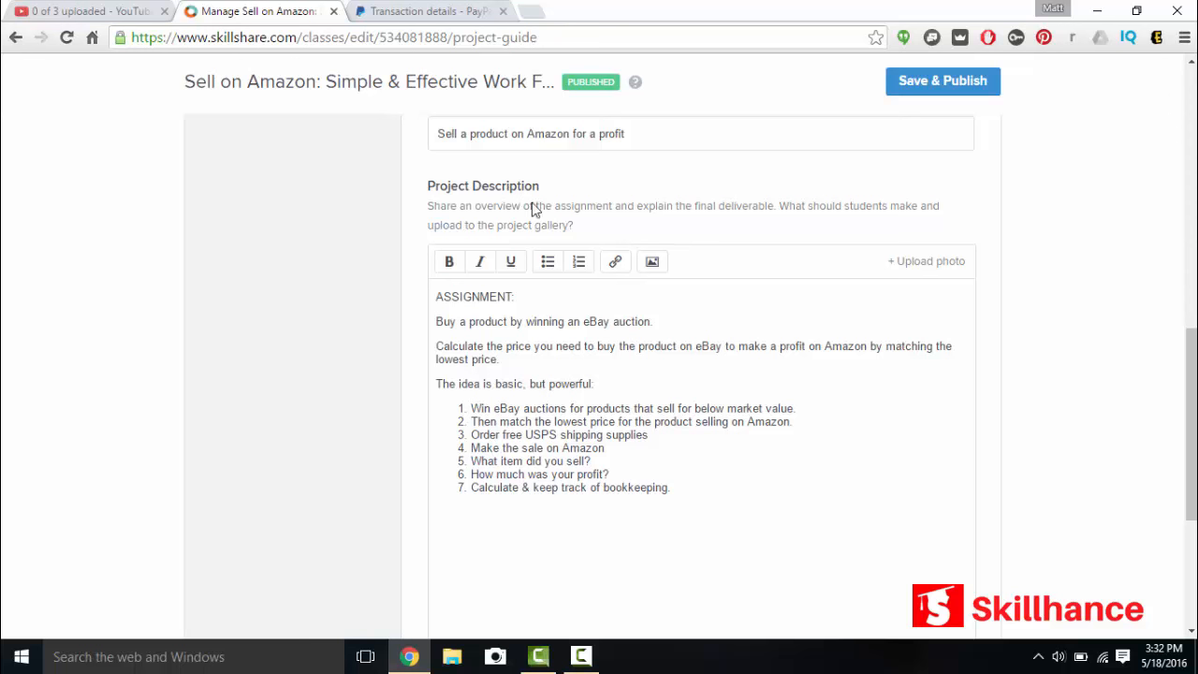
mouse_move(470, 306)
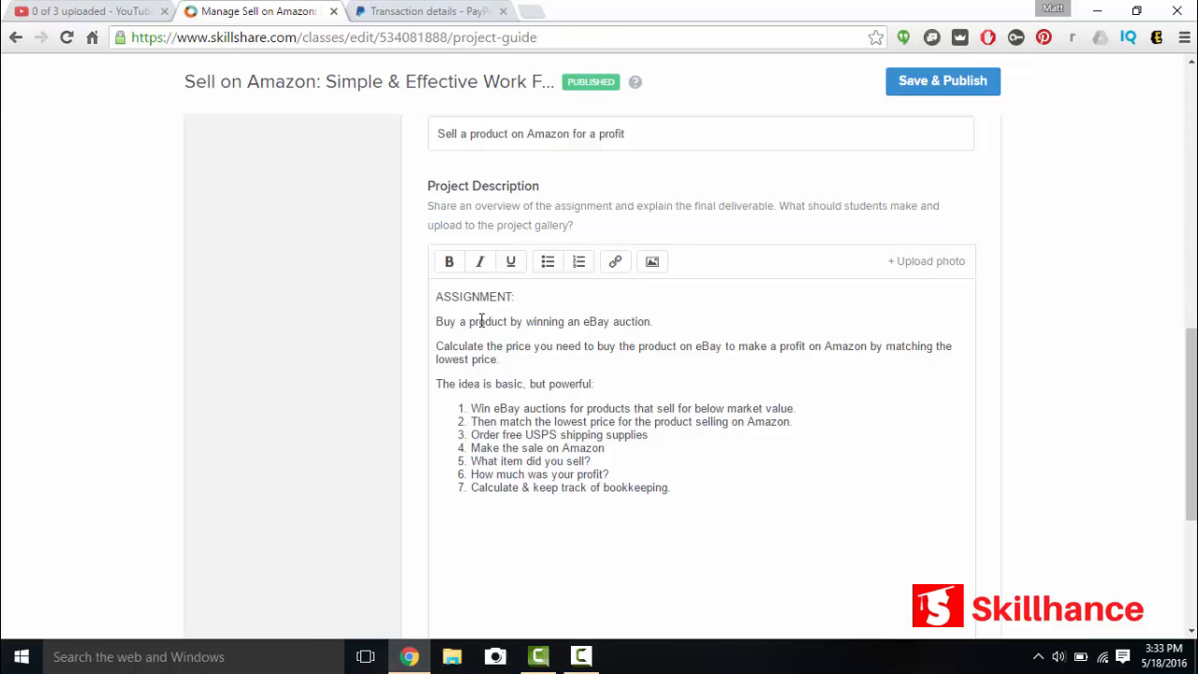
mouse_move(451, 321)
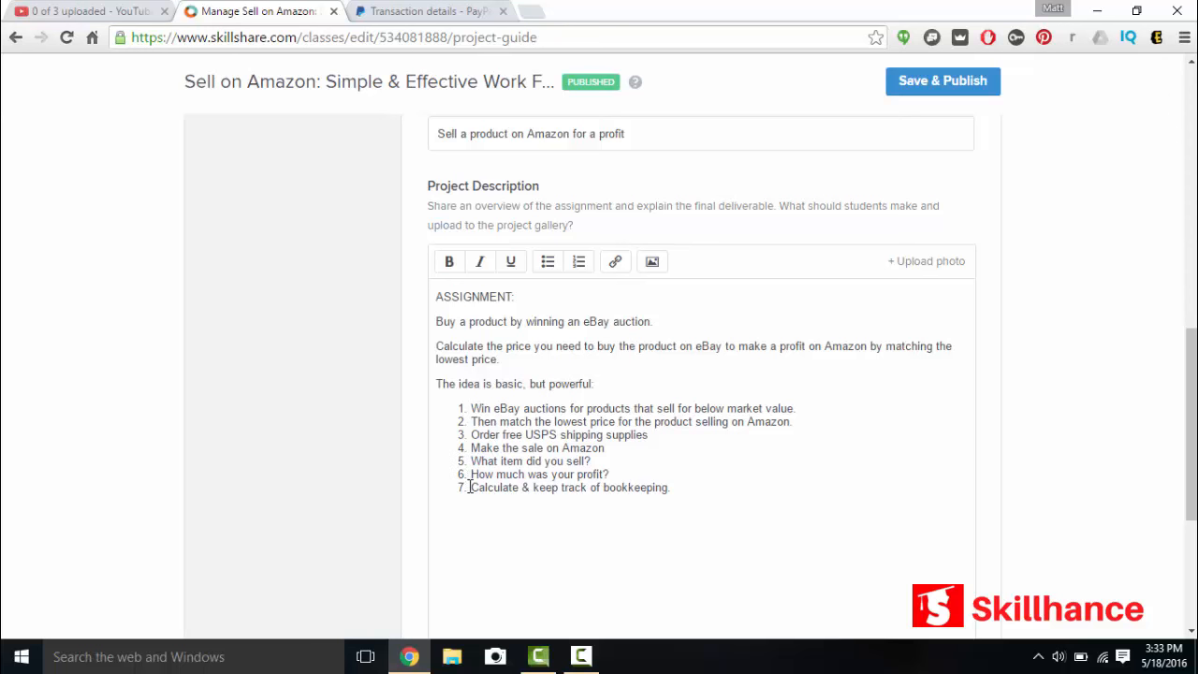
scroll(down, 3)
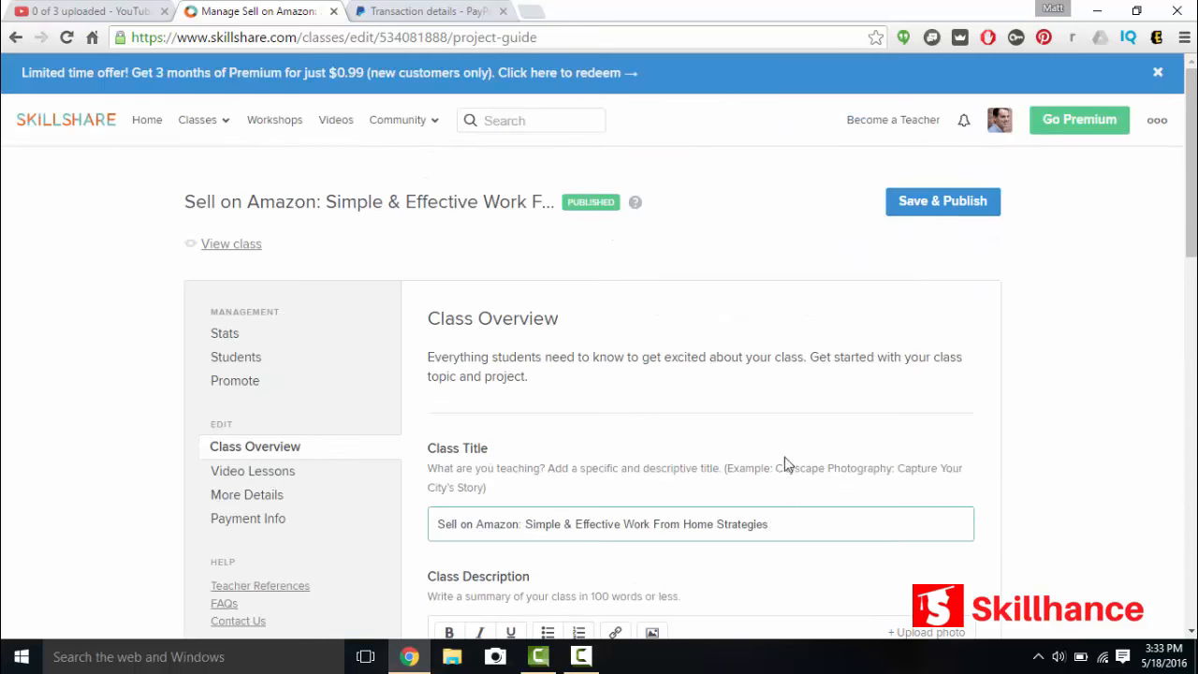
Step: Show Video Lessons, reviewing the Selling on Amazon and Completed Sales on Amazon sections
scroll(down, 3)
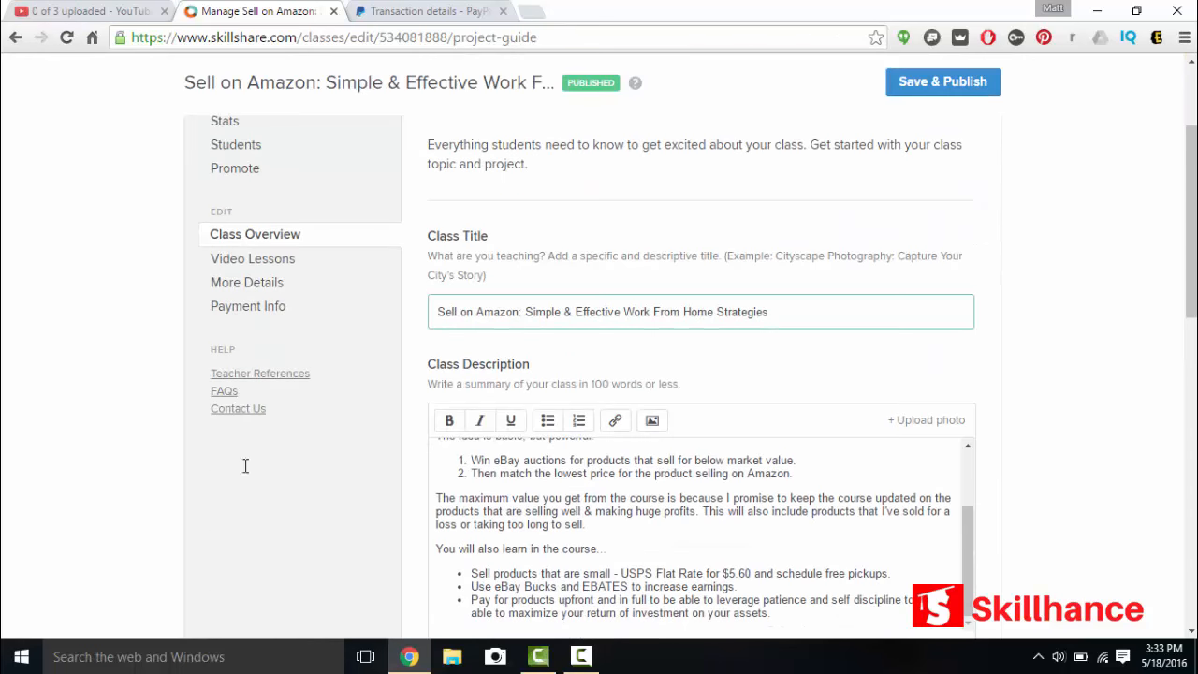
click(251, 257)
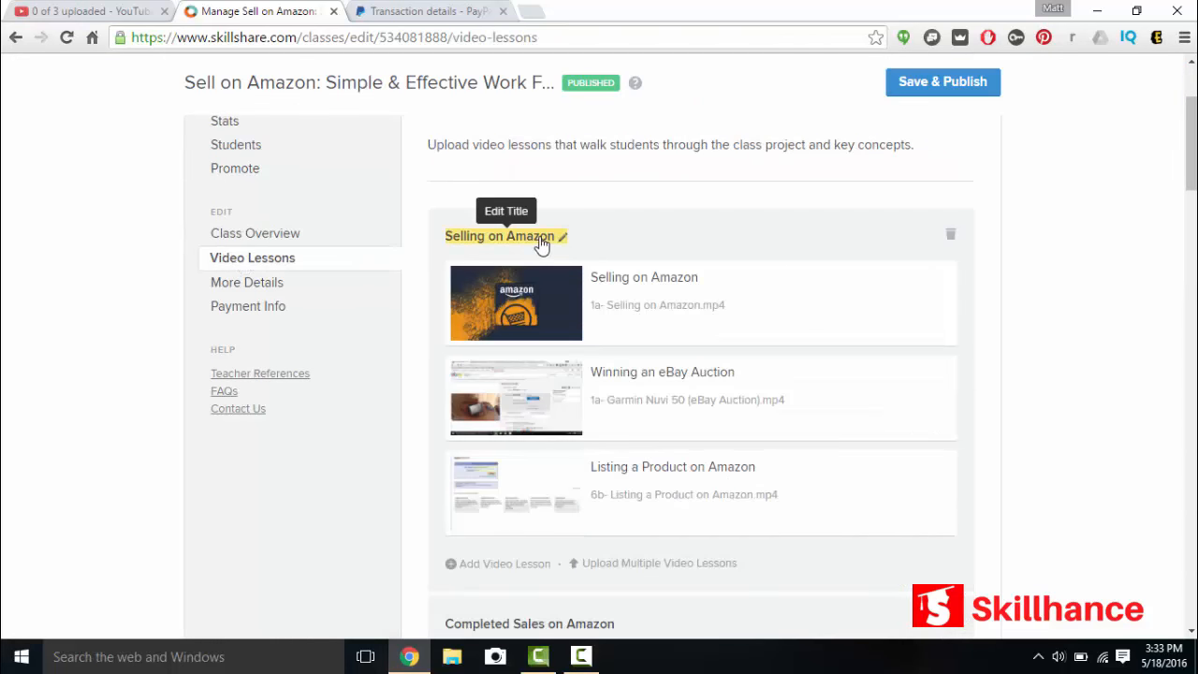
mouse_move(489, 241)
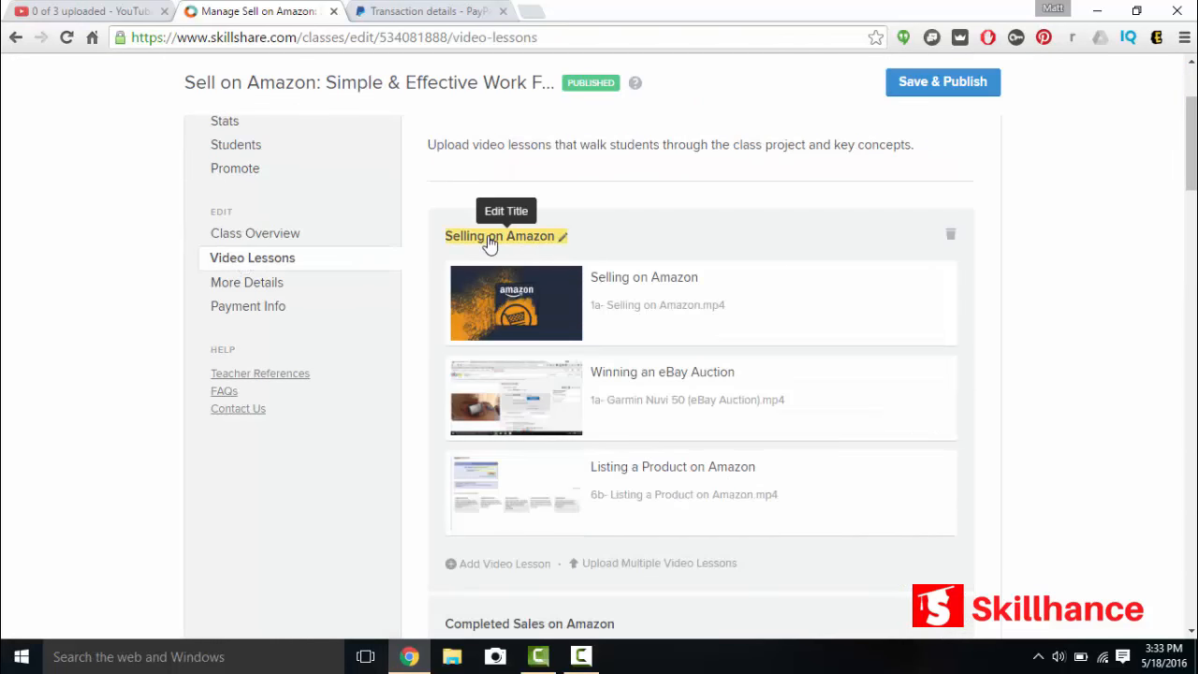
mouse_move(470, 245)
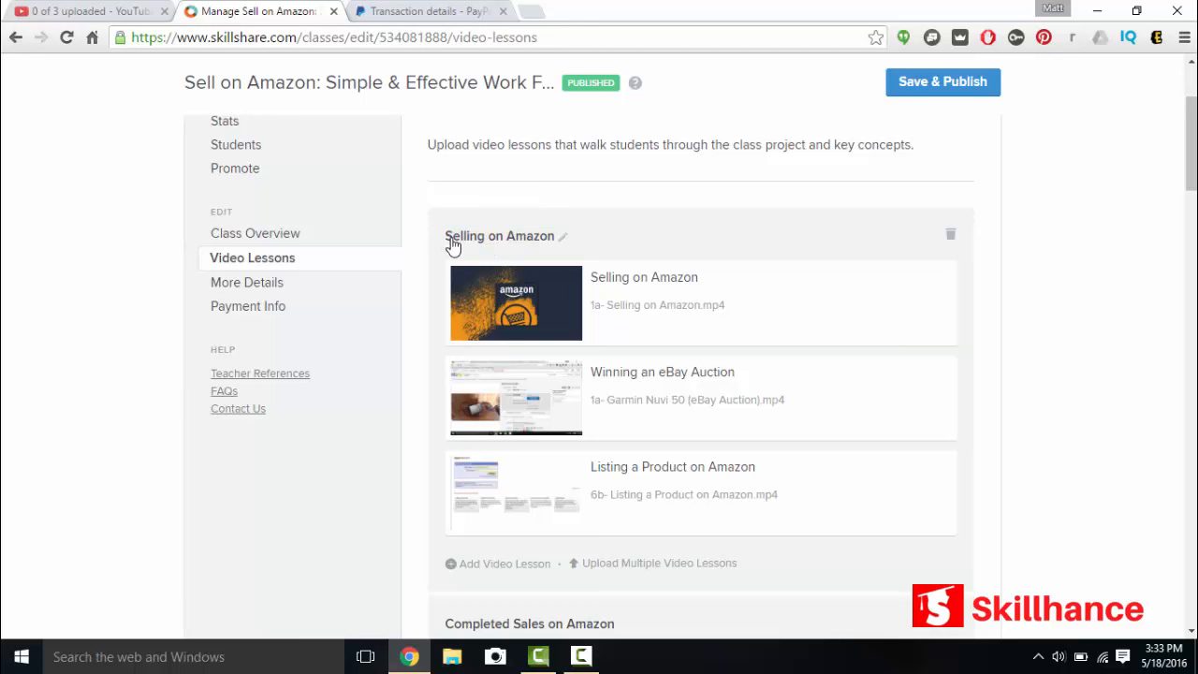
mouse_move(601, 485)
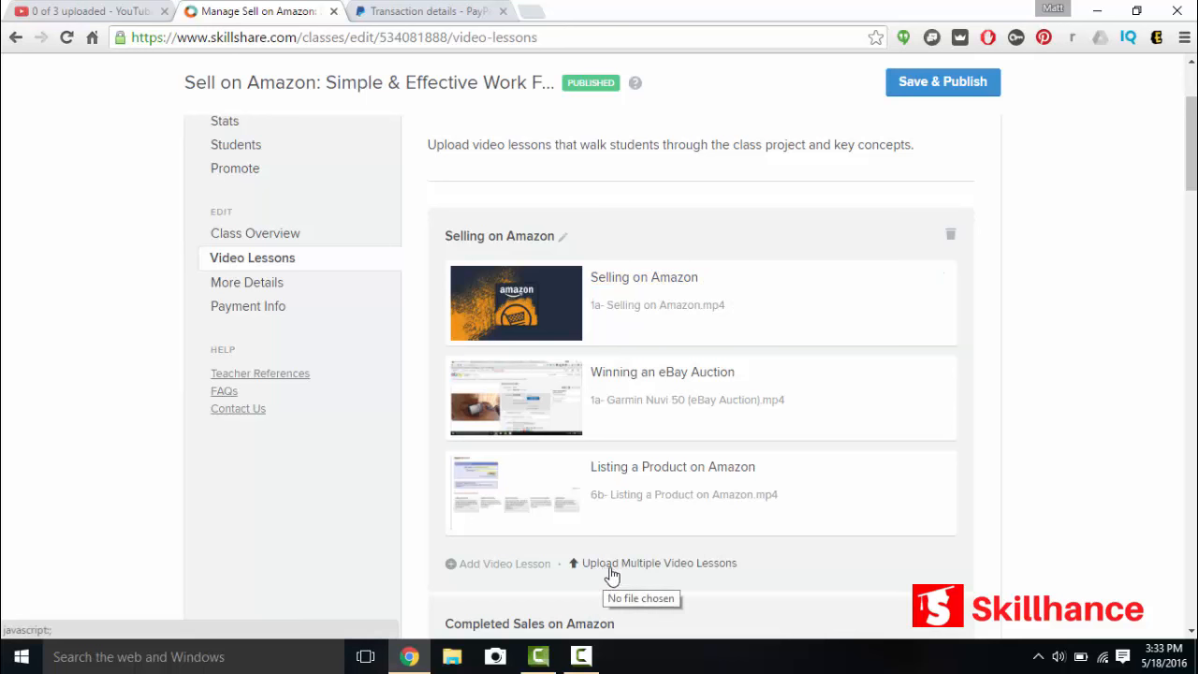
mouse_move(639, 240)
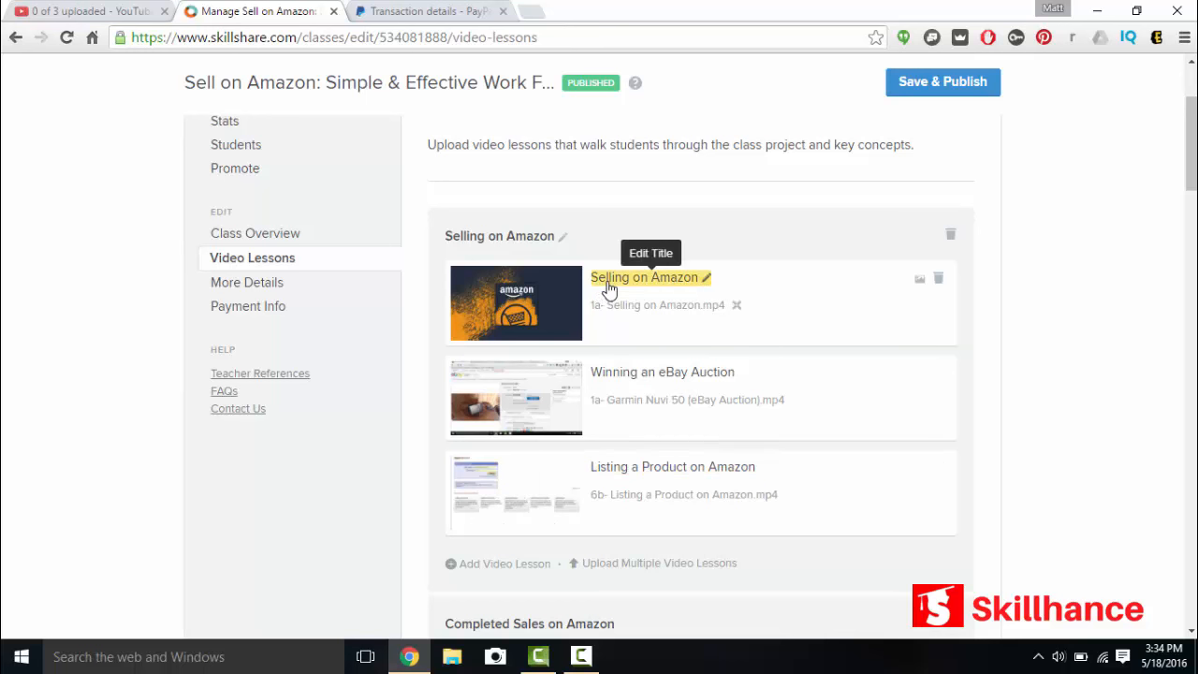
mouse_move(636, 454)
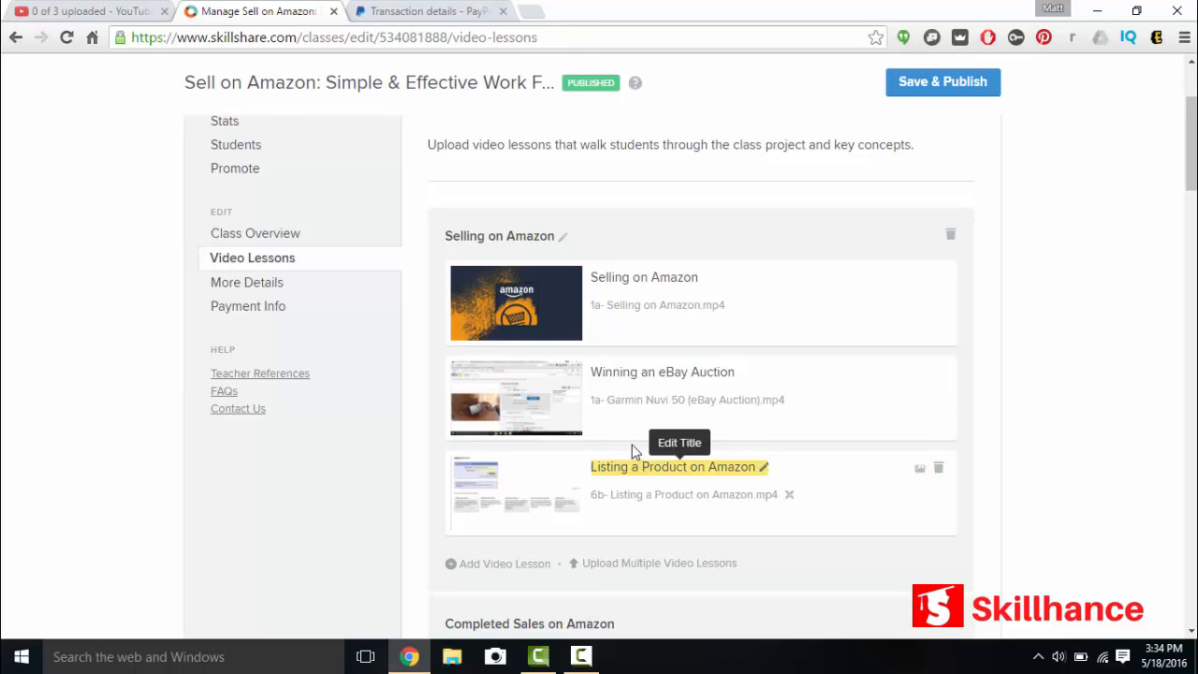
scroll(down, 3)
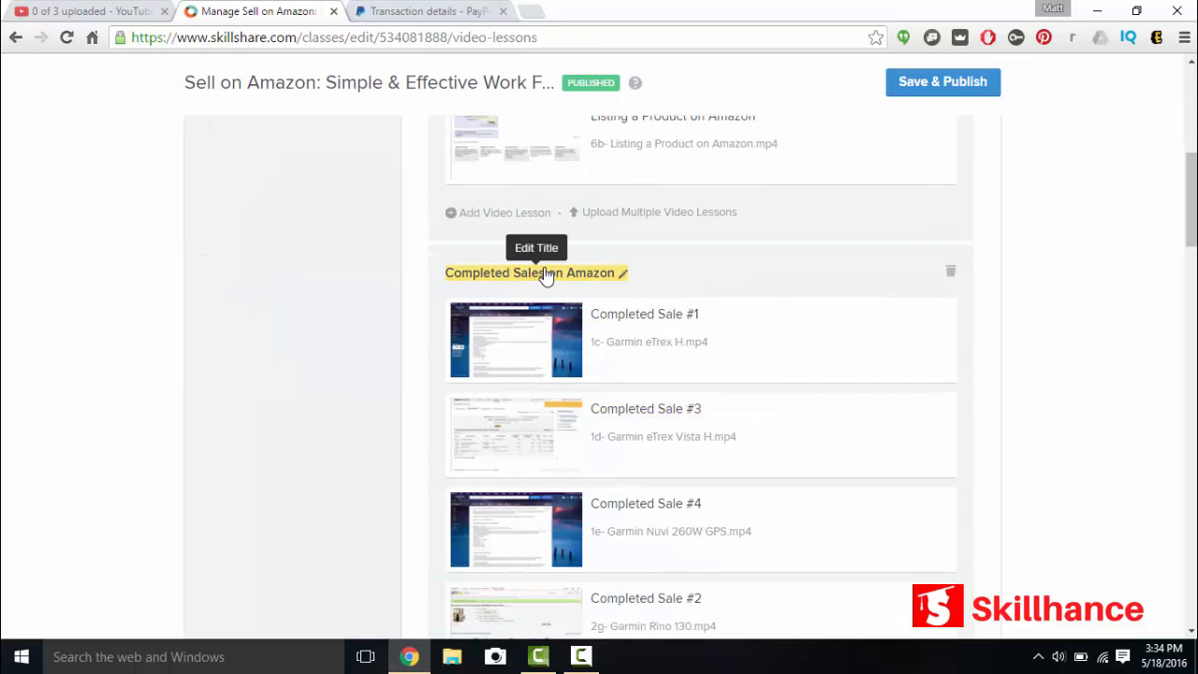
Step: Upload the video from the '1a- Monthly Membership' folder into the Untitled lesson
scroll(up, 3)
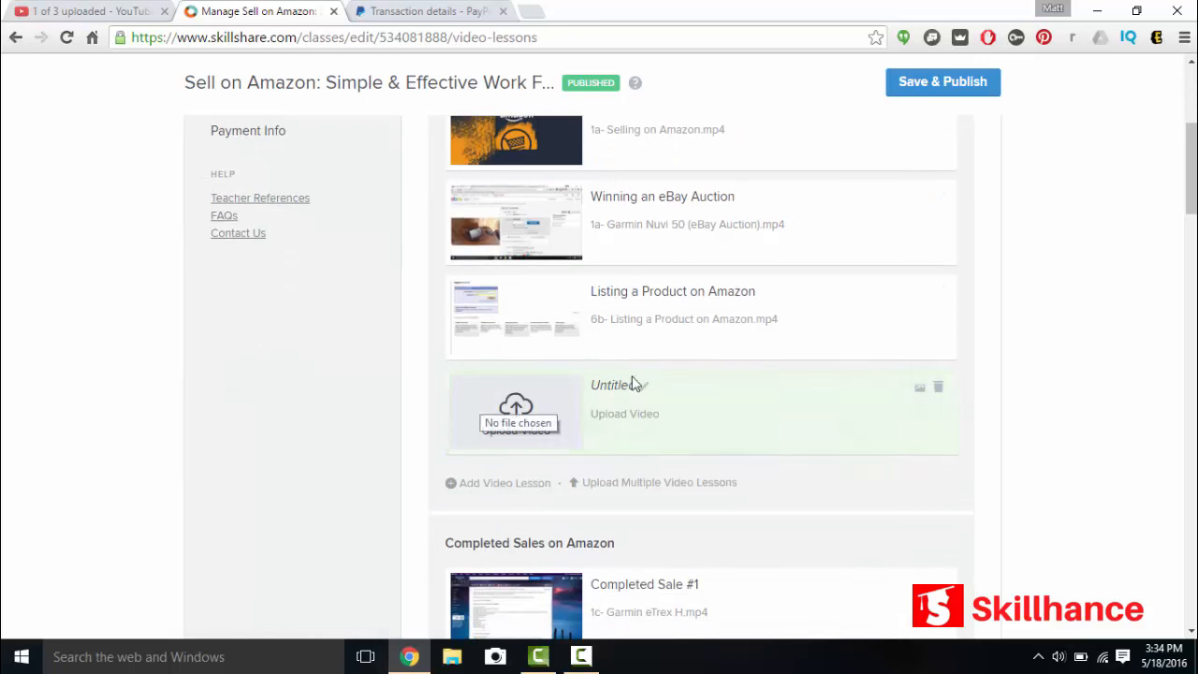
click(517, 423)
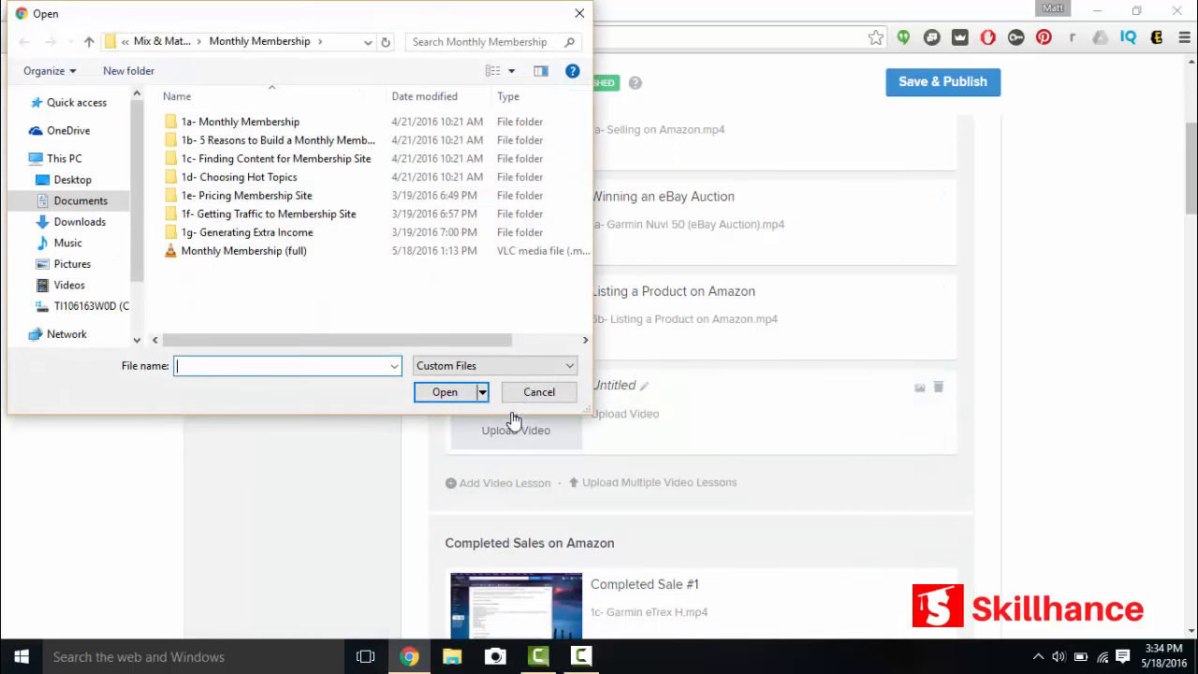
double_click(241, 121)
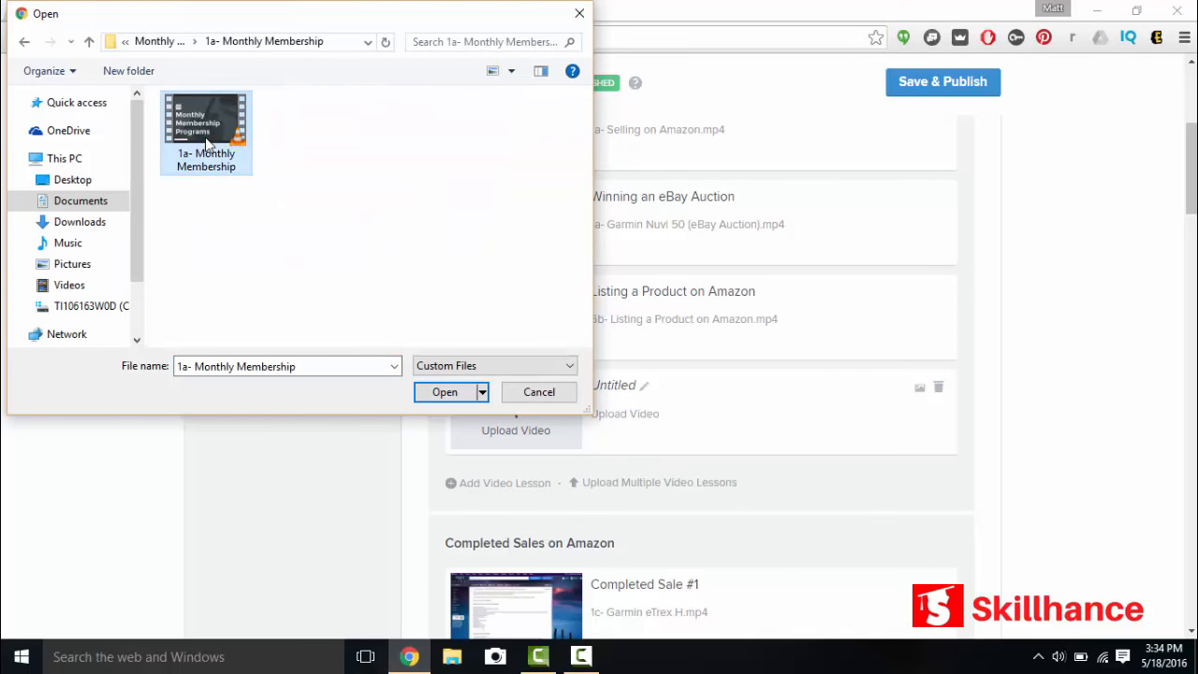
click(443, 392)
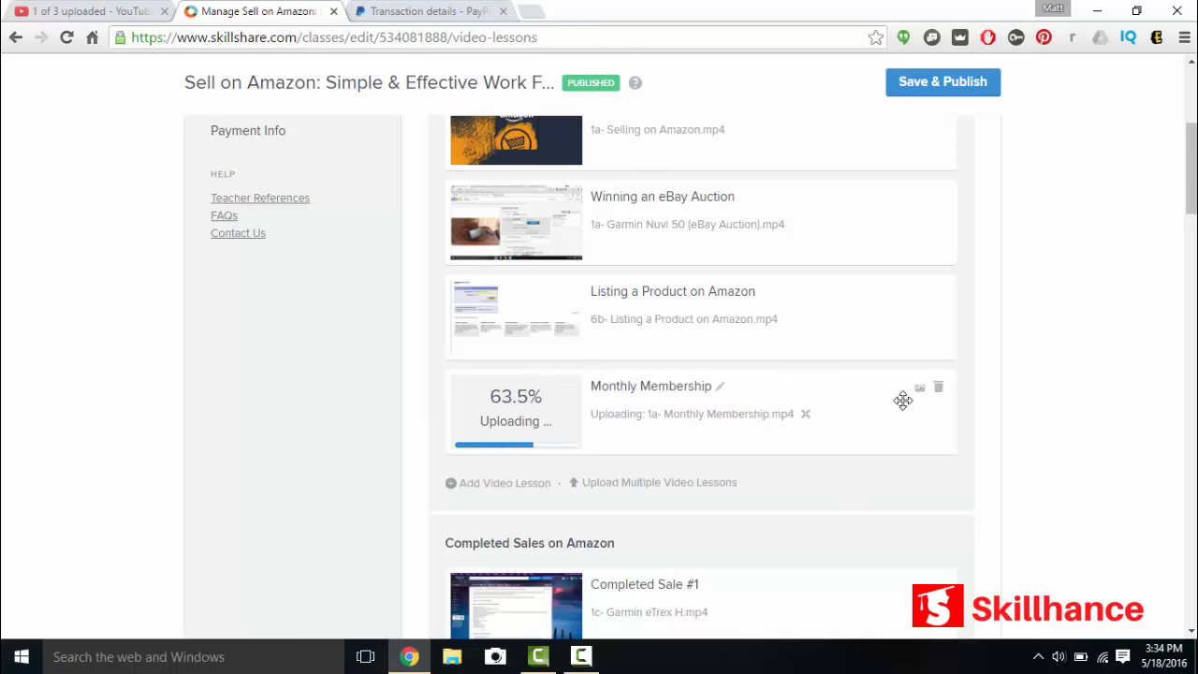
click(938, 387)
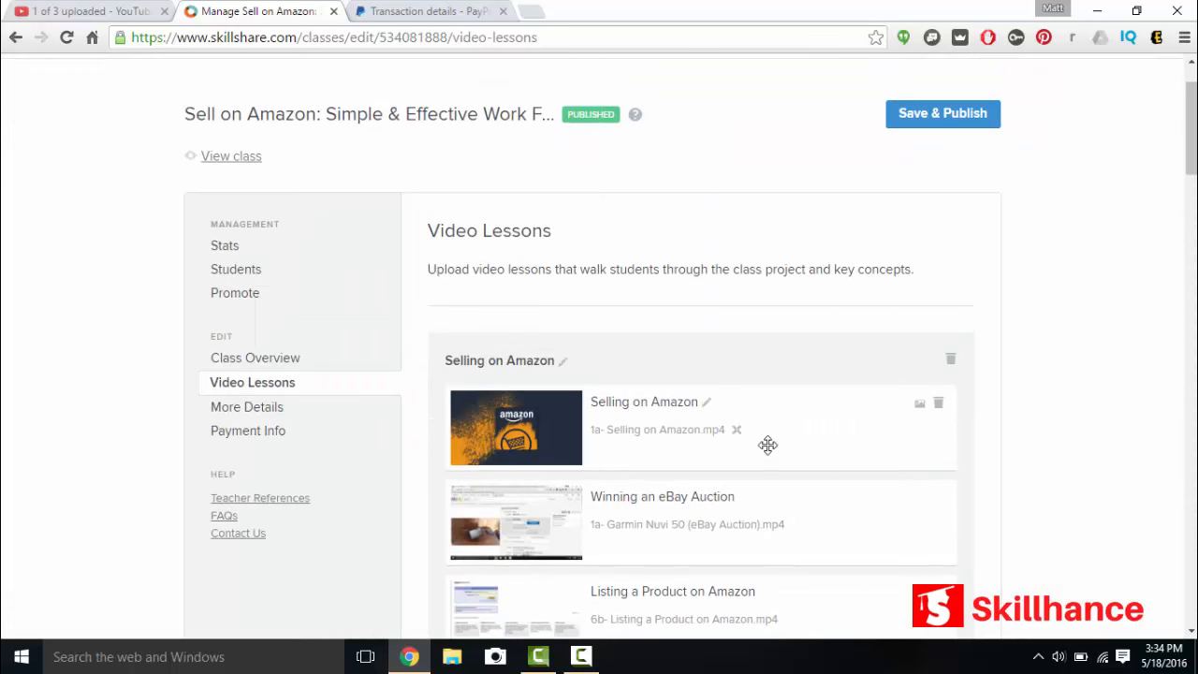
mouse_move(517, 429)
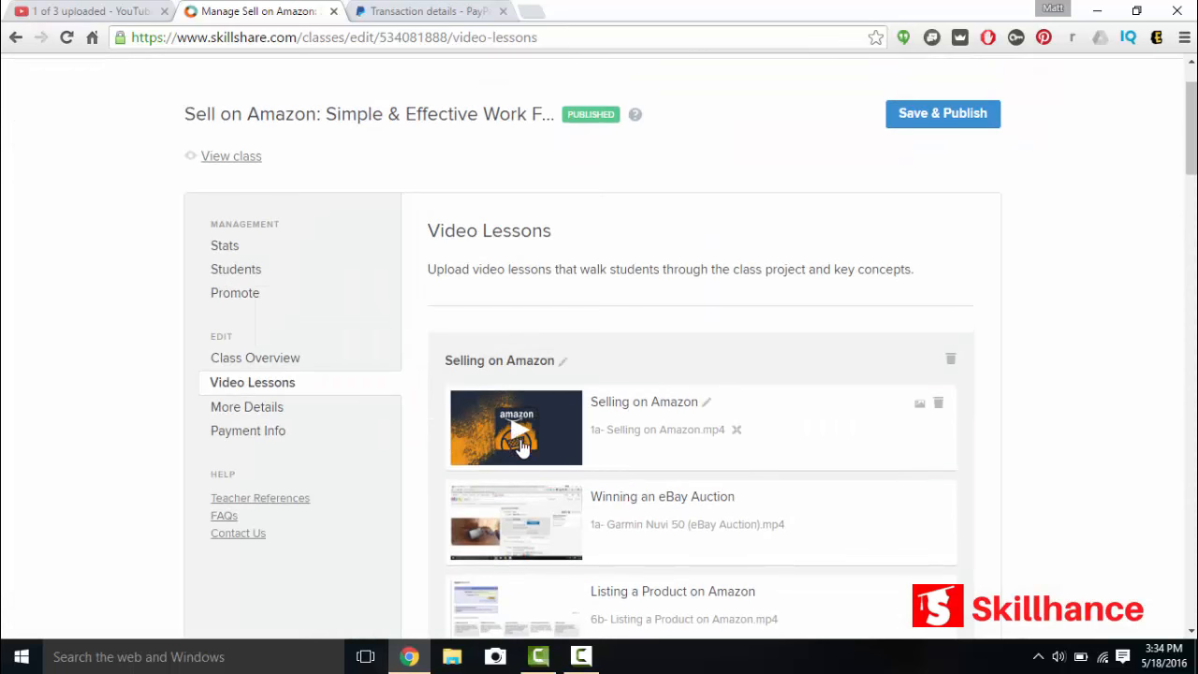
mouse_move(515, 426)
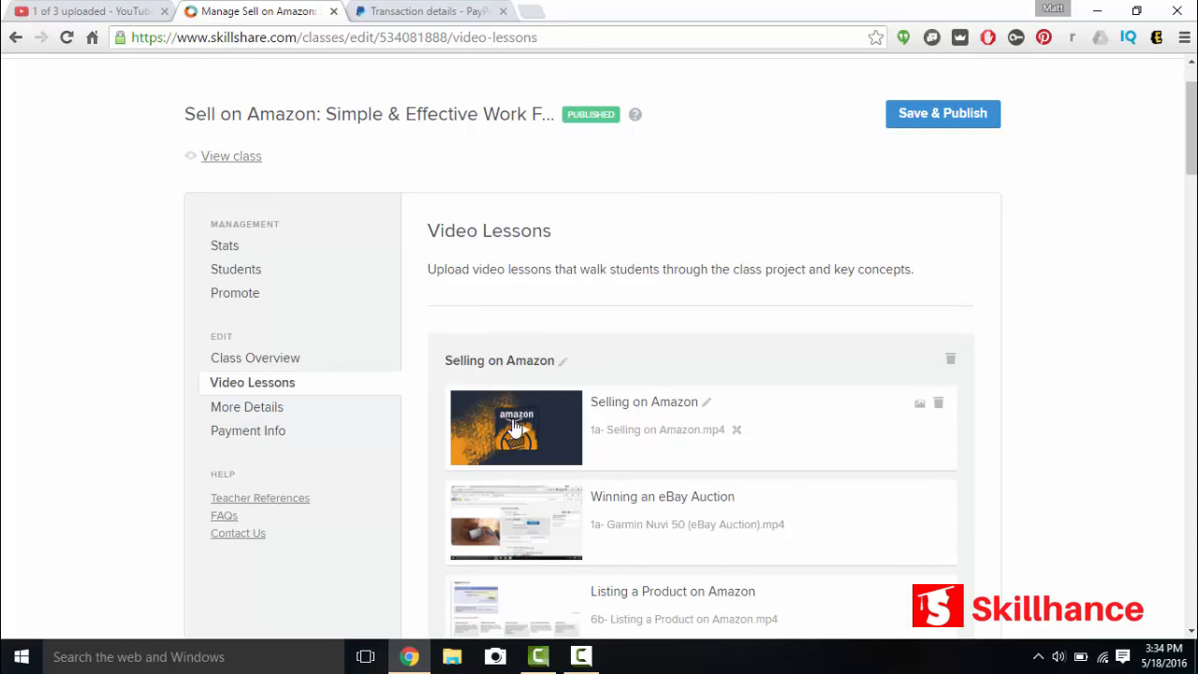
mouse_move(920, 403)
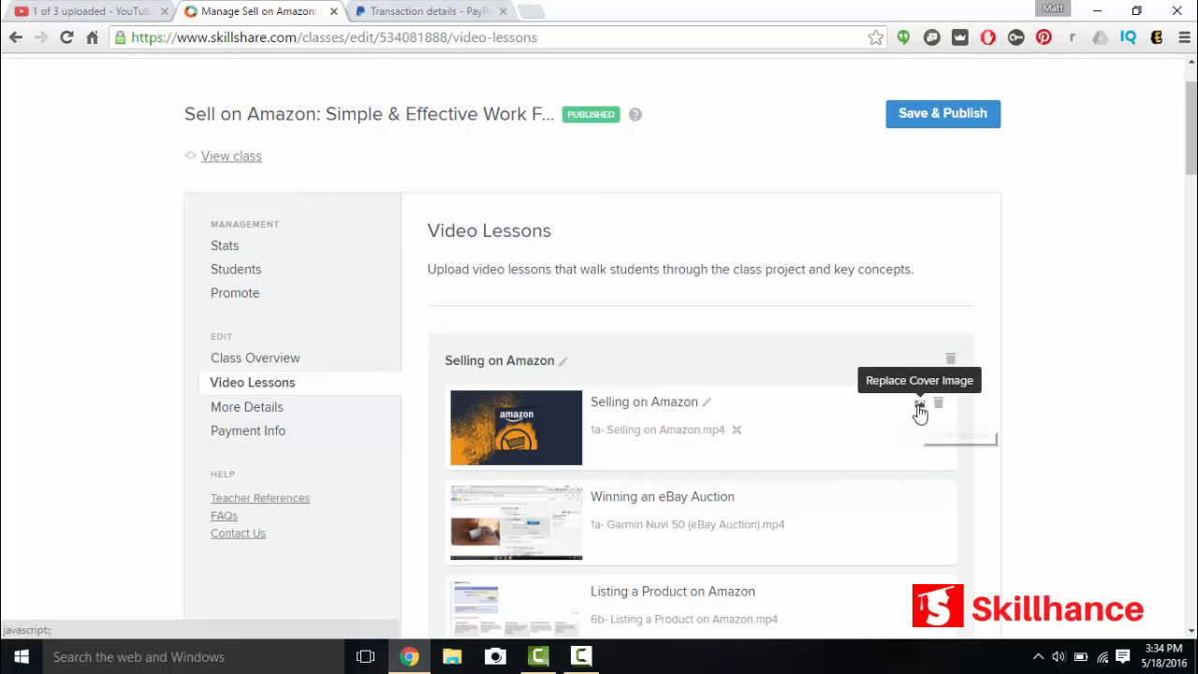
click(919, 404)
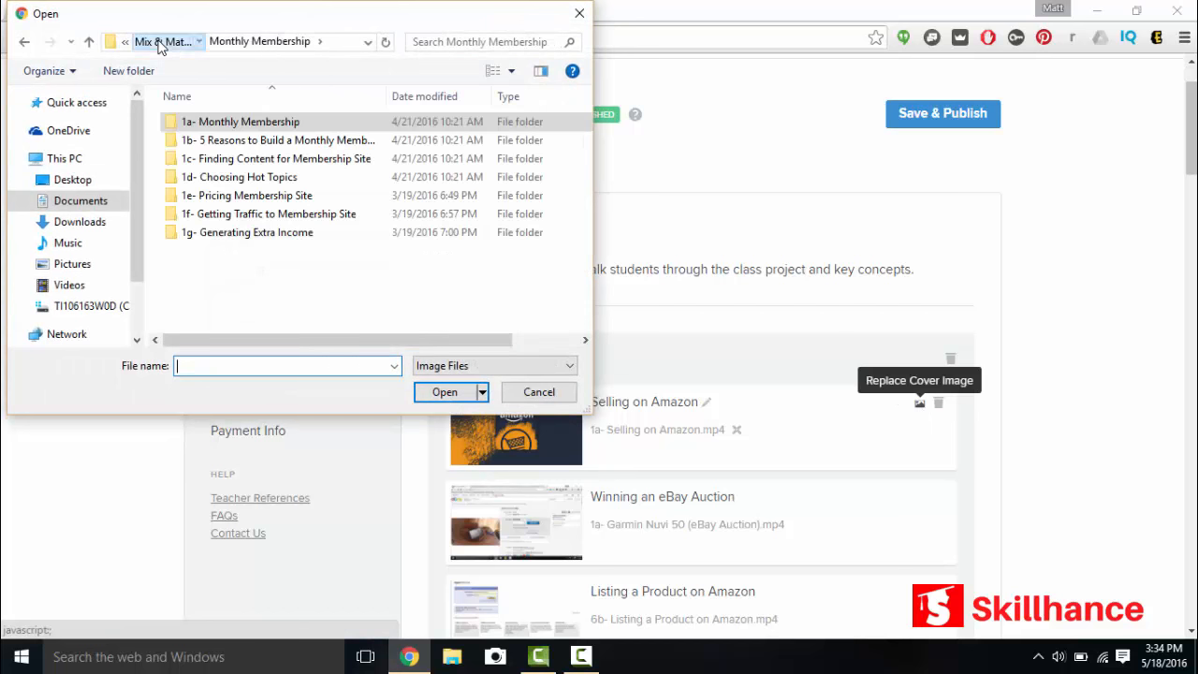
click(159, 41)
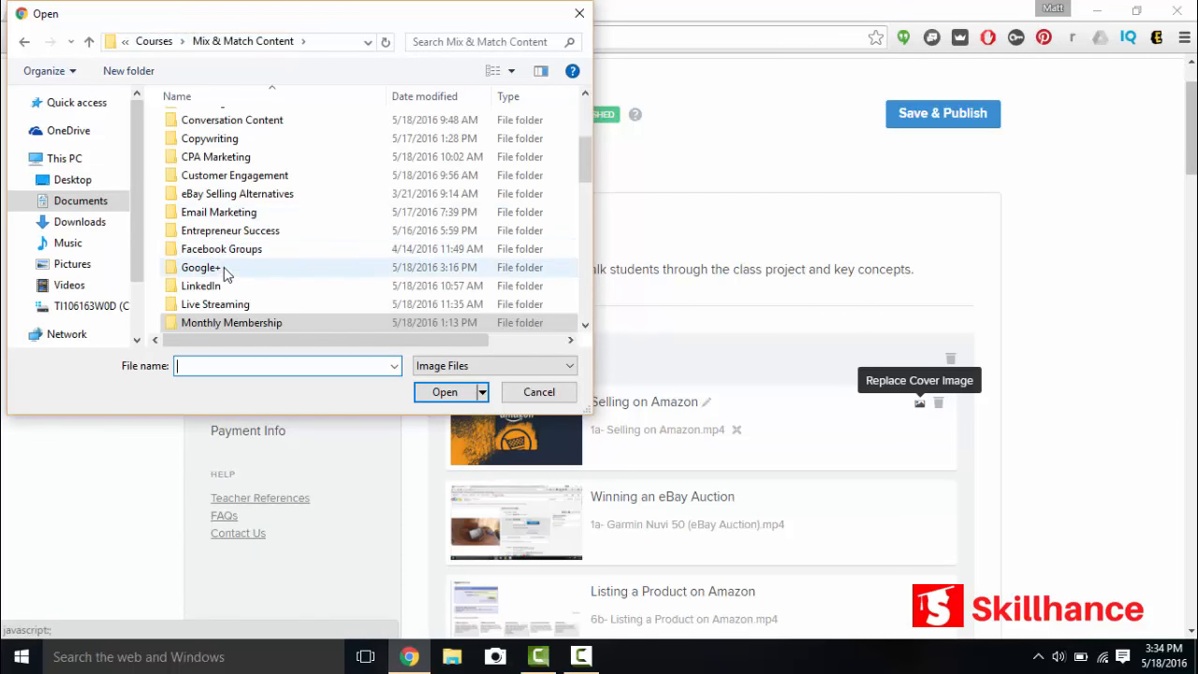
double_click(215, 303)
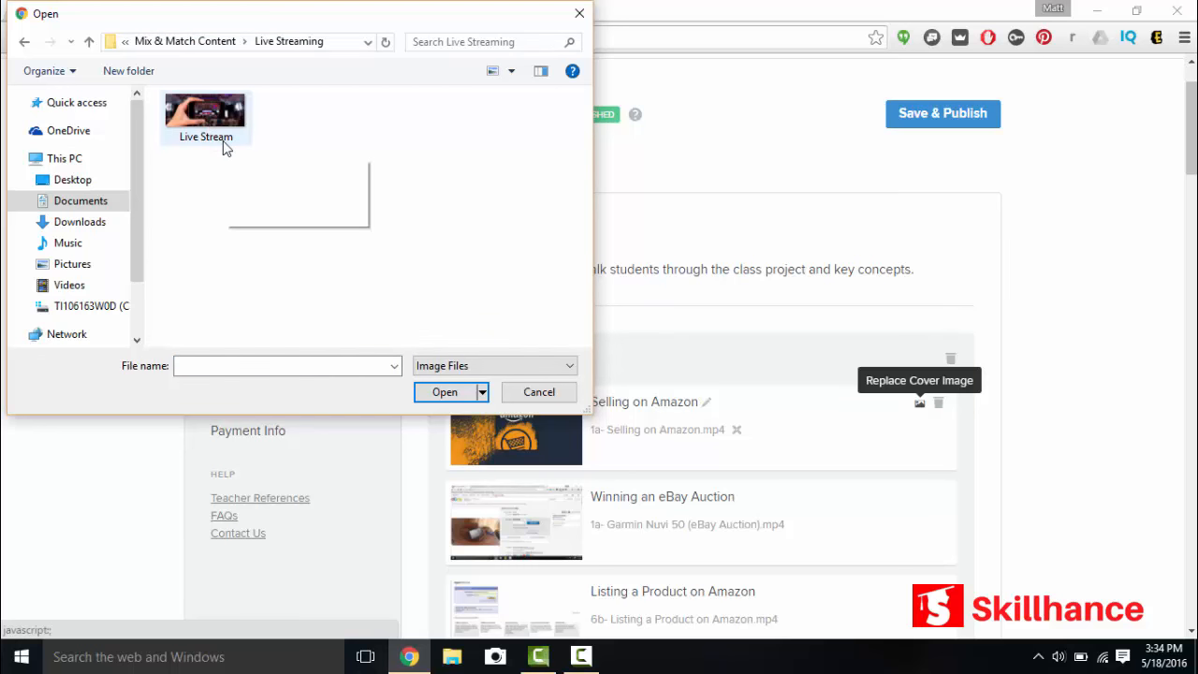
click(205, 112)
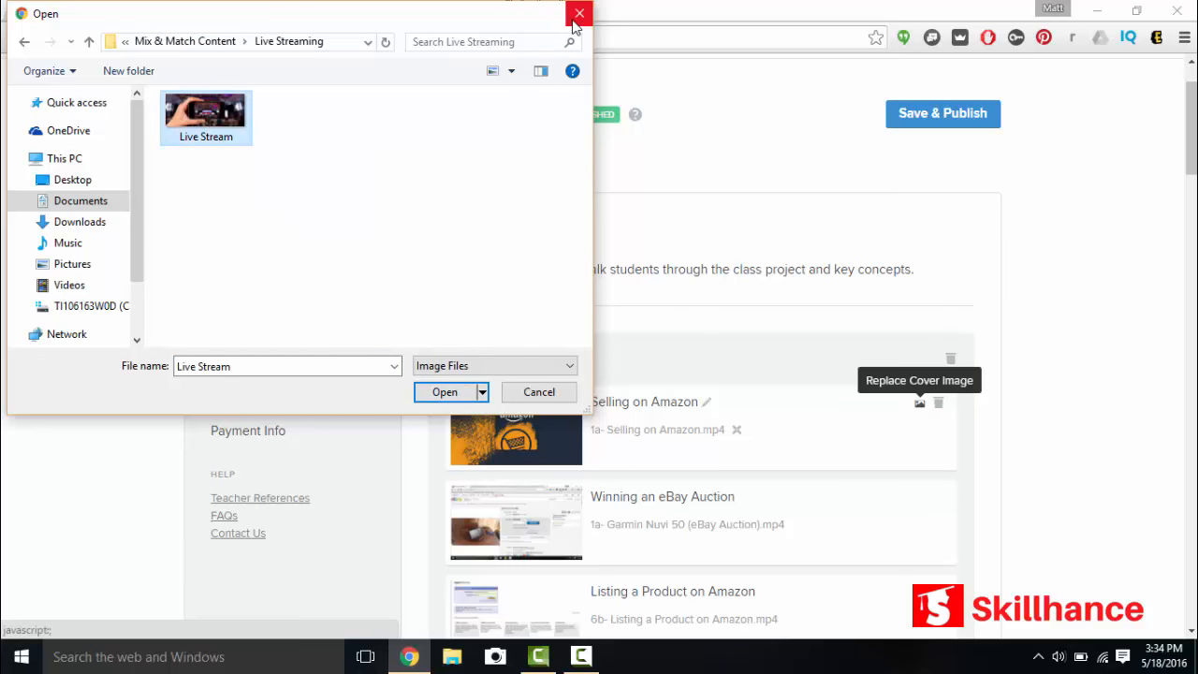
click(579, 13)
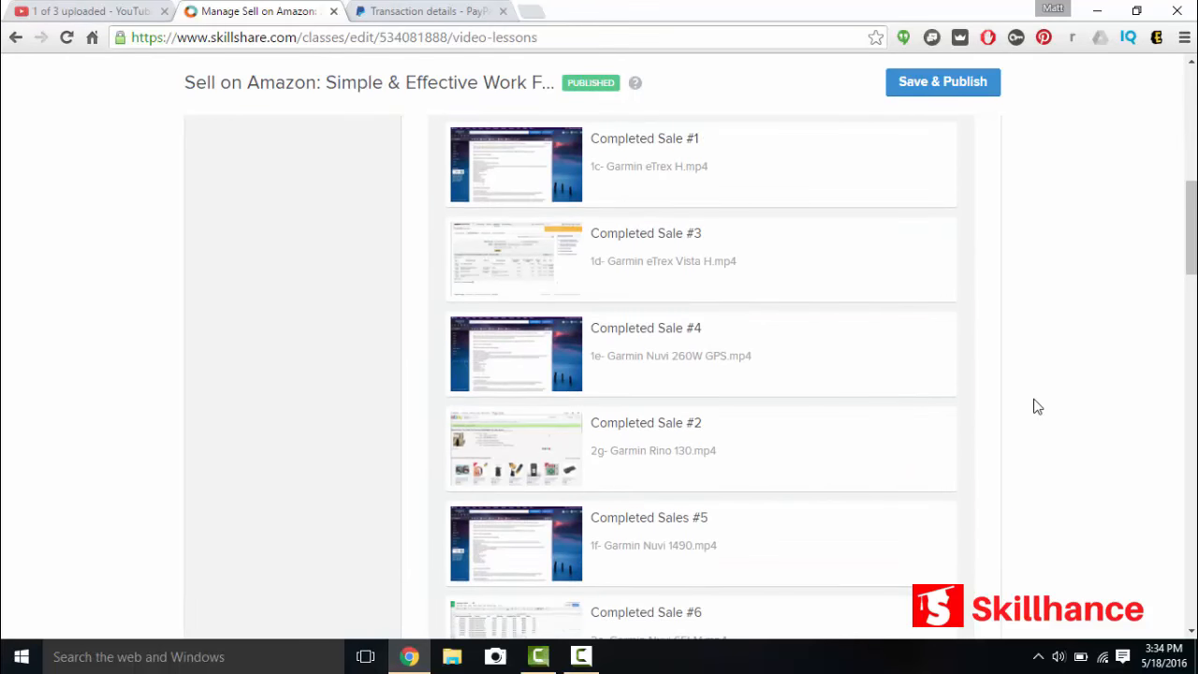
scroll(up, 3)
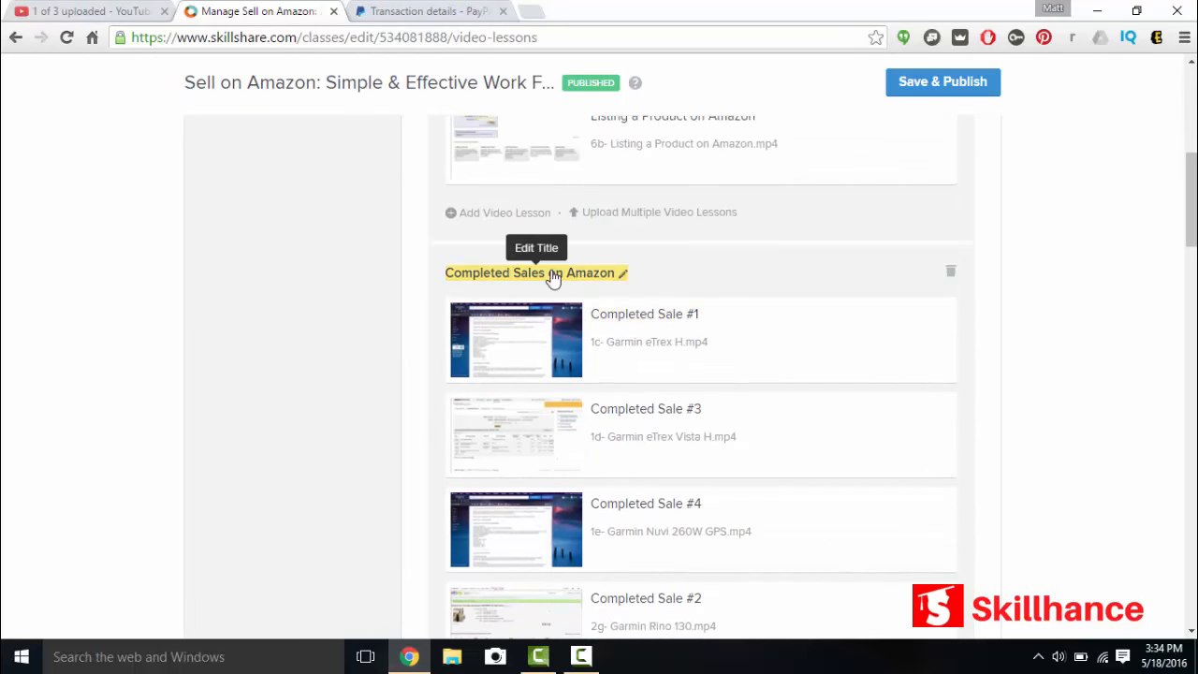
scroll(down, 3)
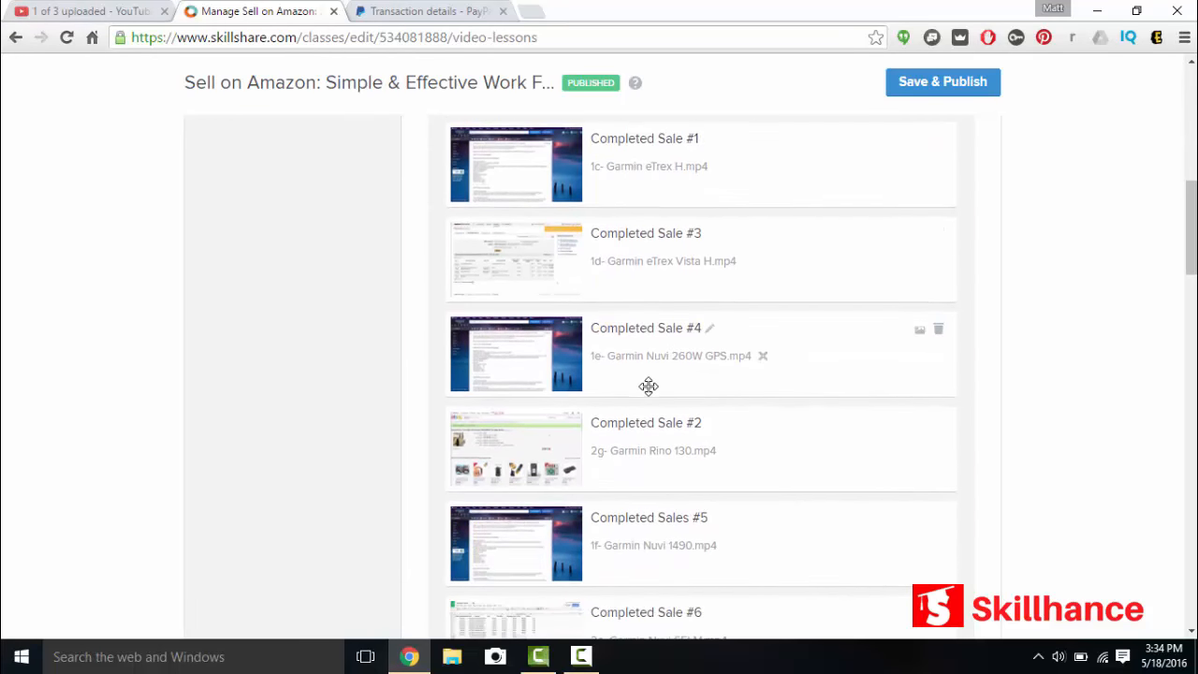
scroll(down, 3)
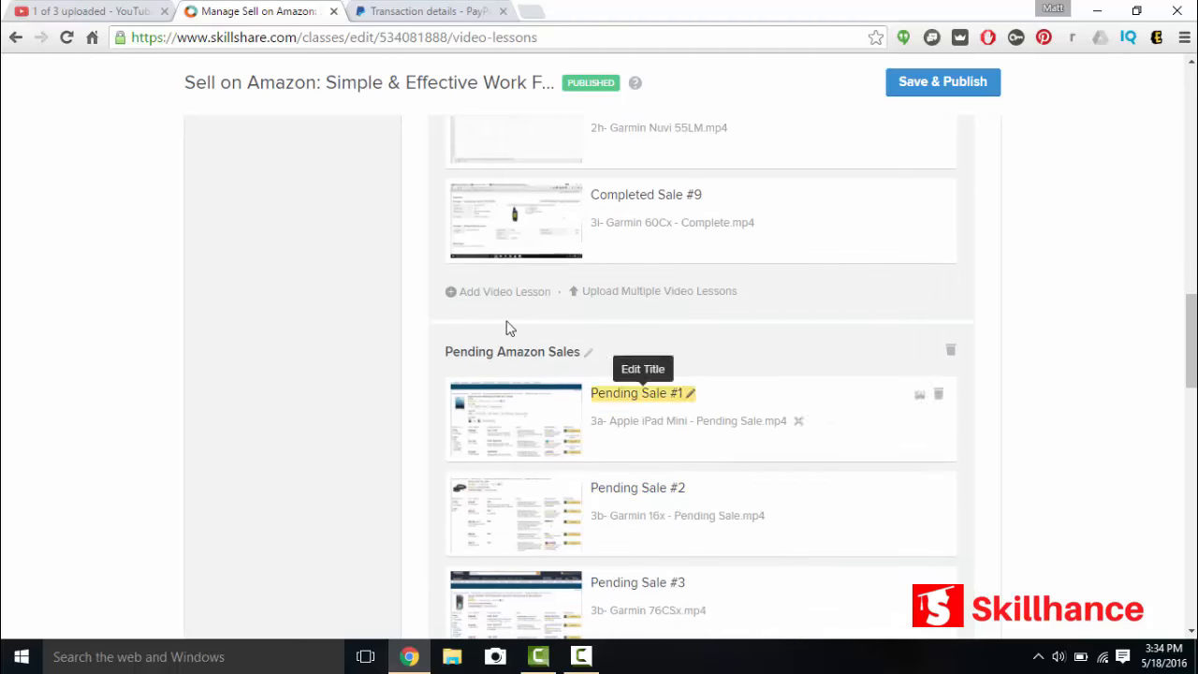
mouse_move(522, 379)
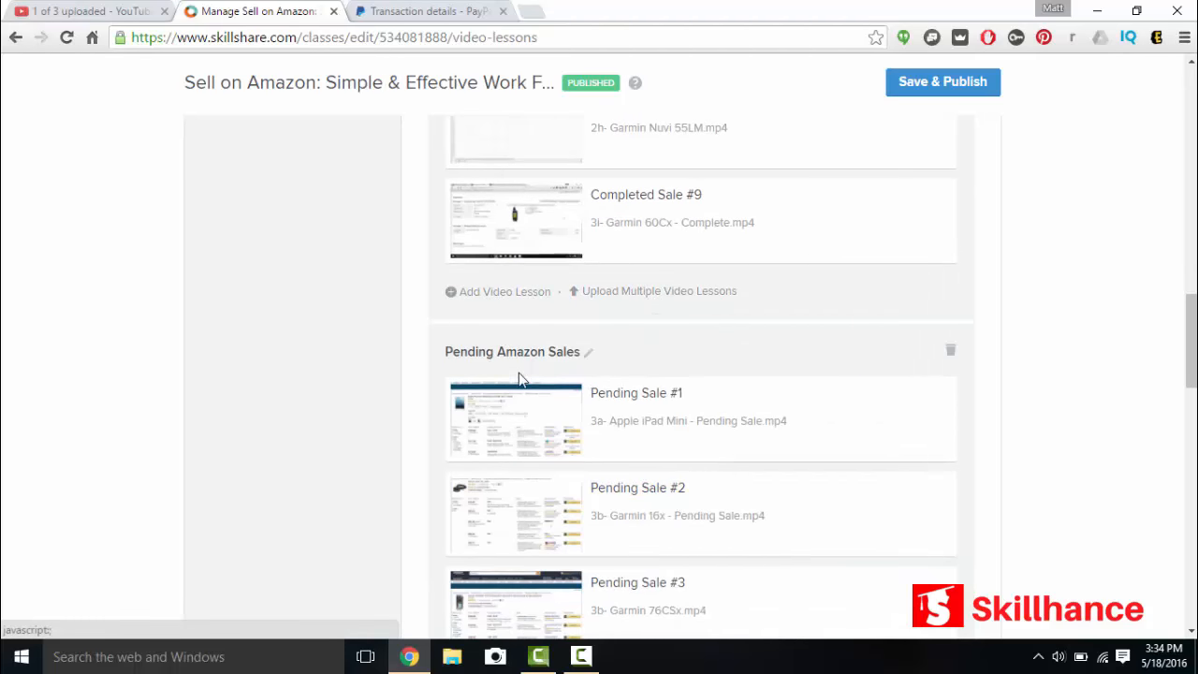
scroll(down, 3)
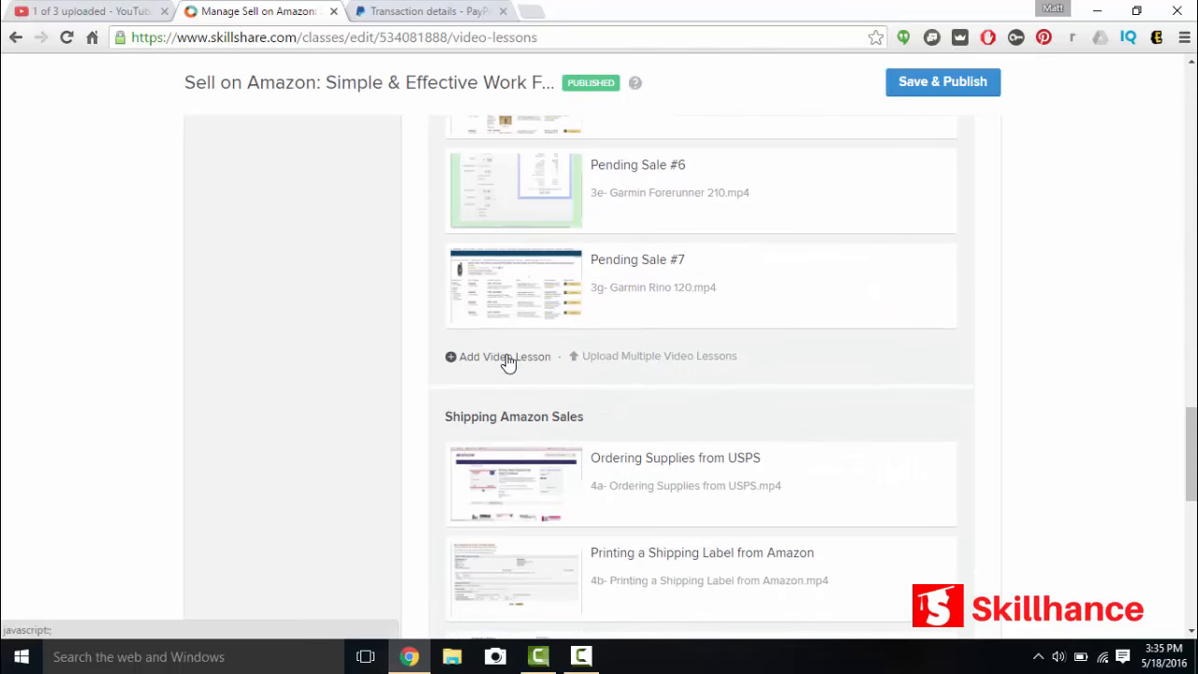
scroll(down, 3)
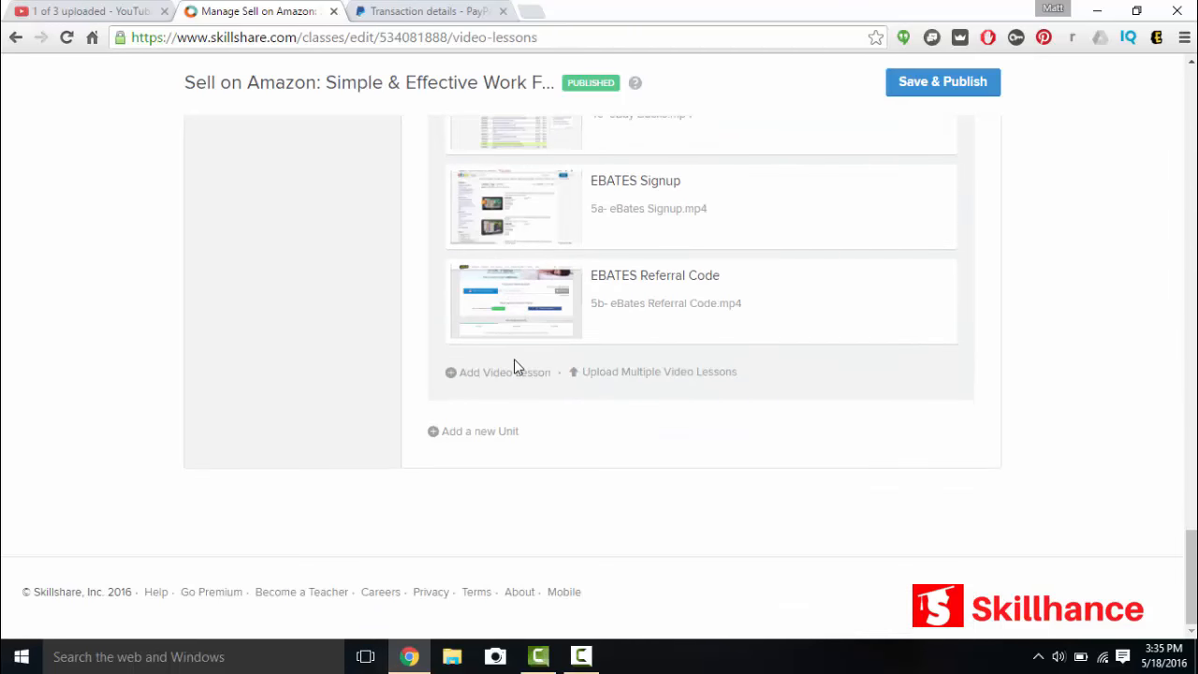
mouse_move(473, 435)
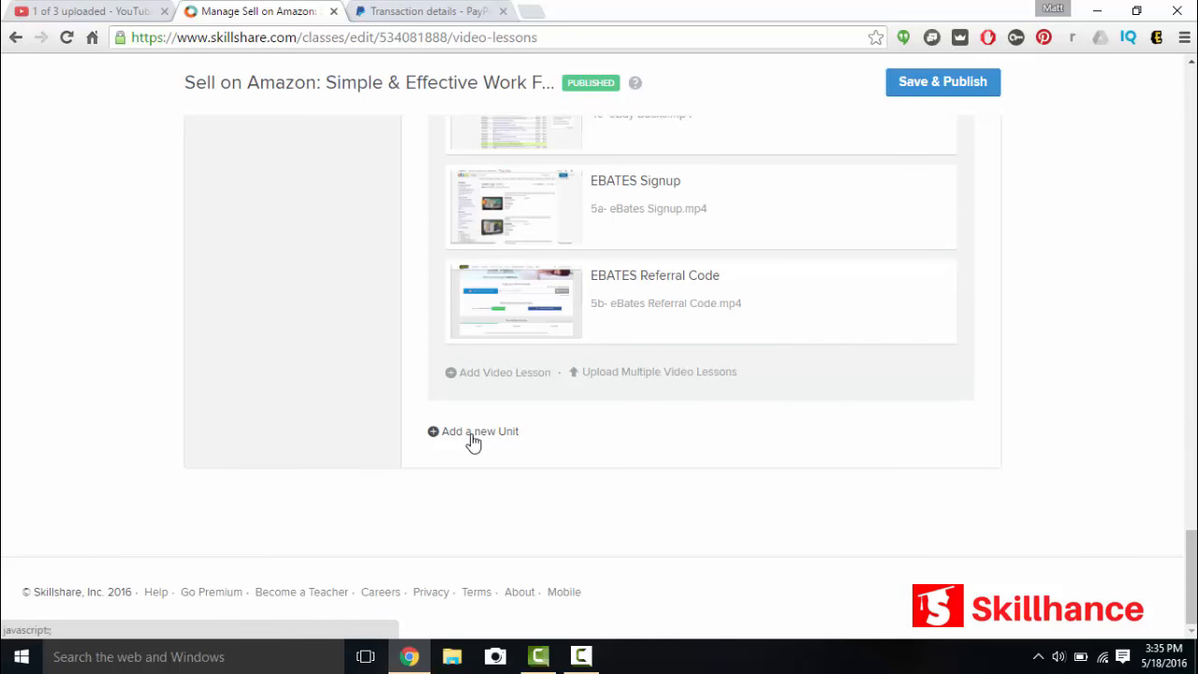
click(472, 431)
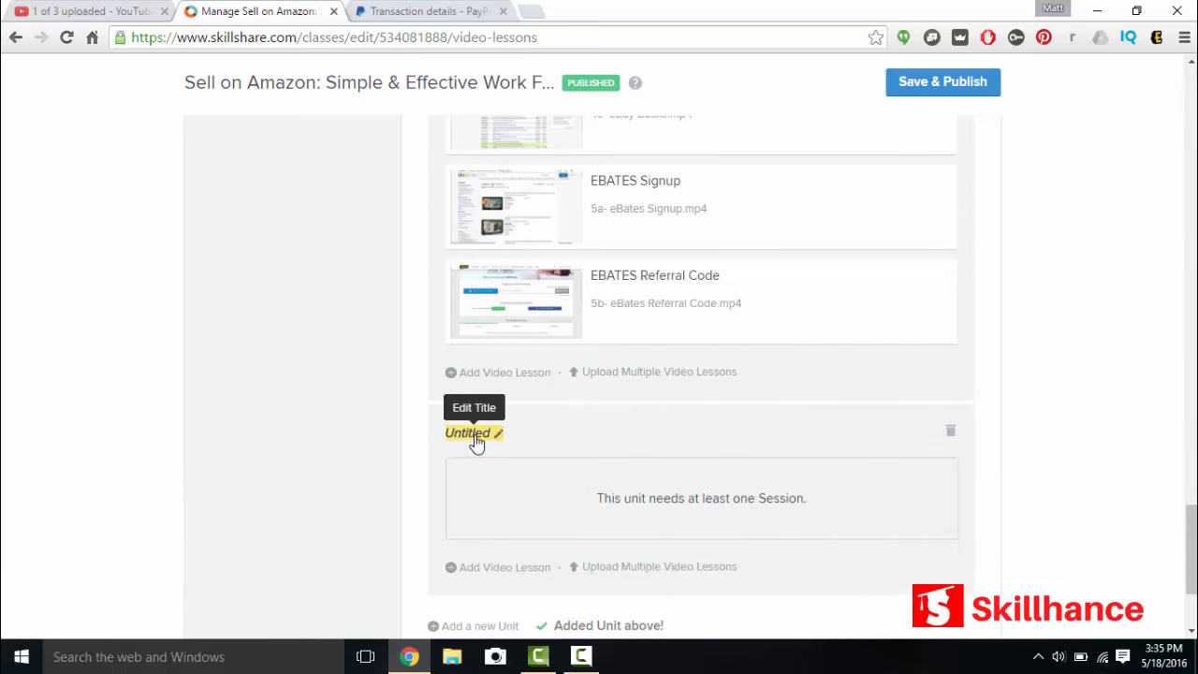
click(467, 432)
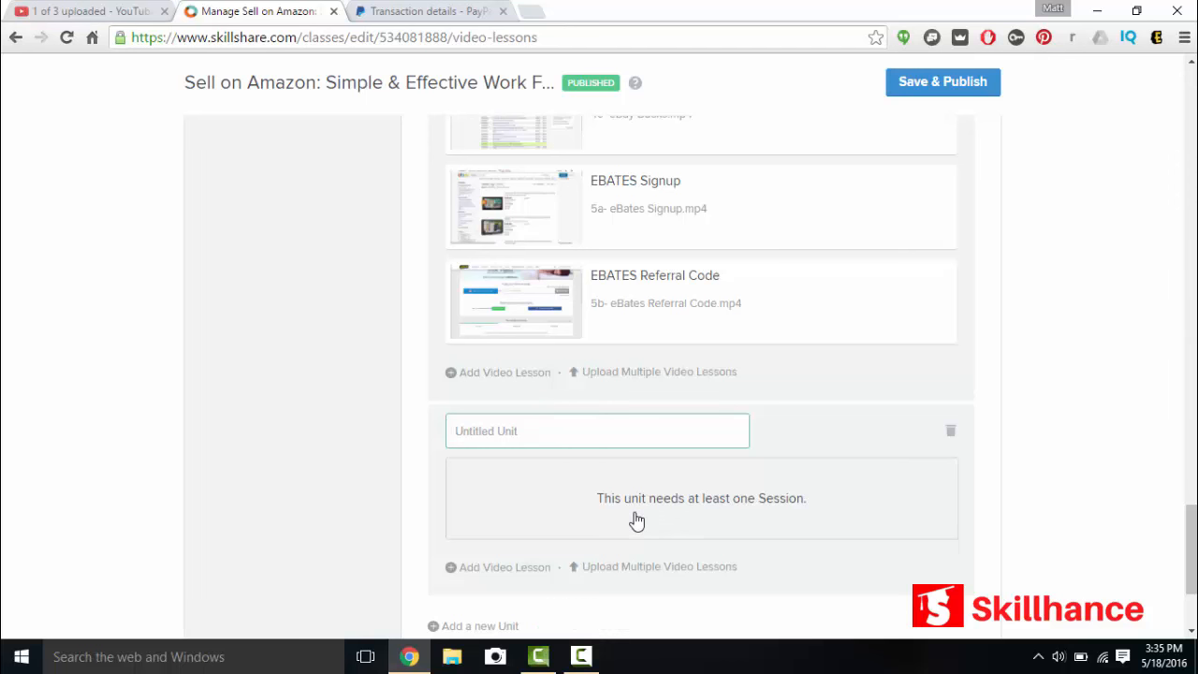
mouse_move(735, 524)
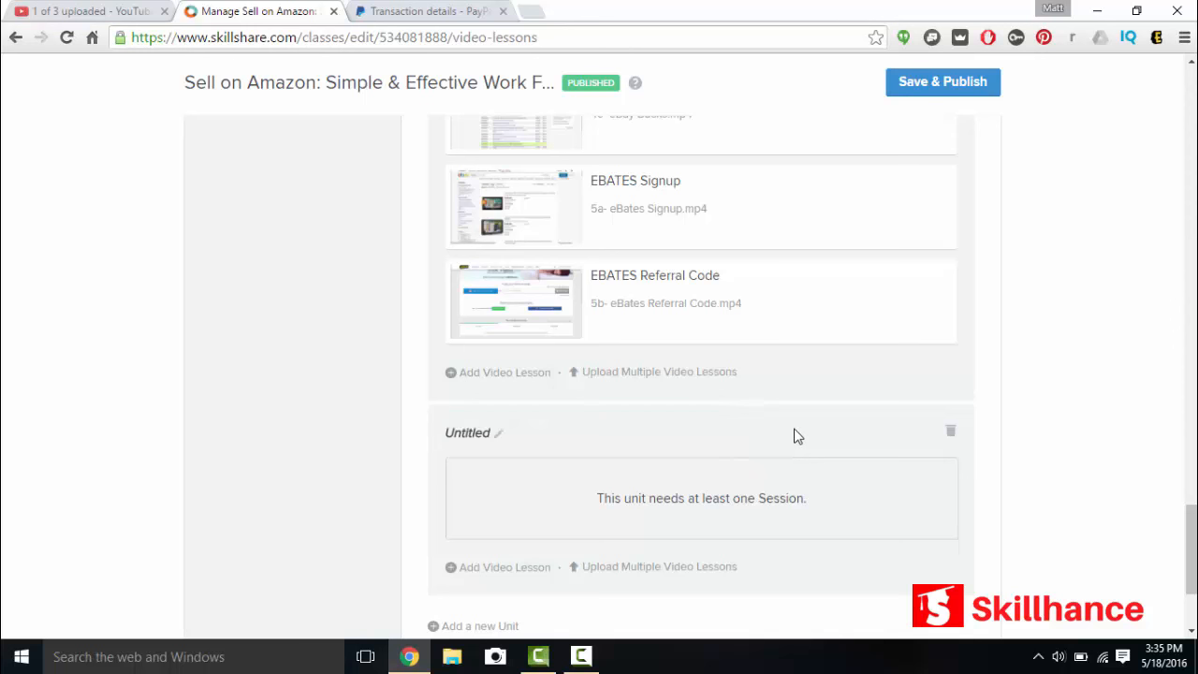
mouse_move(467, 432)
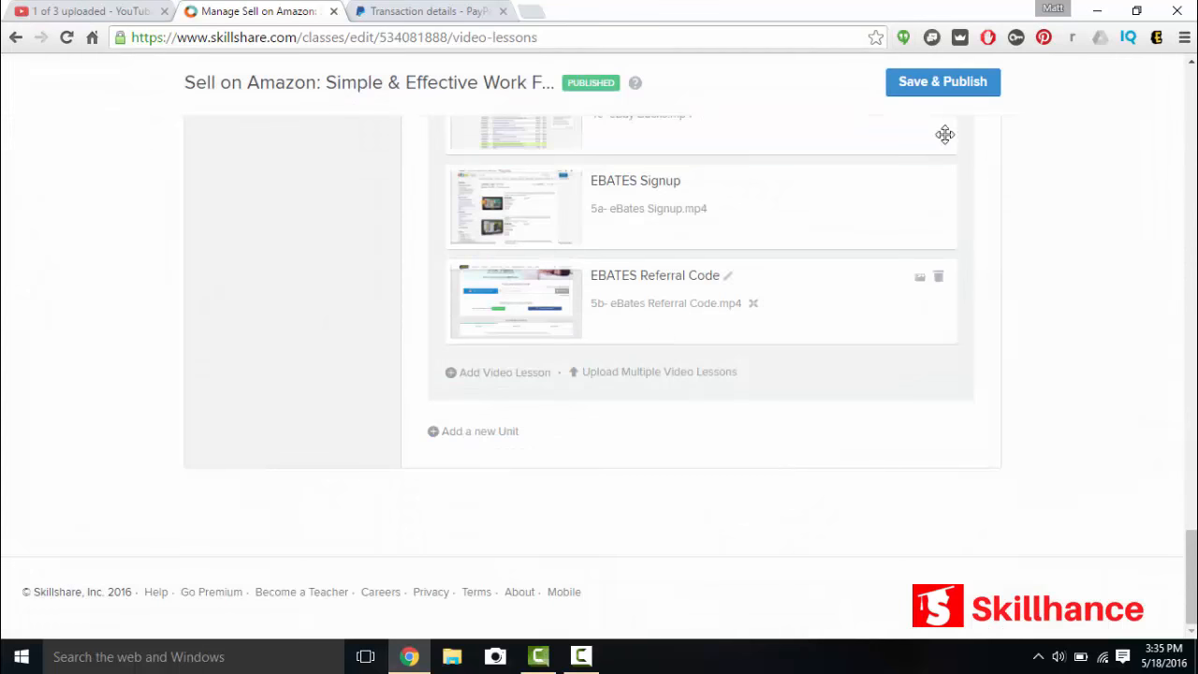
scroll(up, 3)
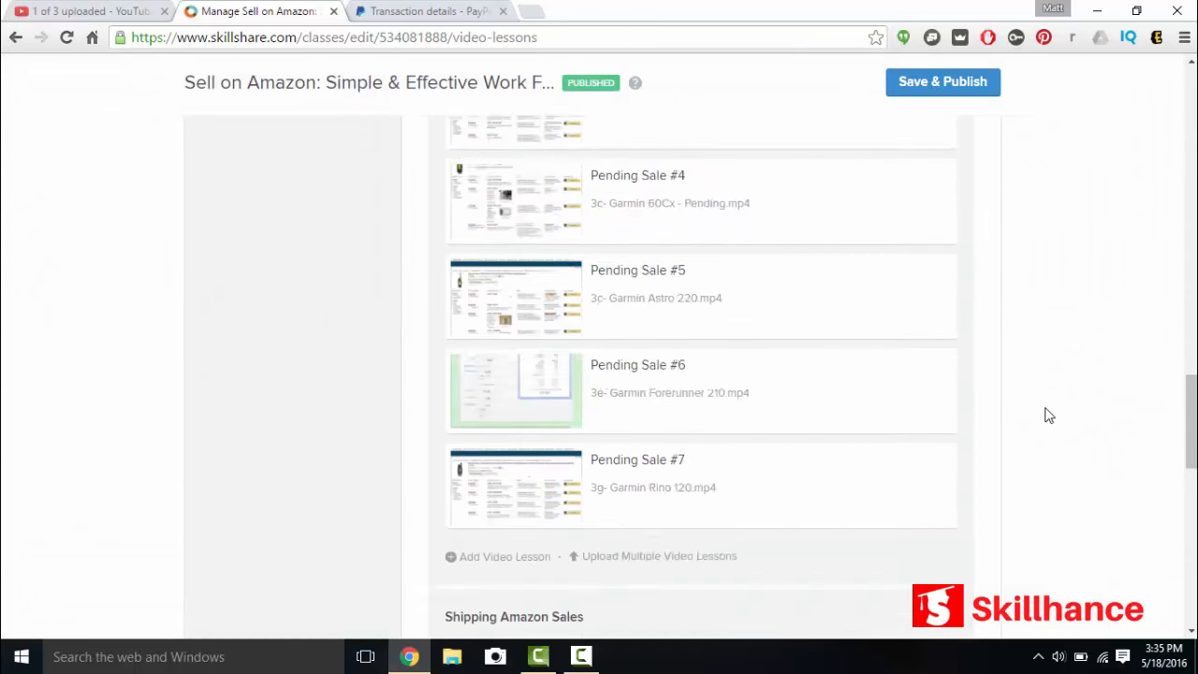
scroll(up, 3)
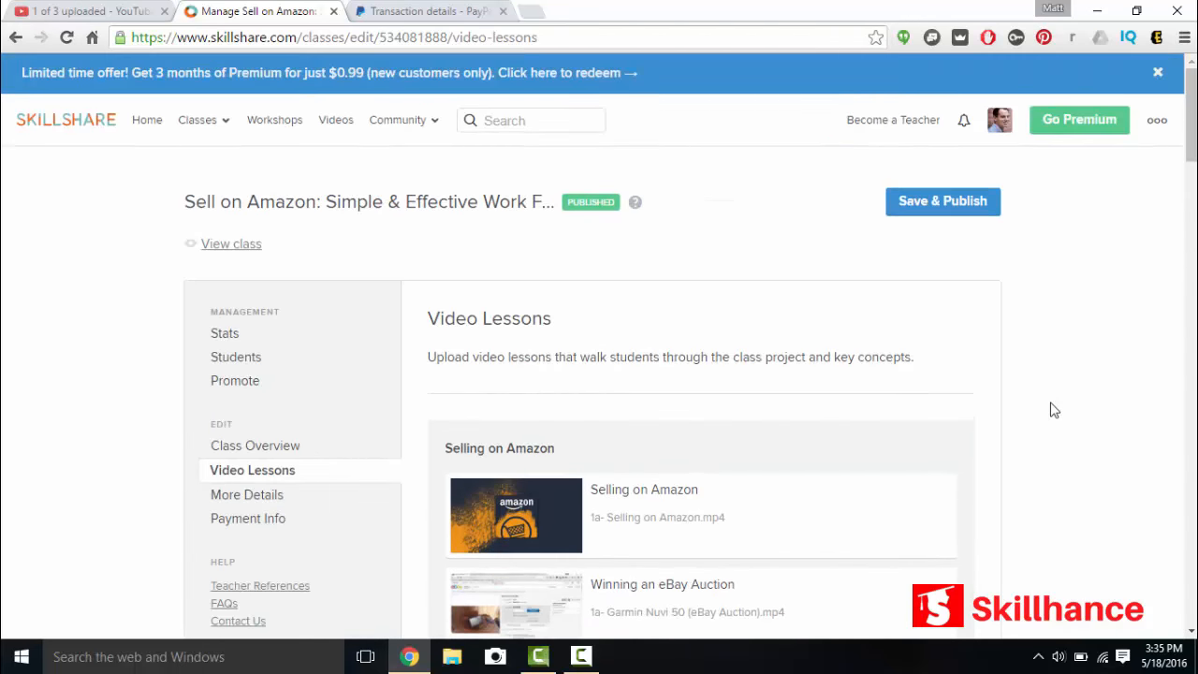
scroll(down, 3)
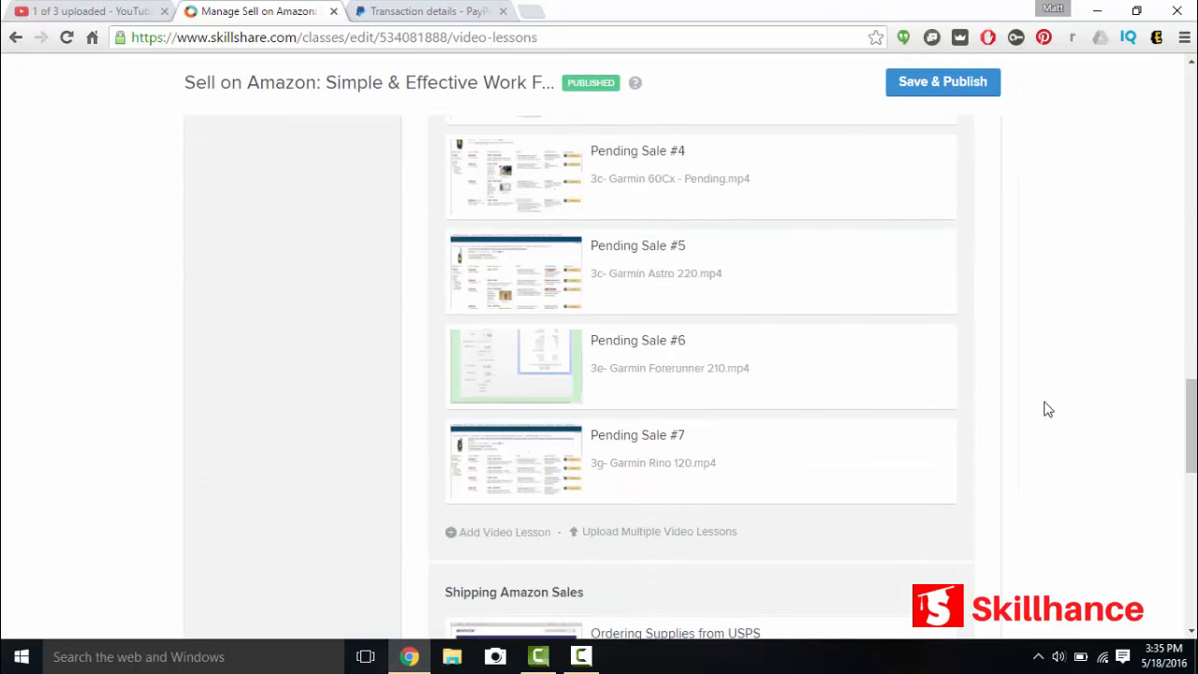
scroll(up, 3)
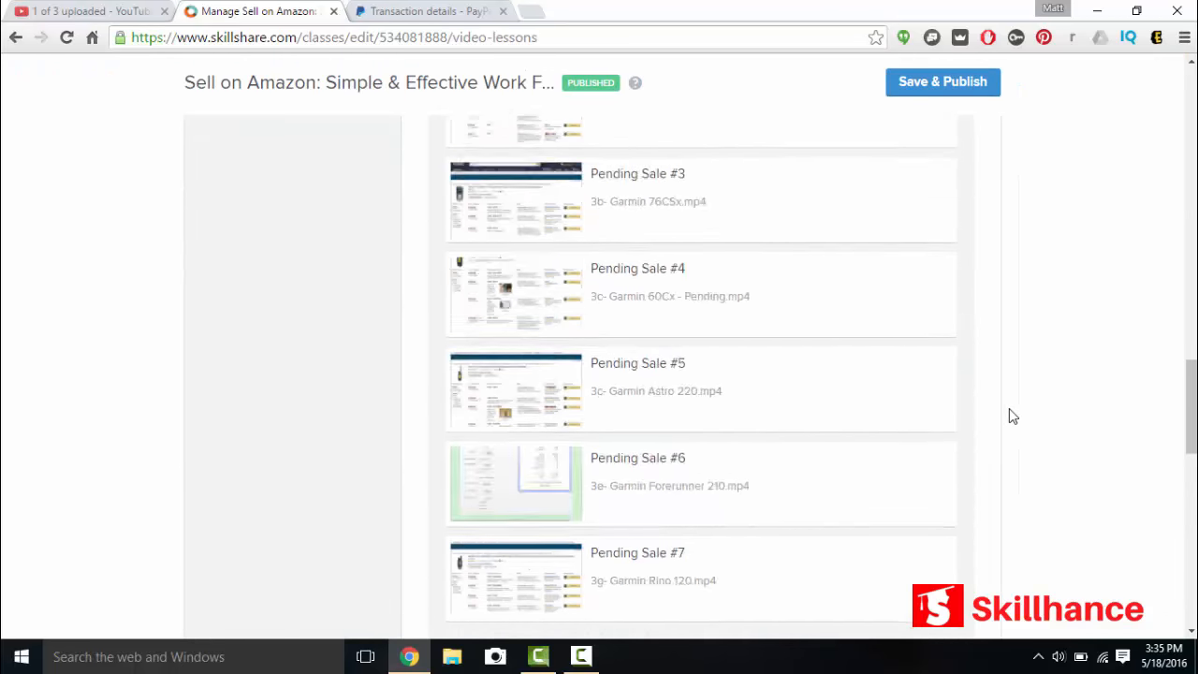
scroll(up, 3)
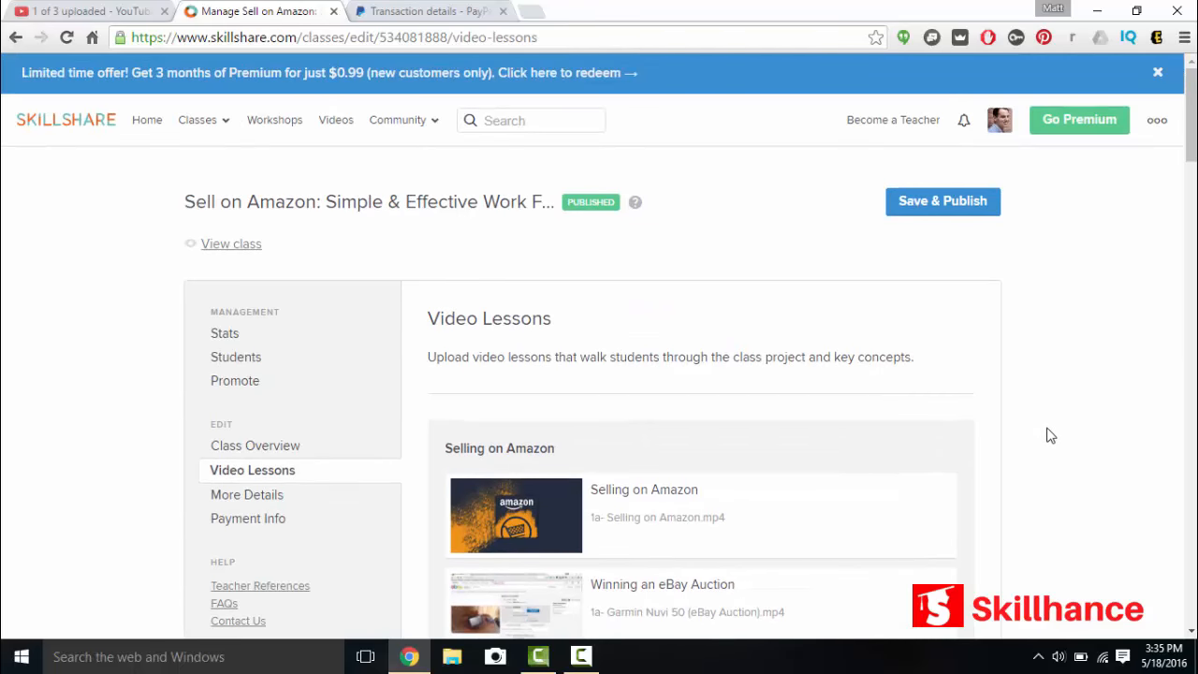
mouse_move(351, 562)
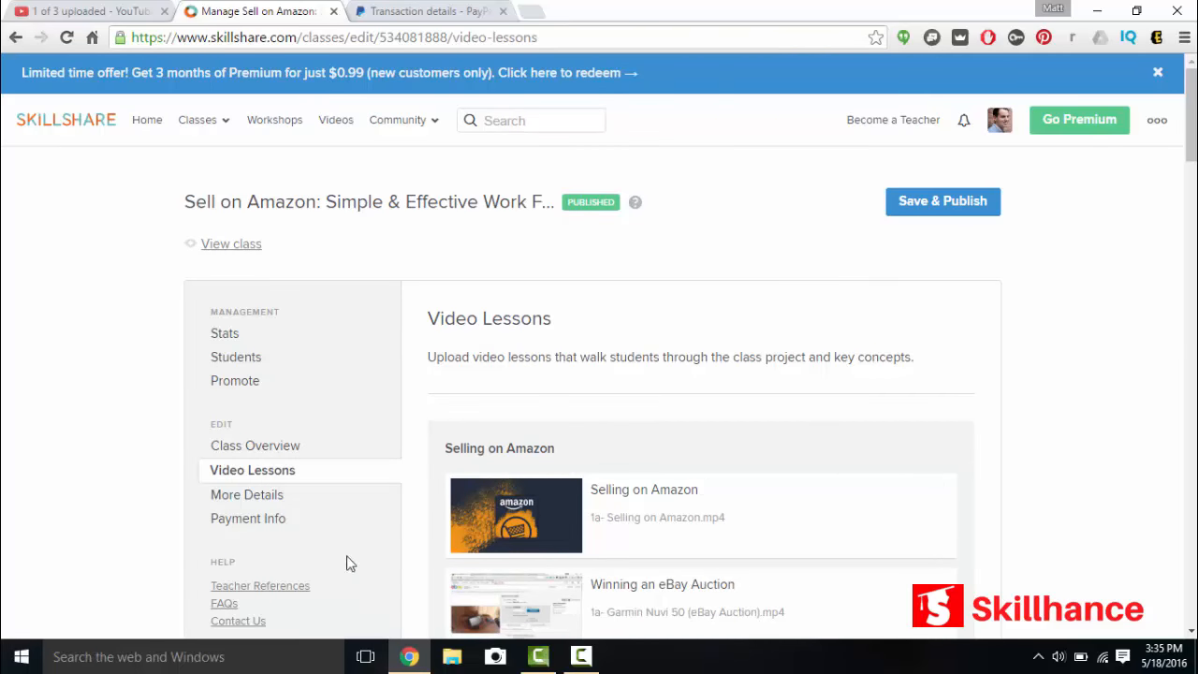
mouse_move(246, 494)
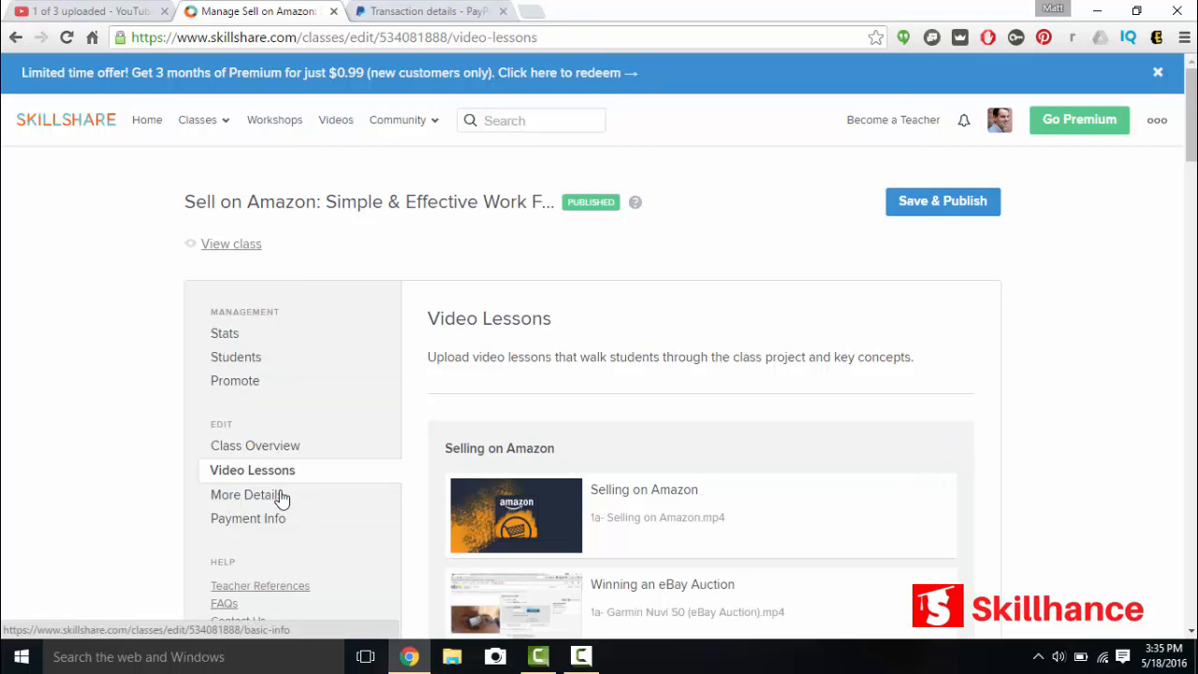
click(249, 494)
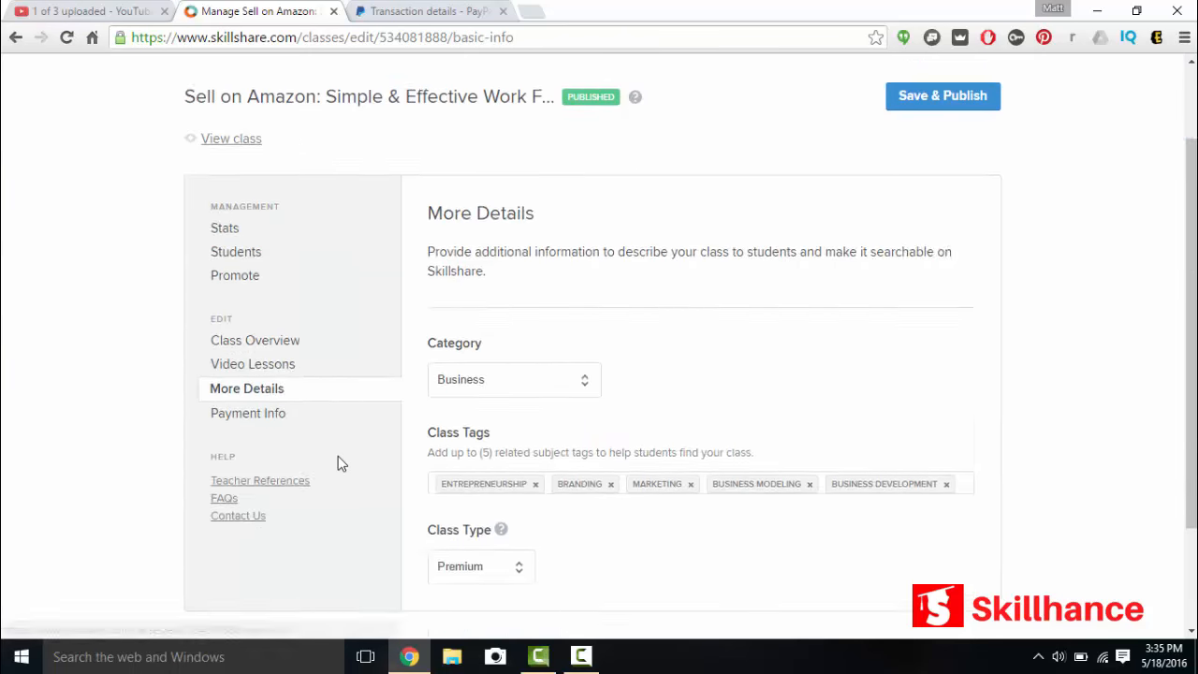
scroll(down, 3)
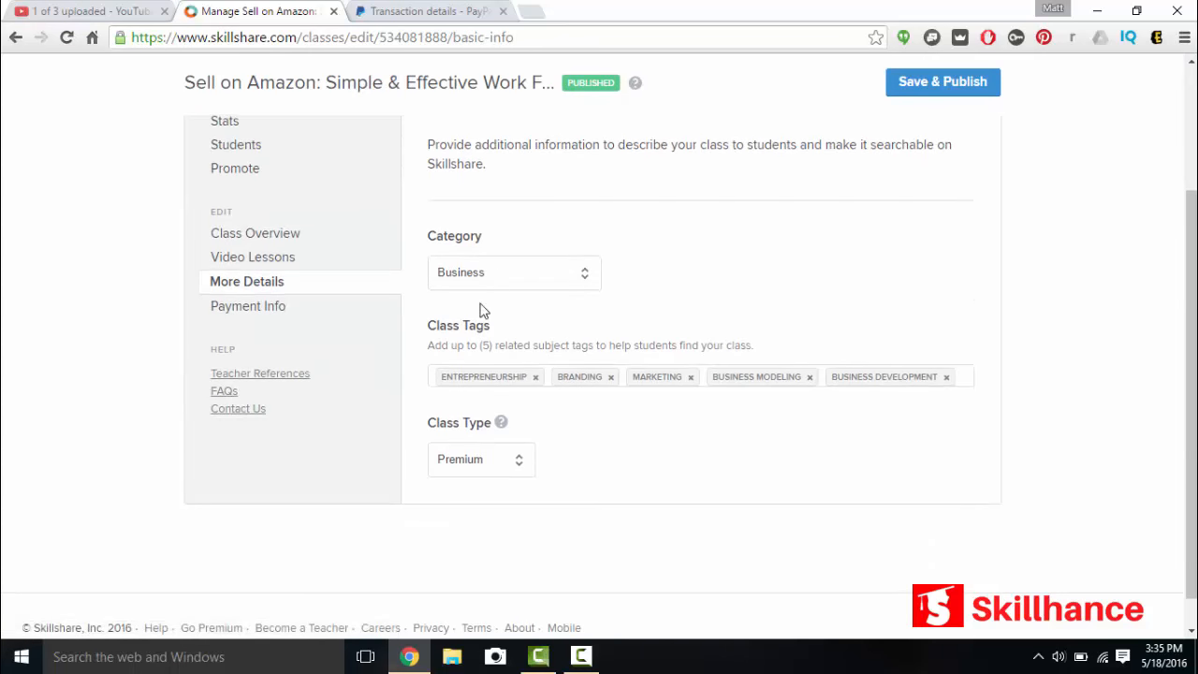
mouse_move(552, 344)
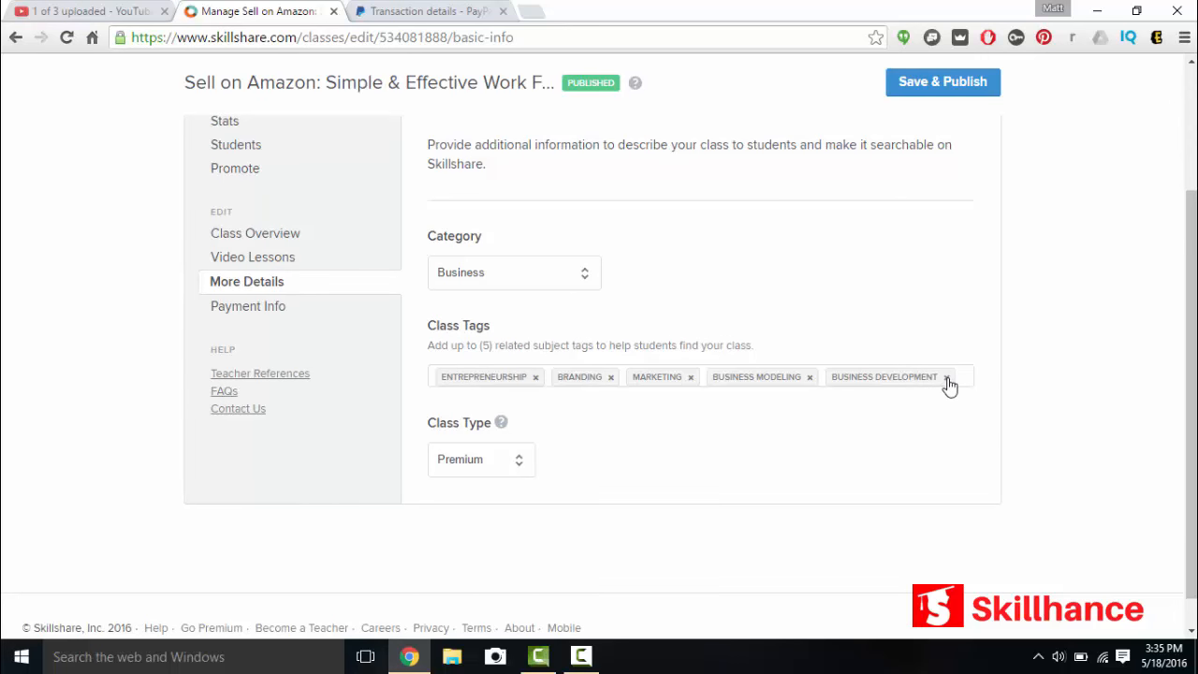
click(946, 376)
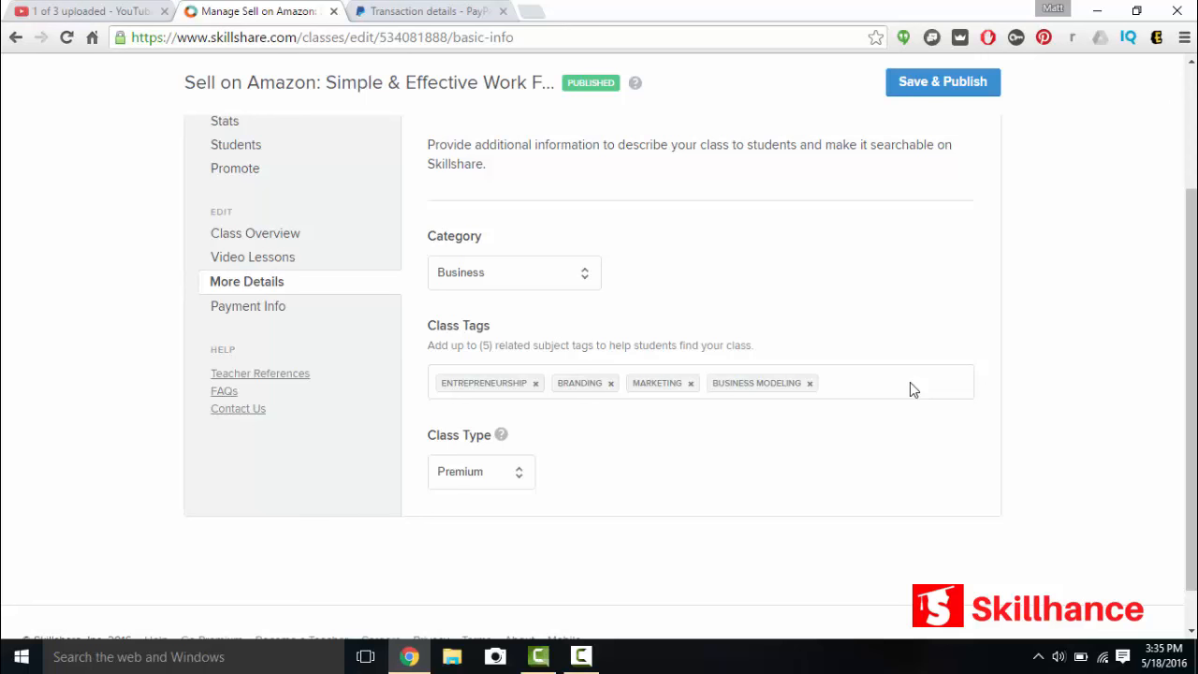
scroll(up, 3)
text(a)
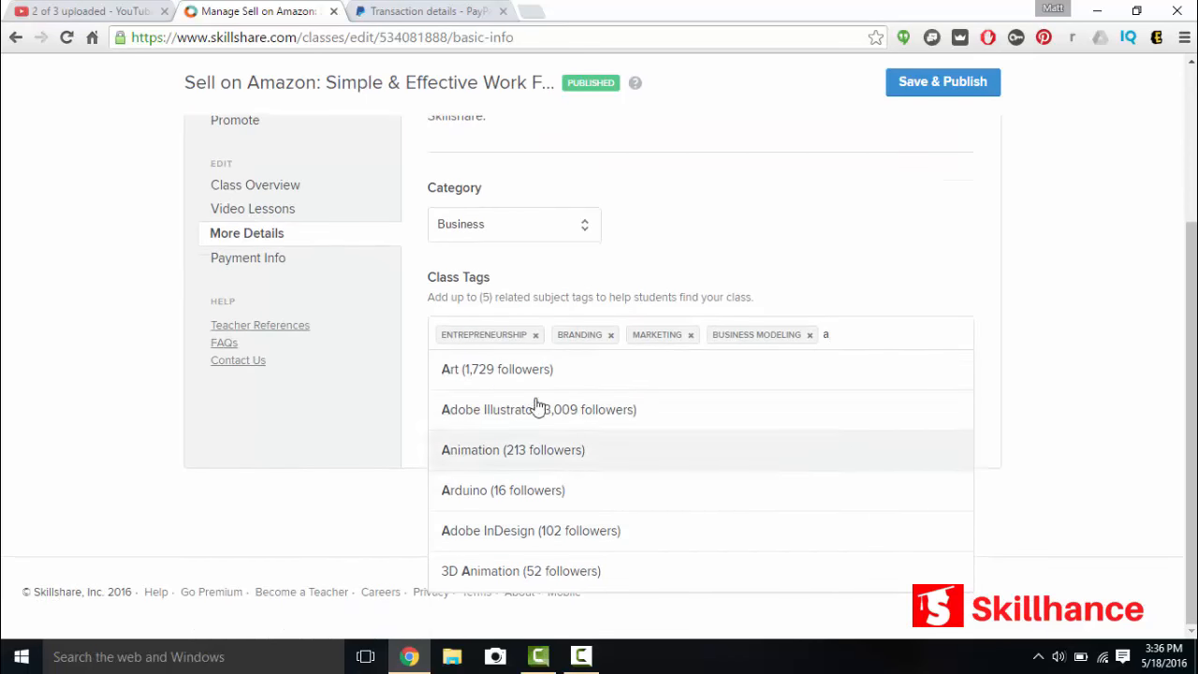
mouse_move(505, 369)
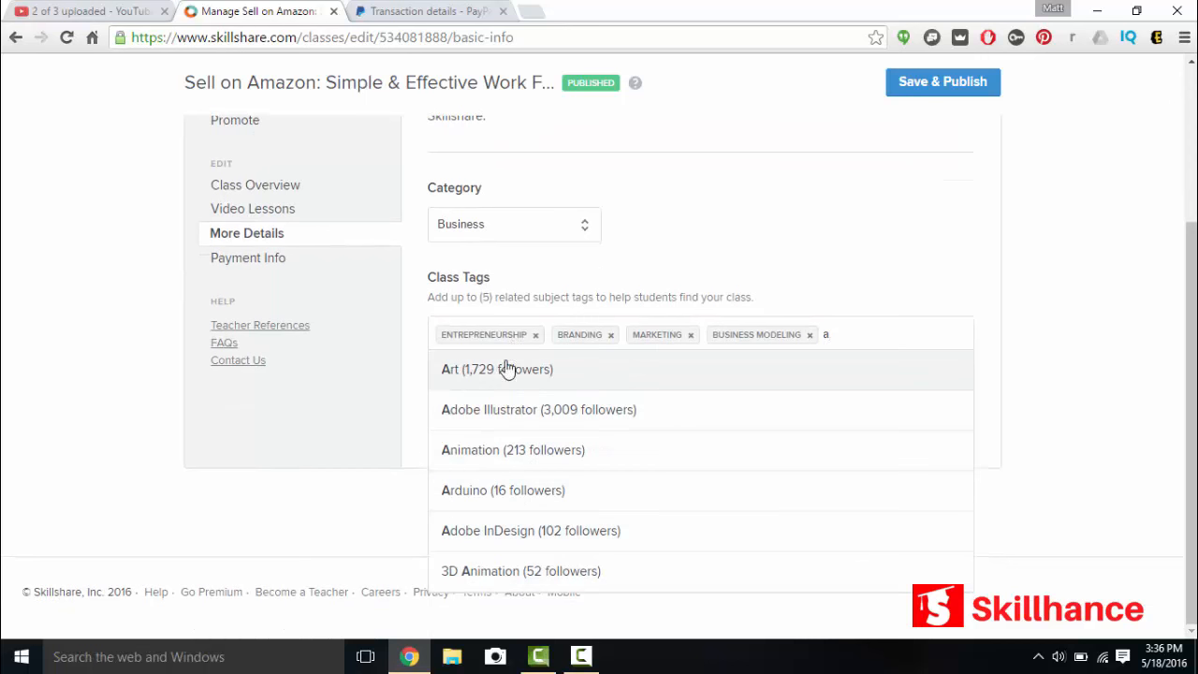
text(b)
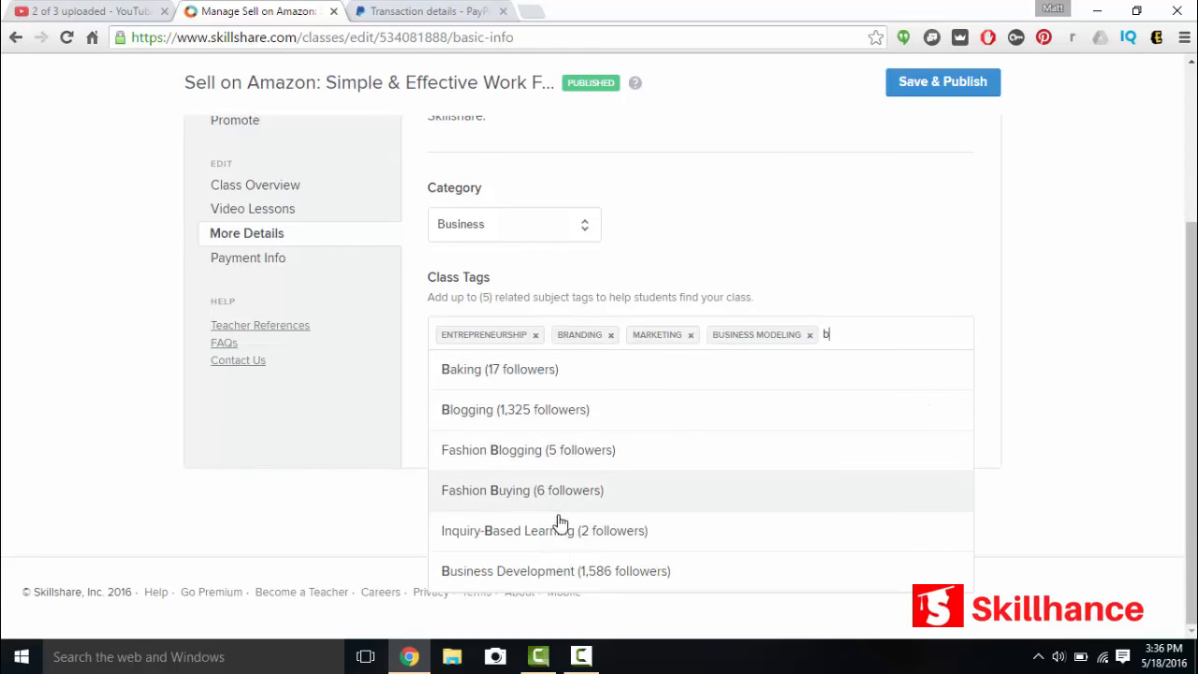
click(555, 570)
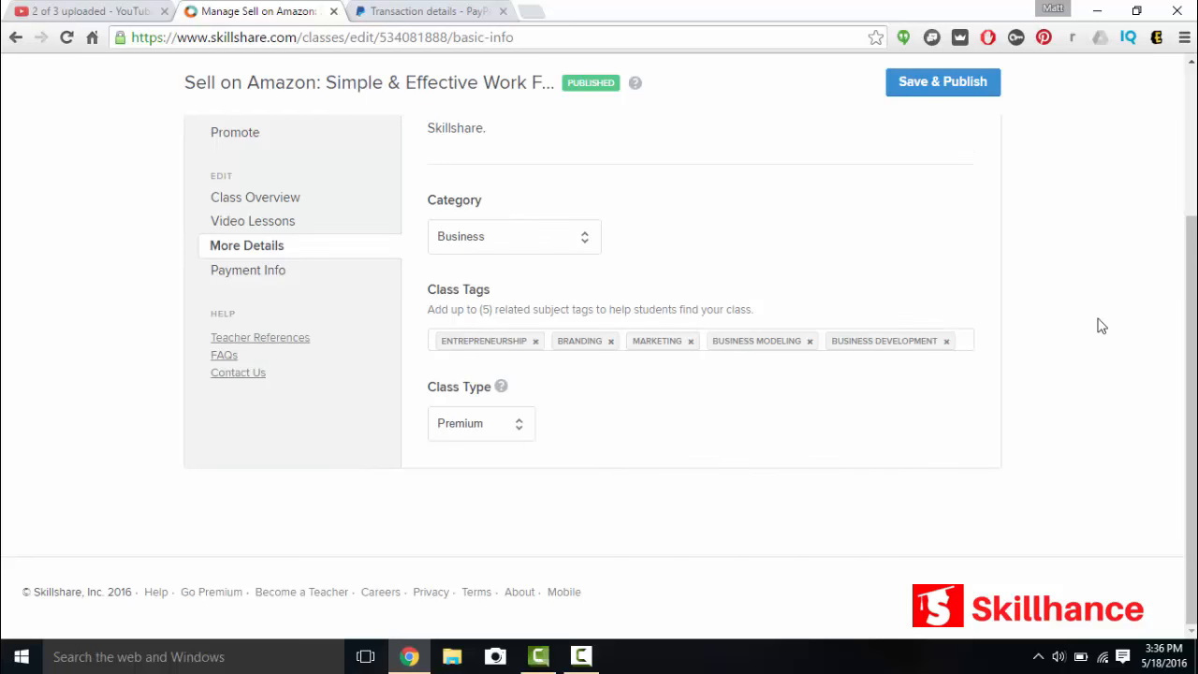
mouse_move(575, 206)
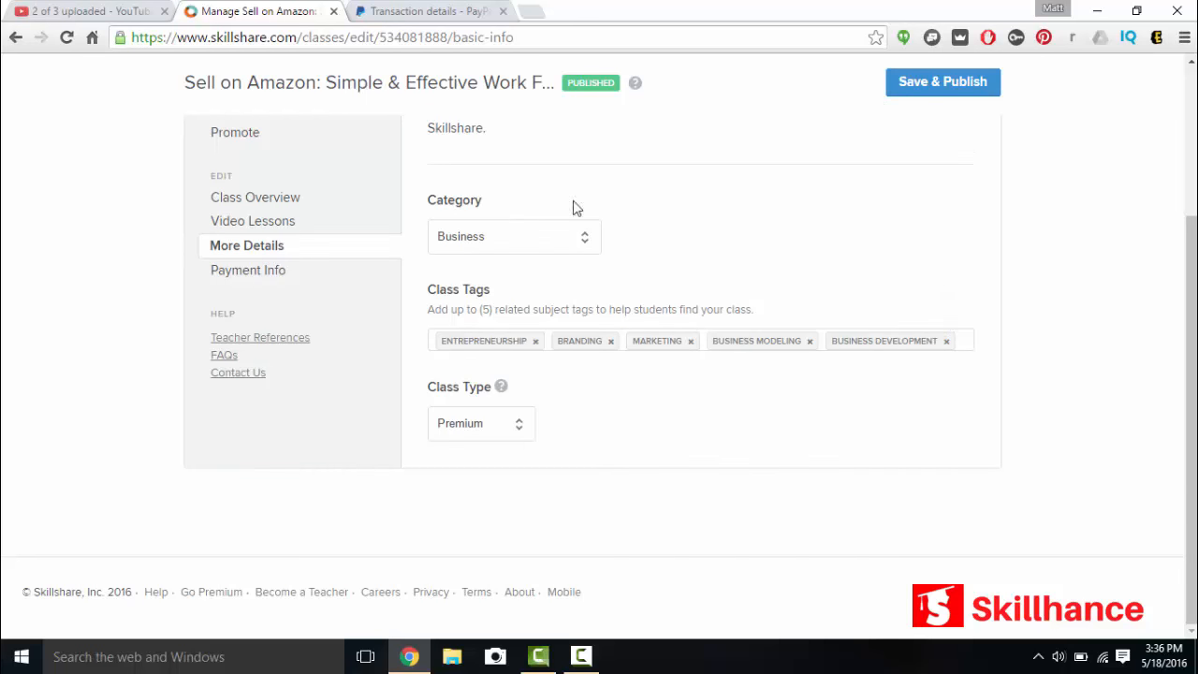
Step: View the class's Payment Info page, then head to the account settings
click(247, 270)
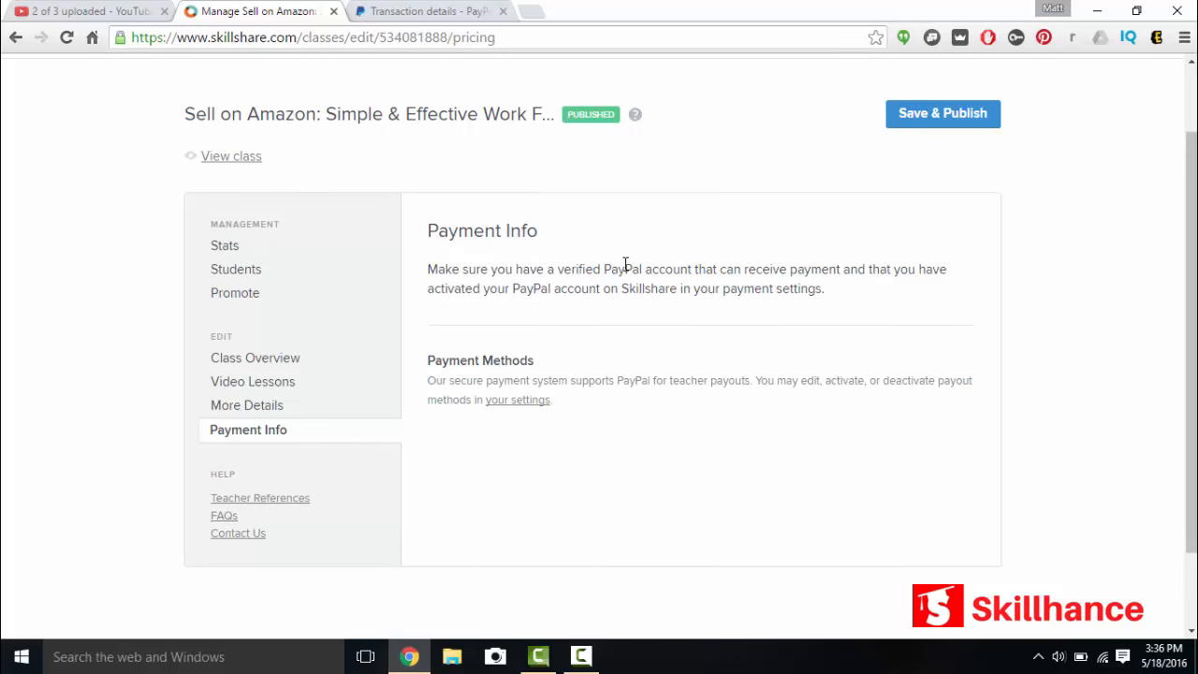
mouse_move(716, 368)
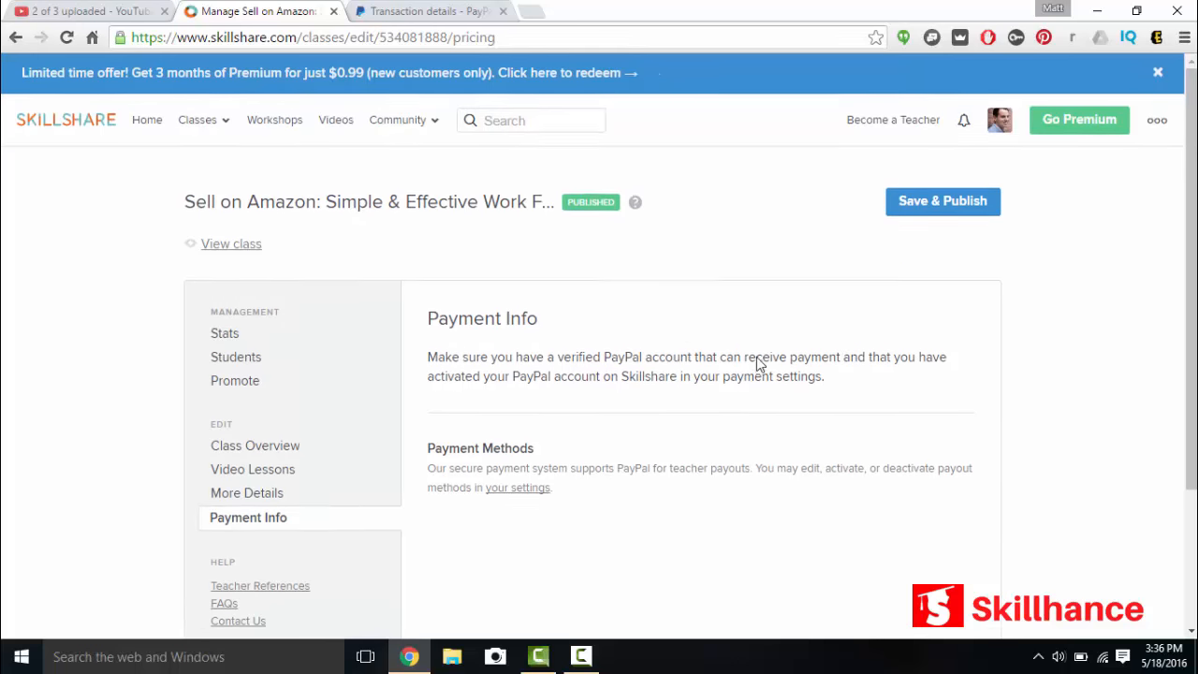
click(998, 119)
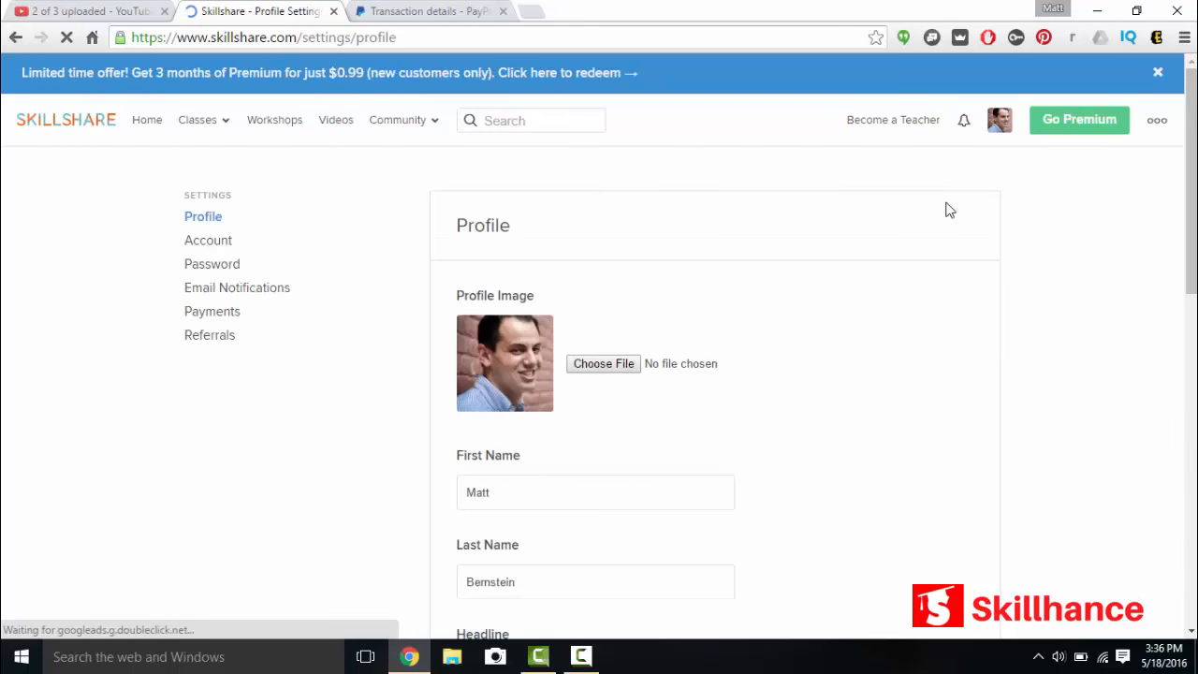
mouse_move(764, 264)
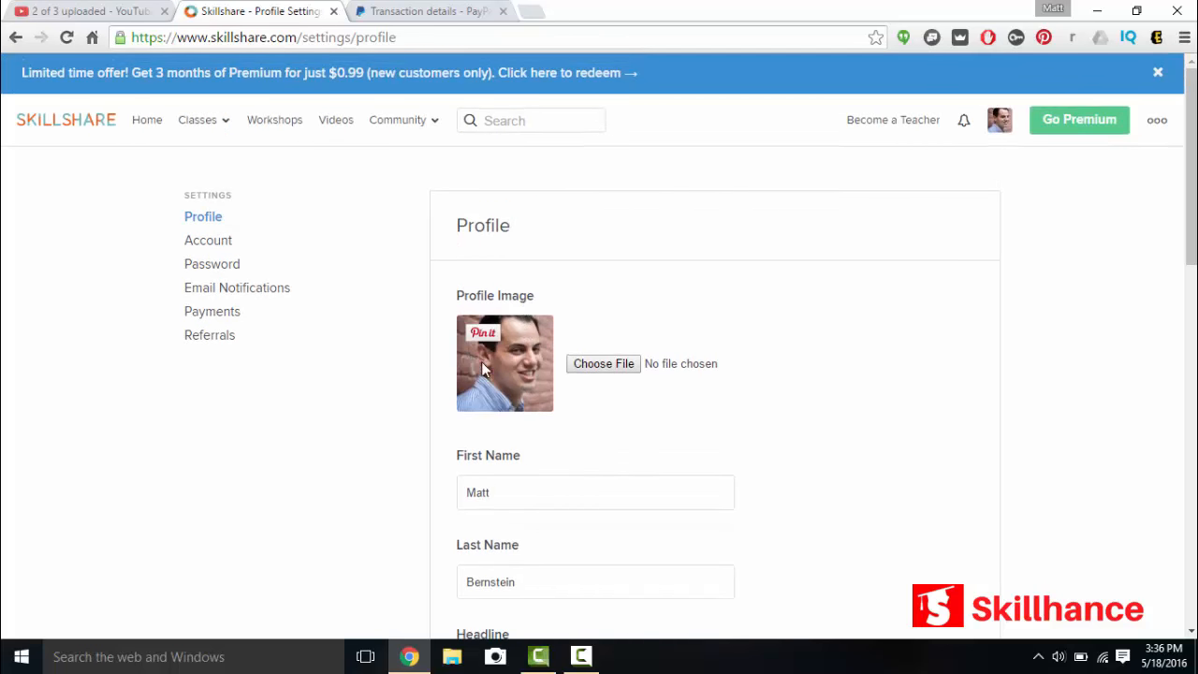
Step: Scroll through the Profile settings page
scroll(down, 3)
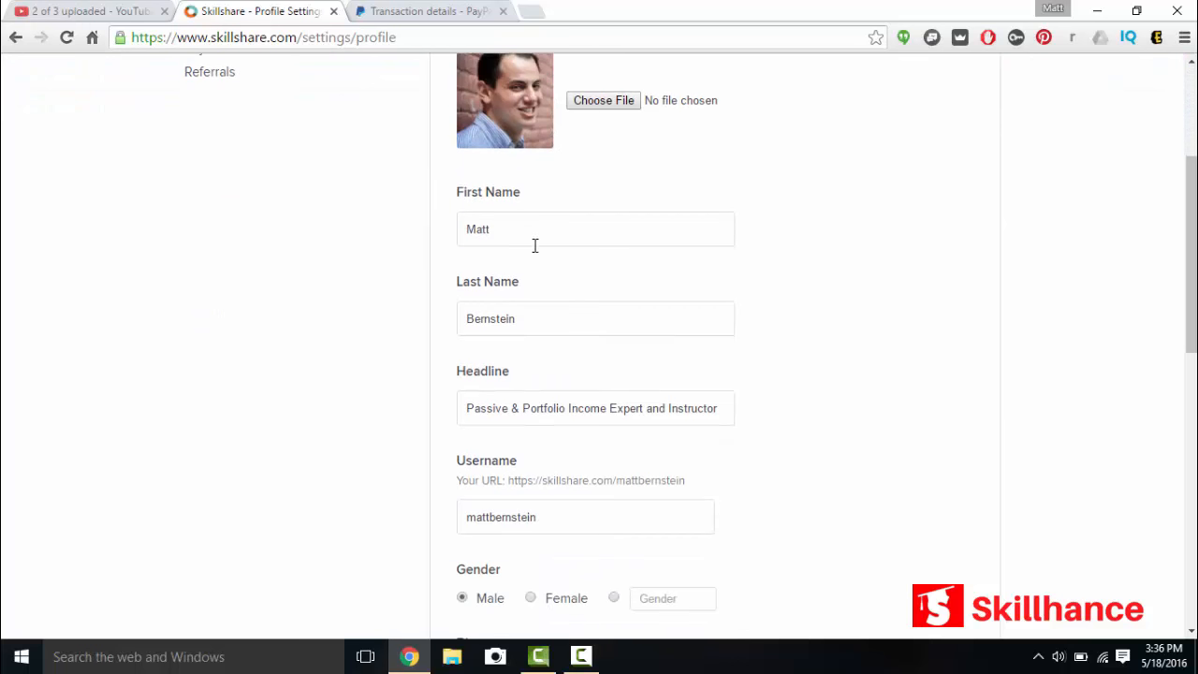
scroll(down, 3)
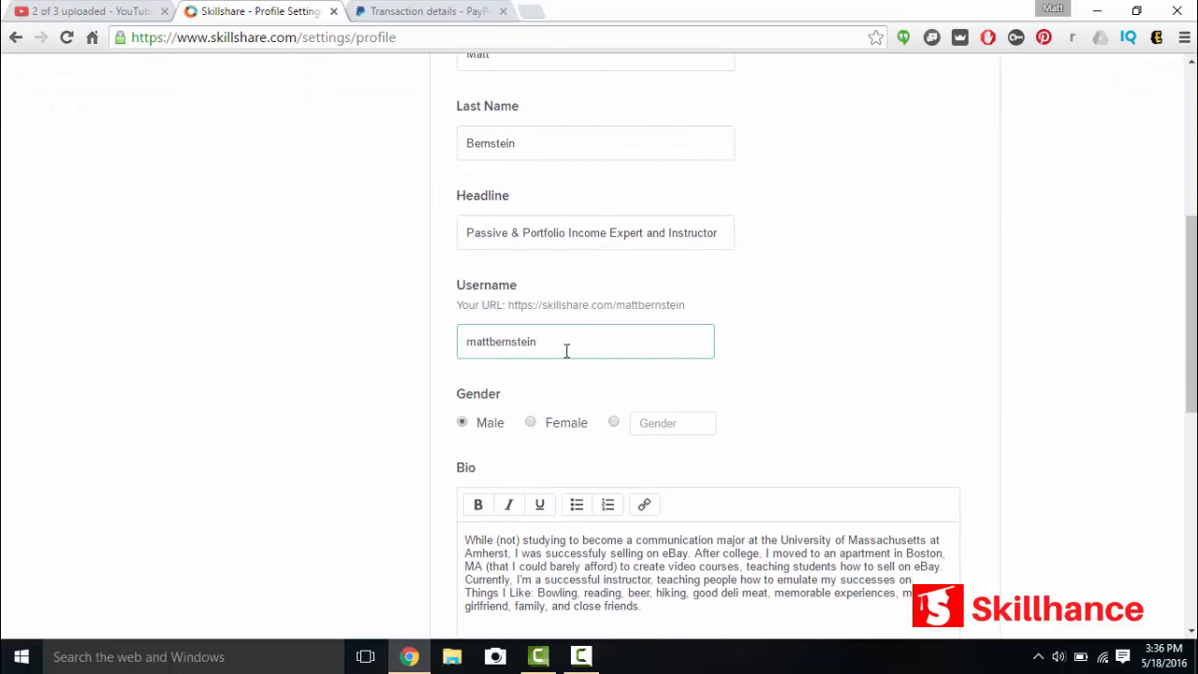
scroll(down, 3)
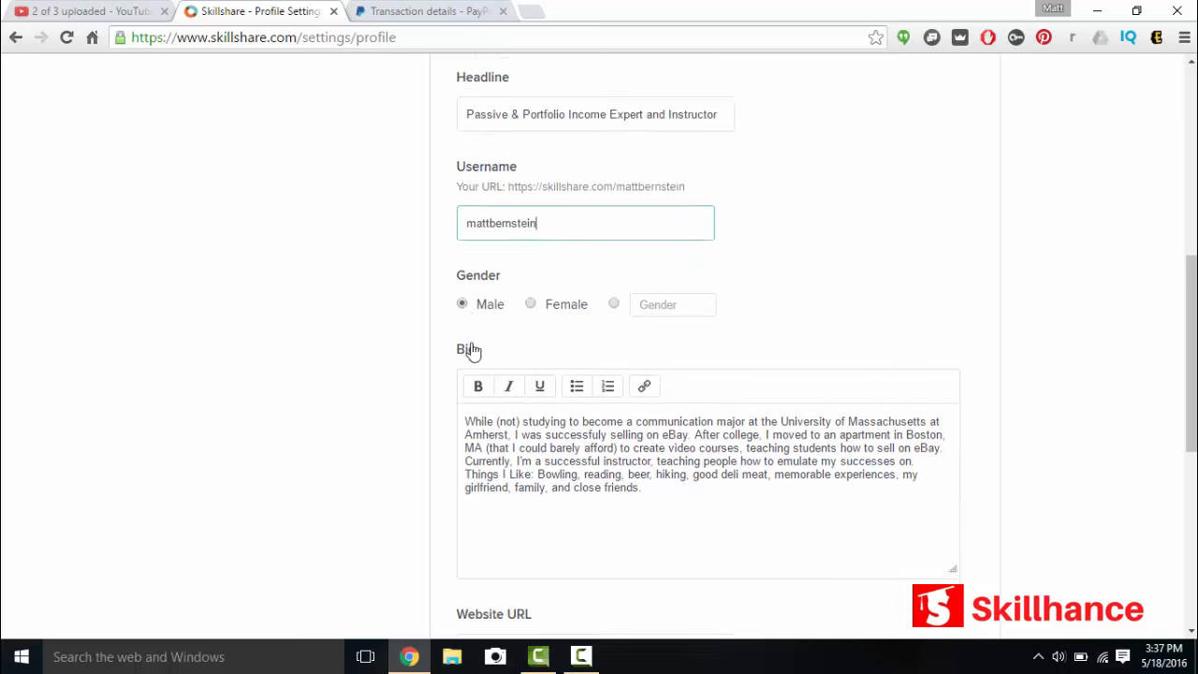
scroll(down, 3)
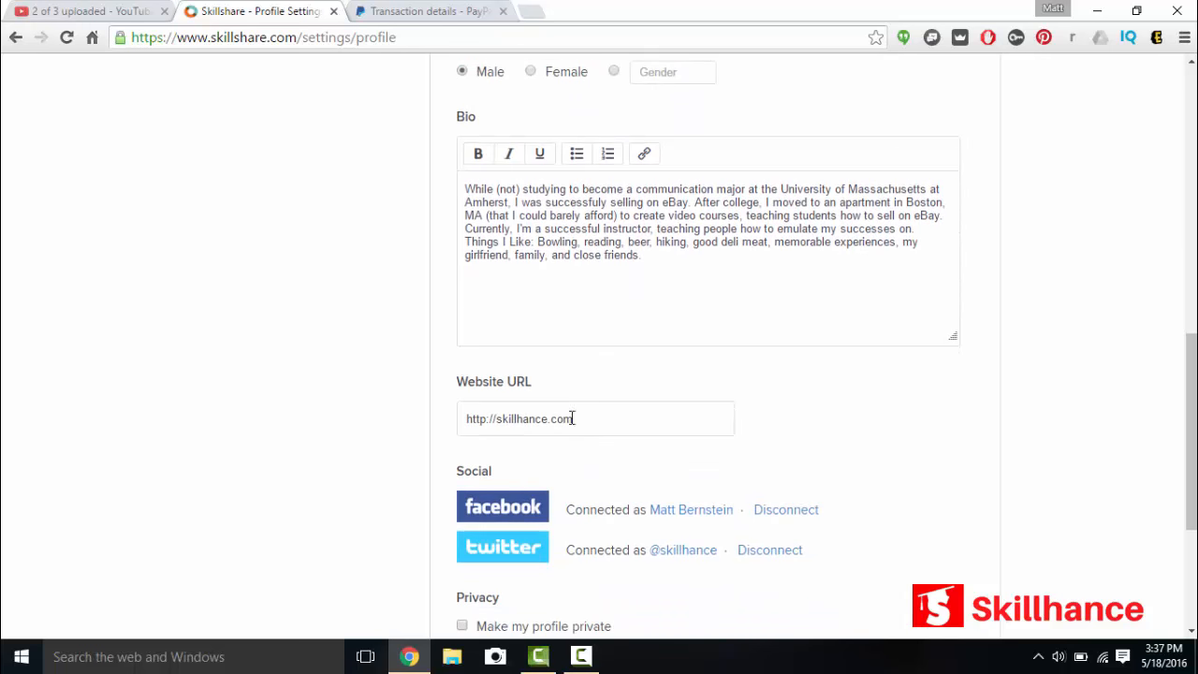
scroll(down, 3)
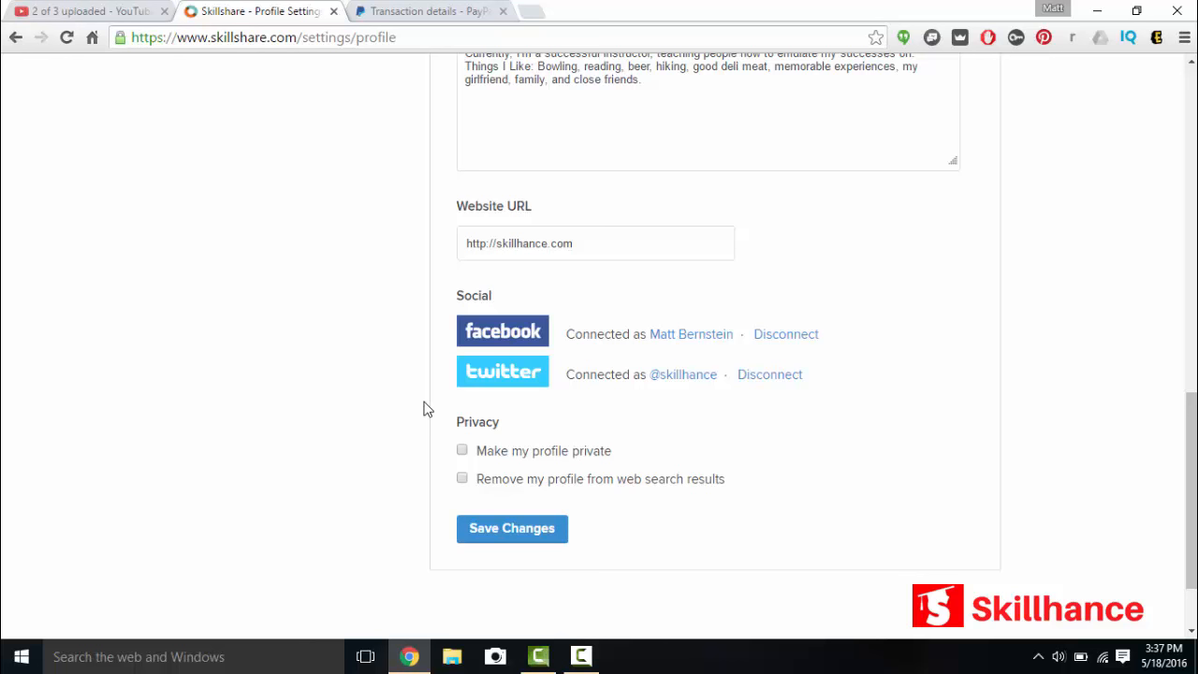
mouse_move(472, 370)
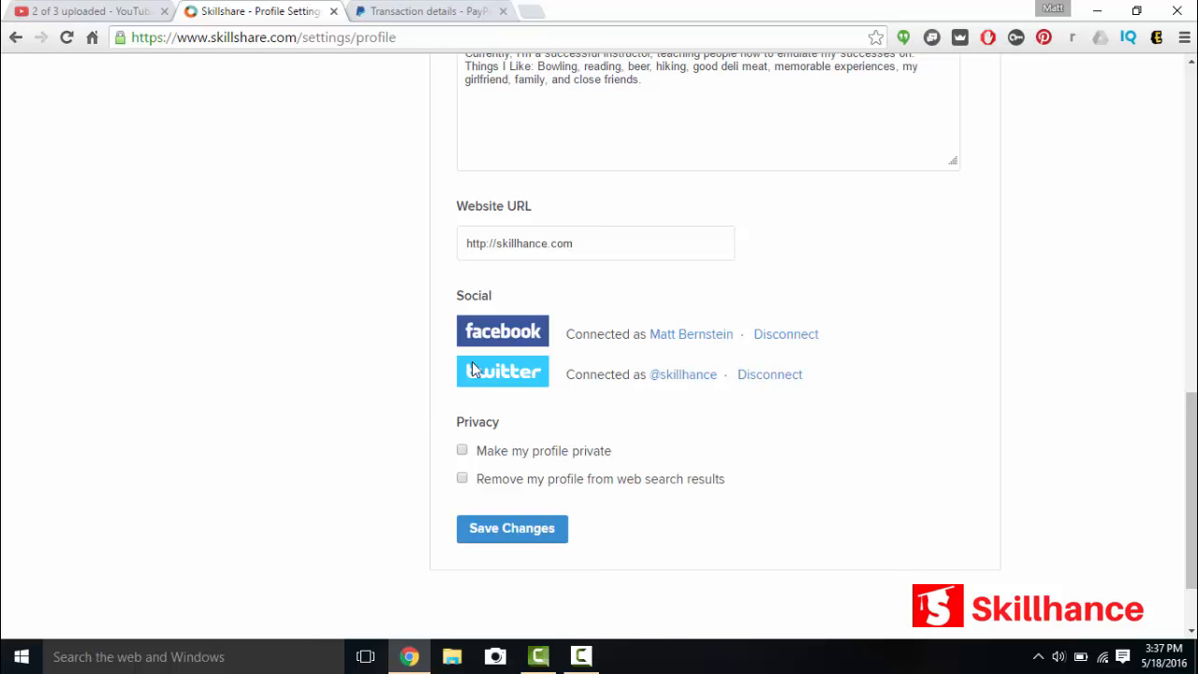
mouse_move(446, 463)
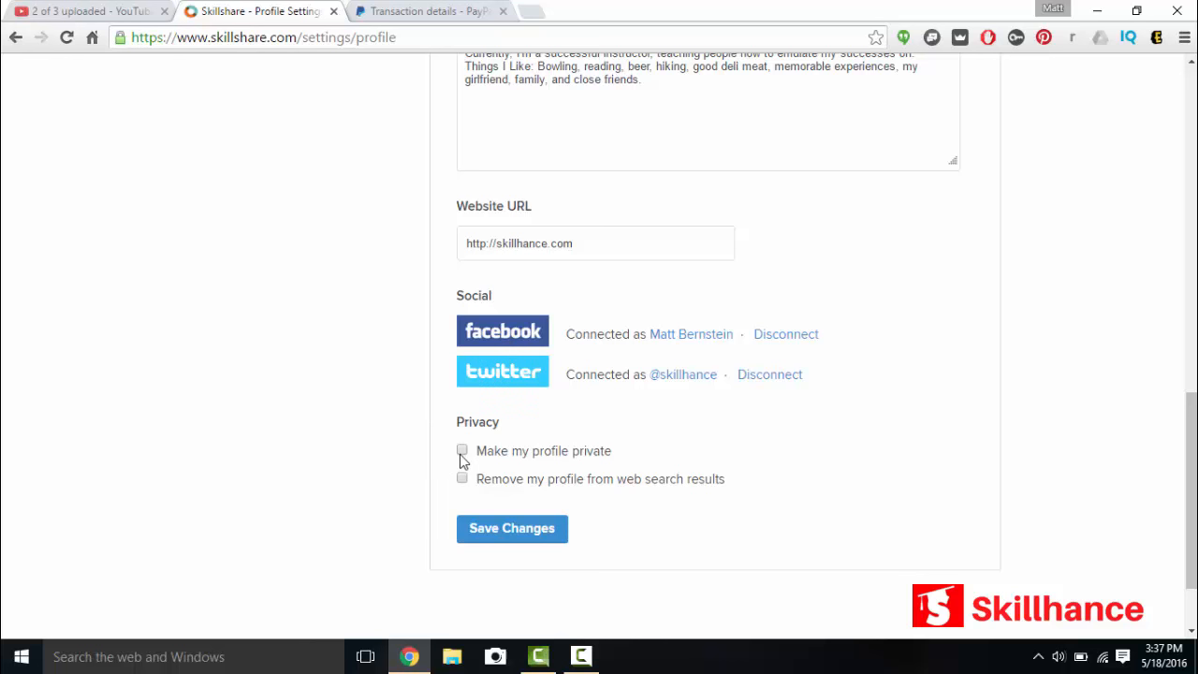
mouse_move(468, 491)
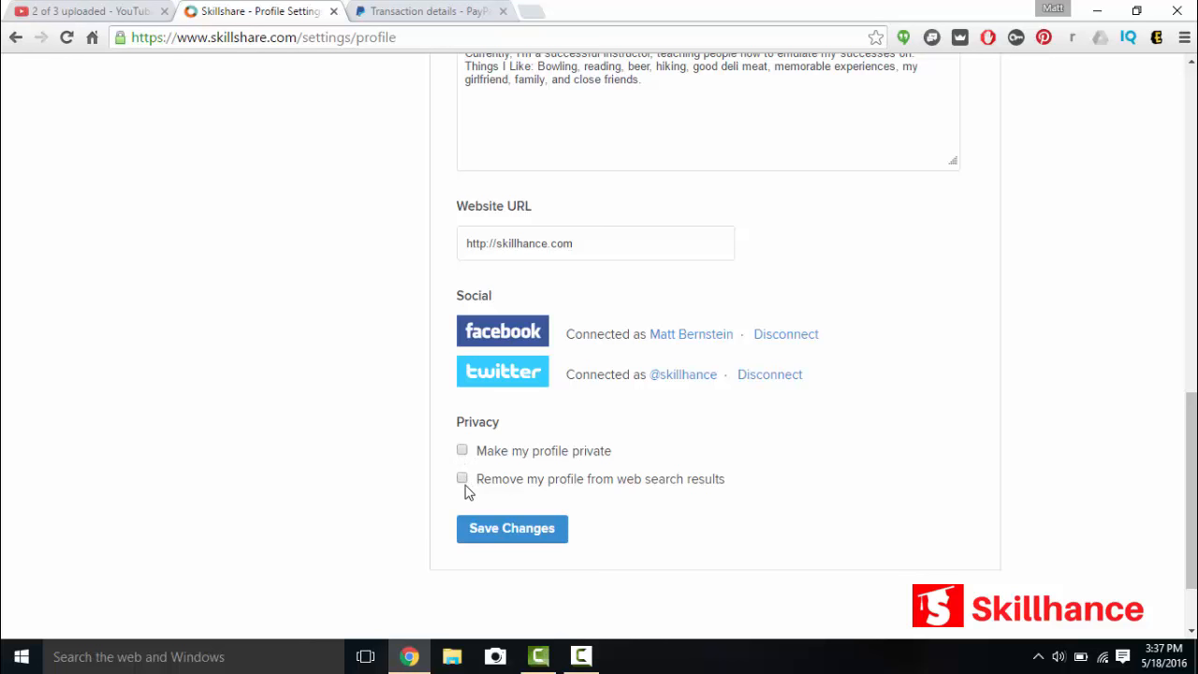
scroll(up, 3)
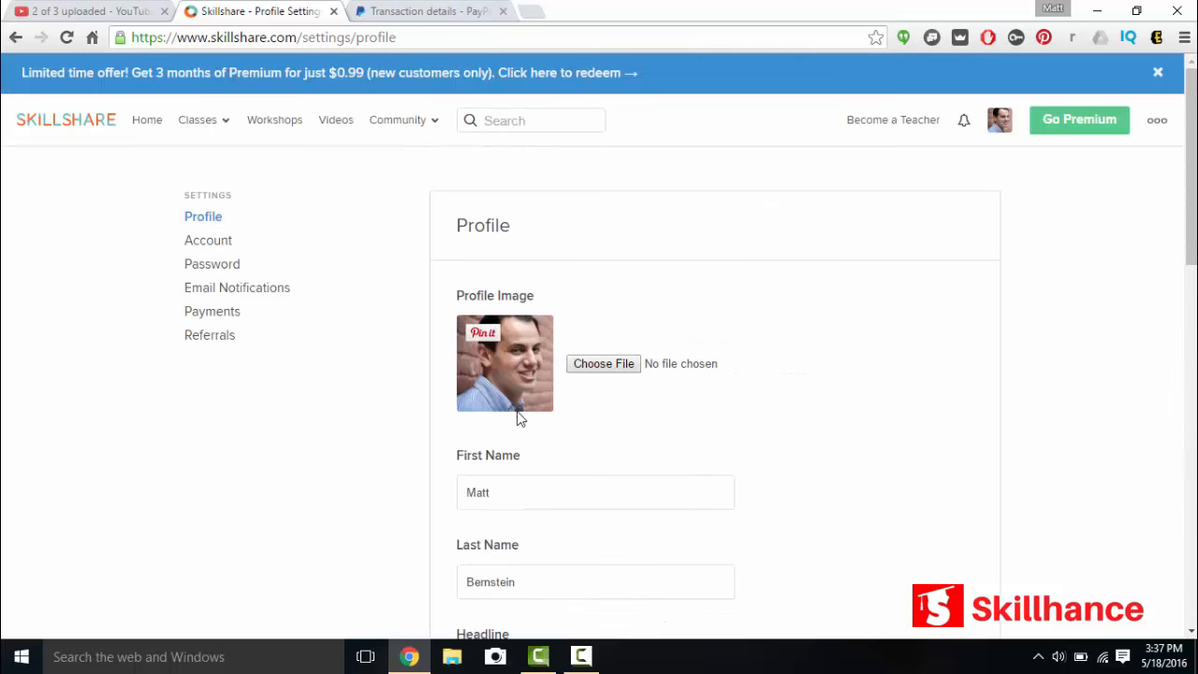
Step: View the Account and Password settings, ending on Email Notifications preferences
click(208, 240)
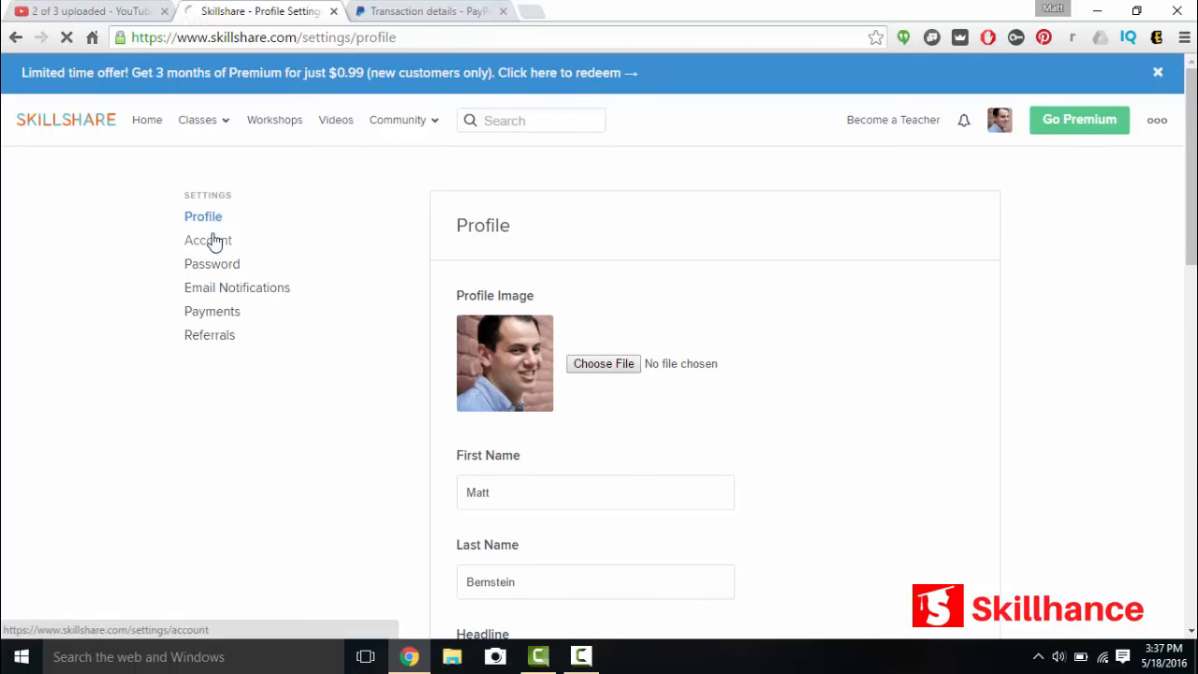
click(208, 241)
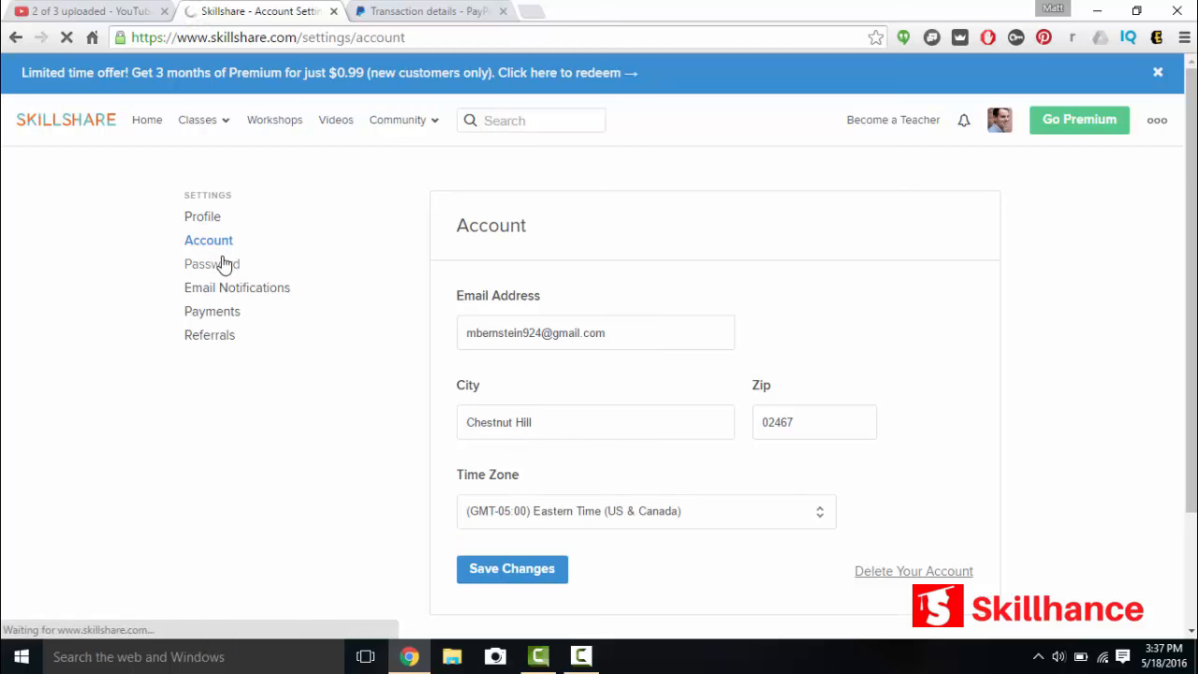
click(212, 263)
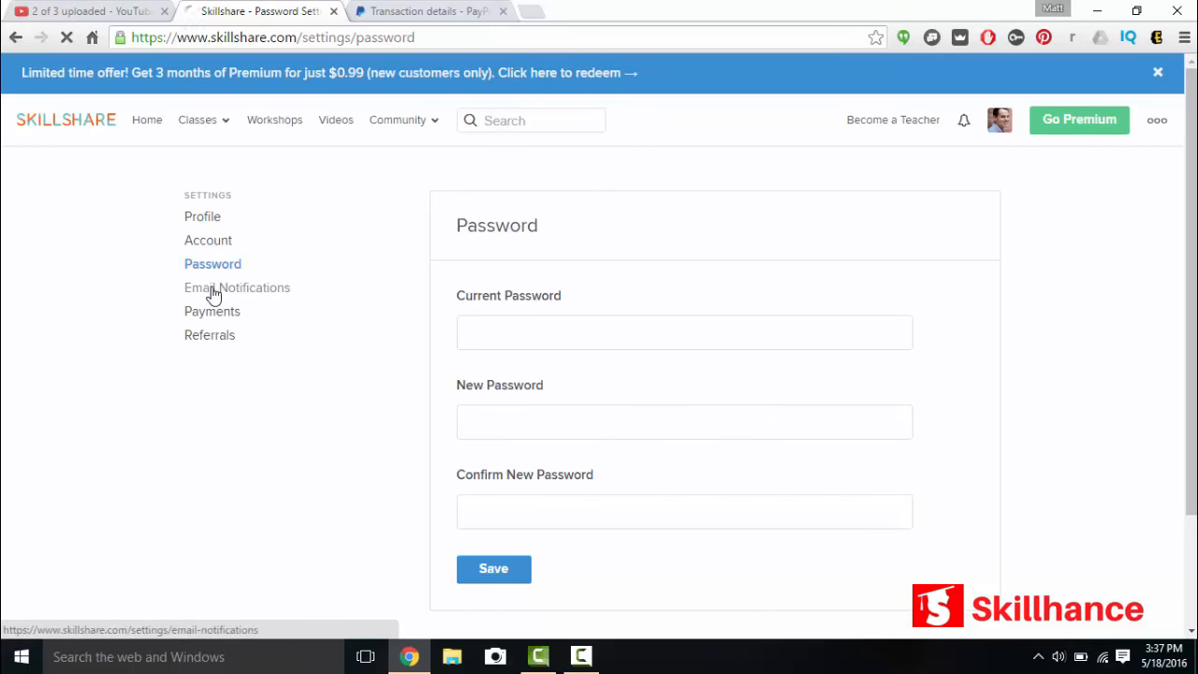
click(237, 288)
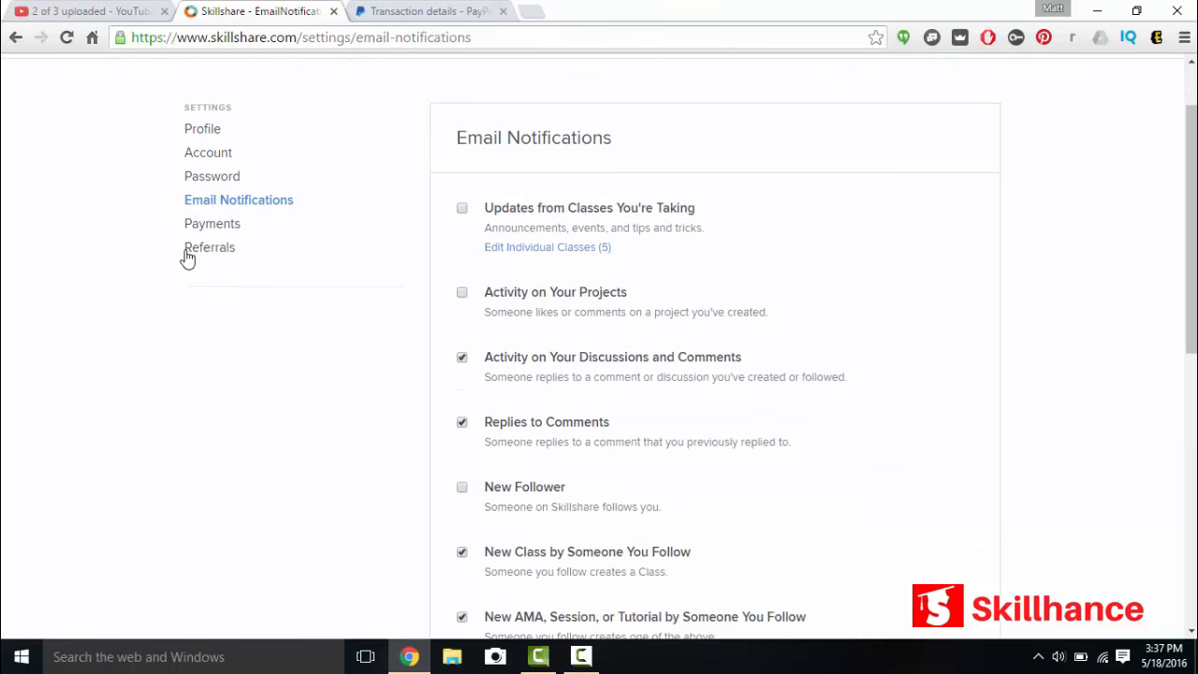
click(211, 223)
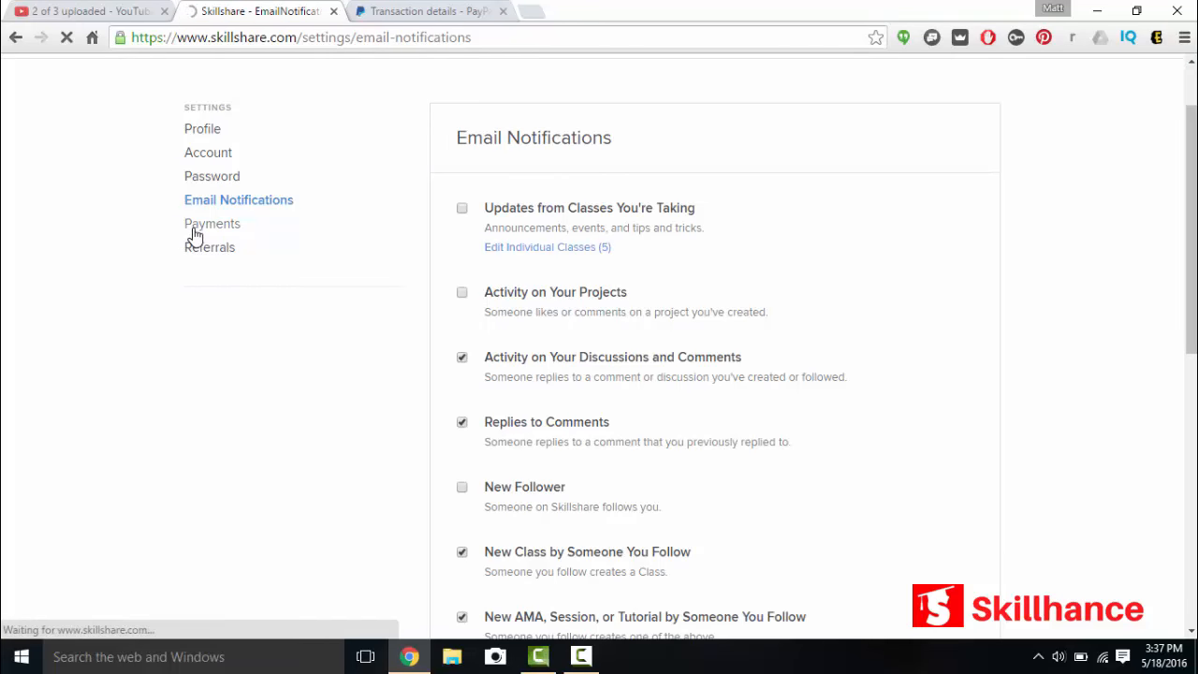
click(212, 223)
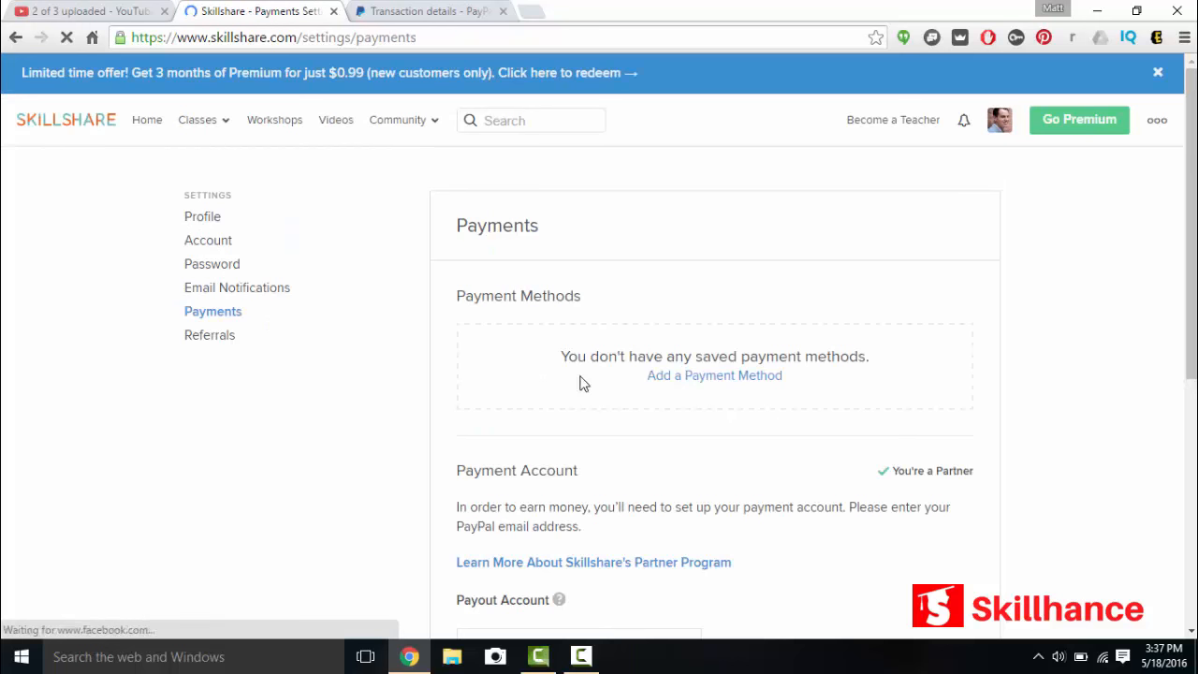
scroll(down, 3)
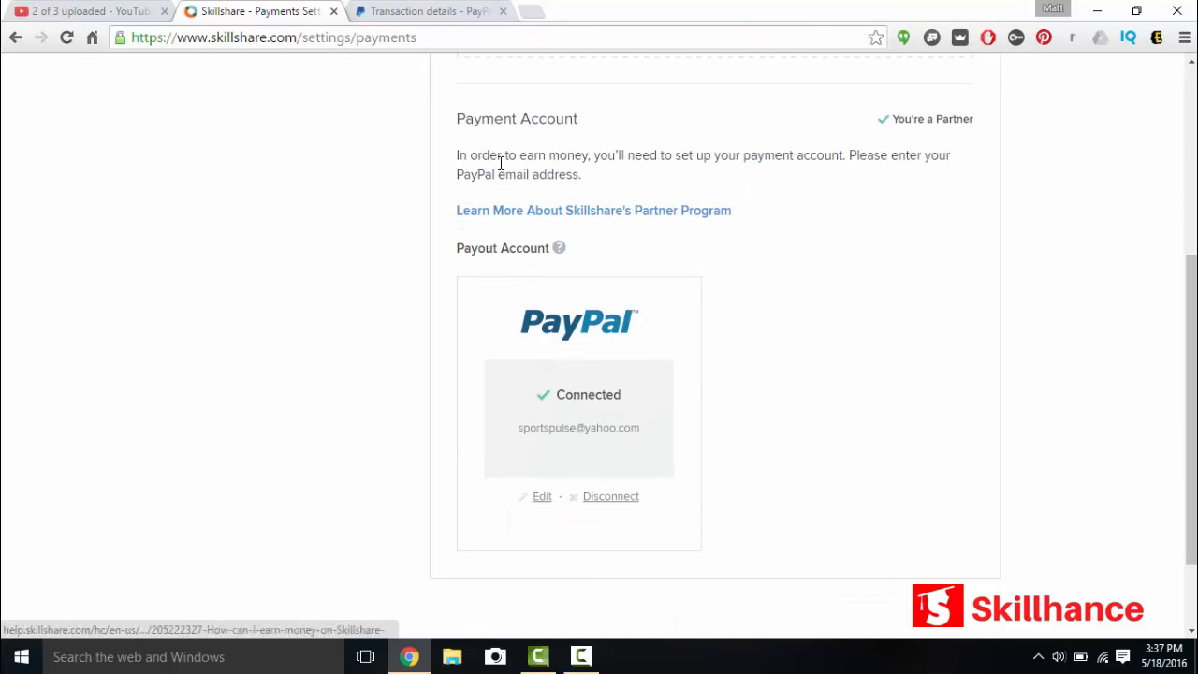
mouse_move(951, 123)
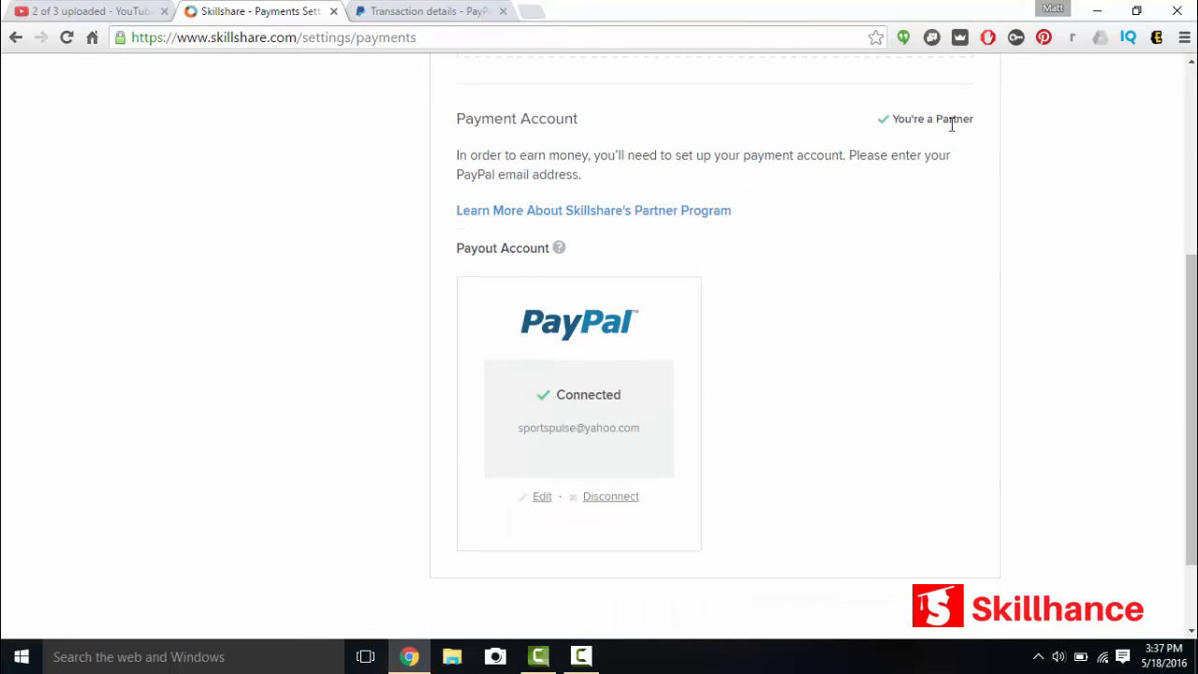
mouse_move(505, 243)
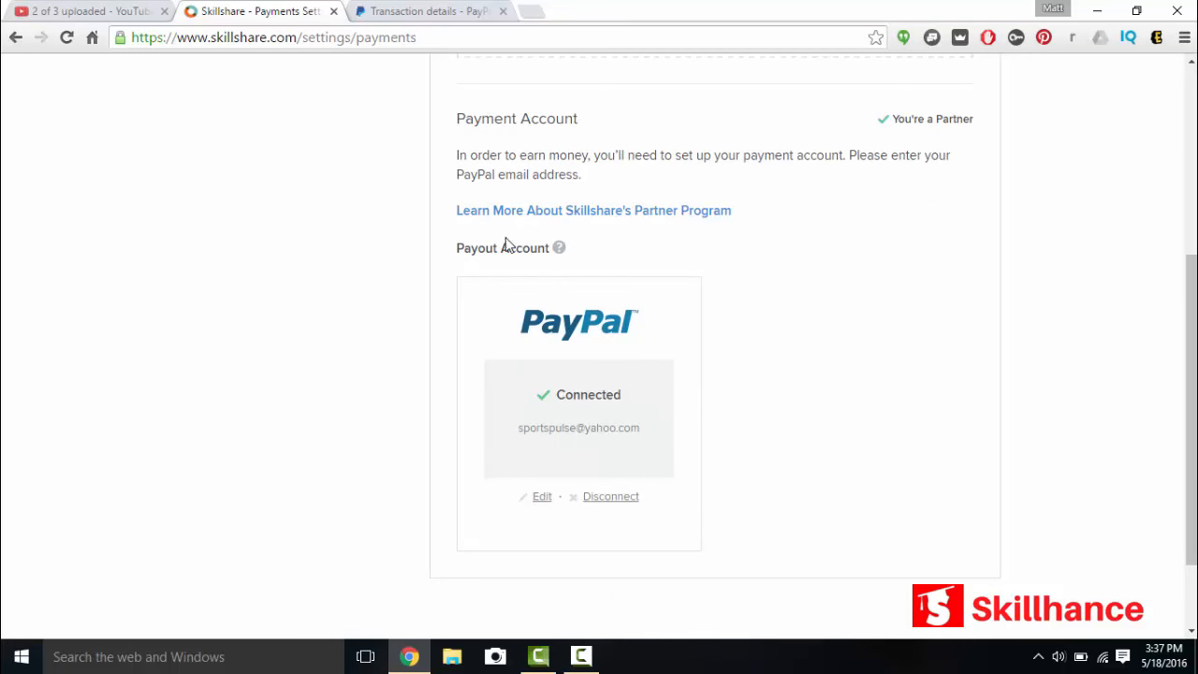
mouse_move(599, 210)
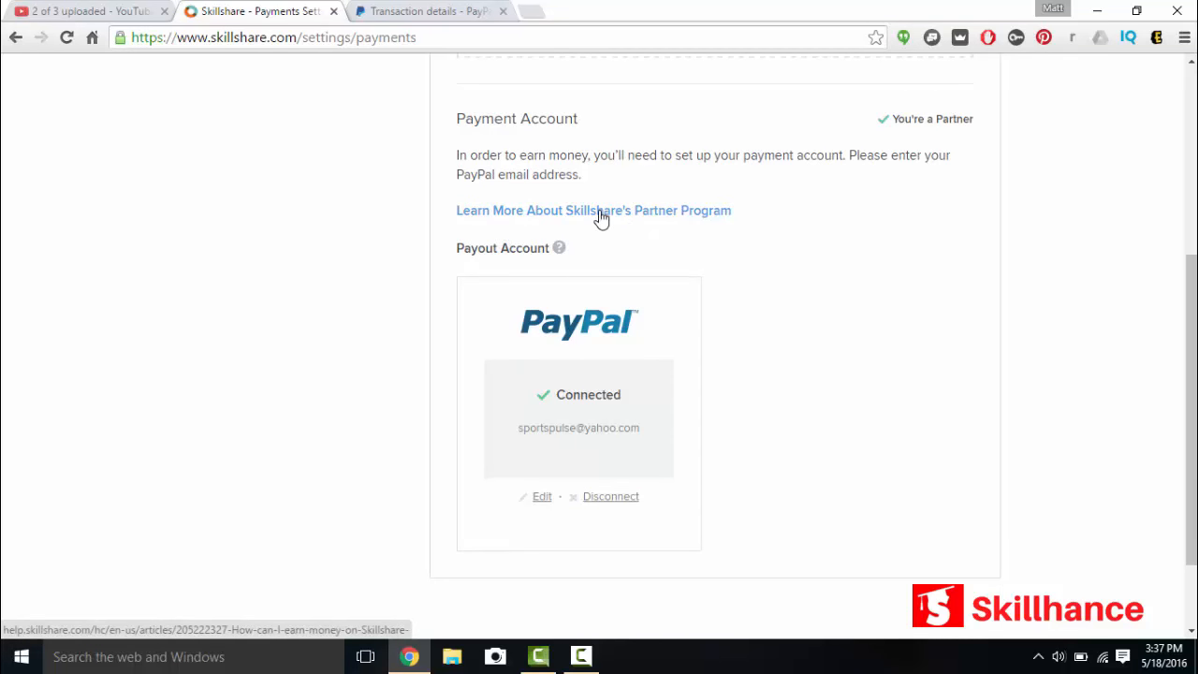
mouse_move(546, 498)
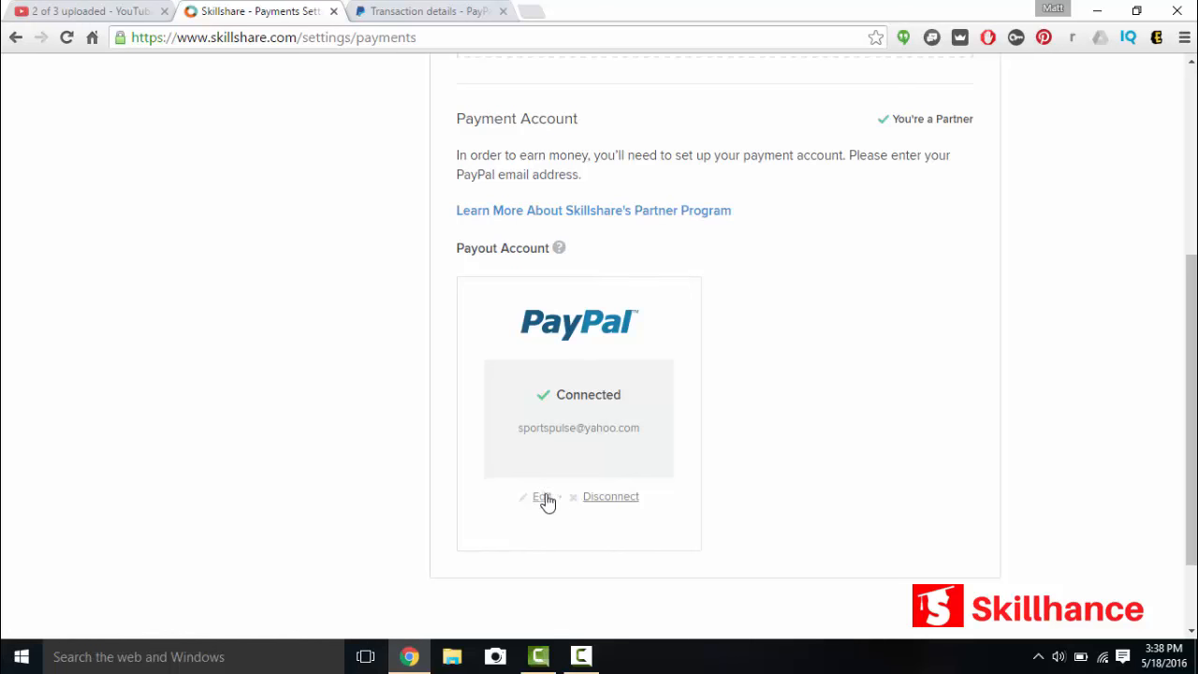
scroll(down, 3)
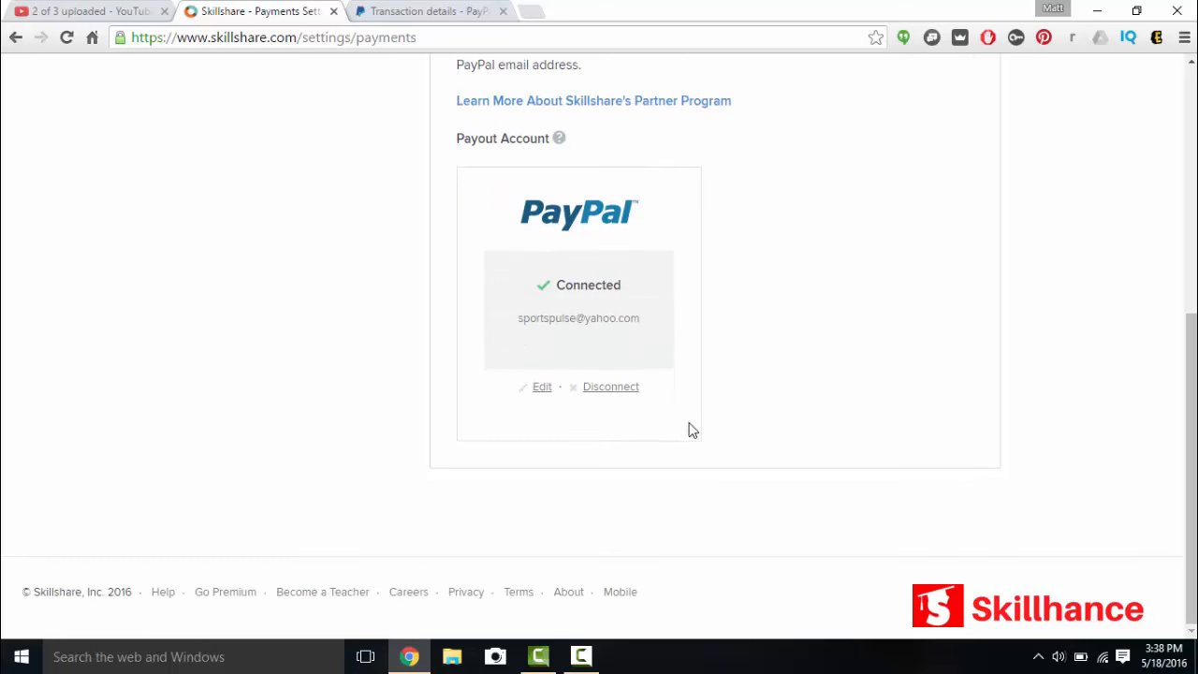
scroll(up, 3)
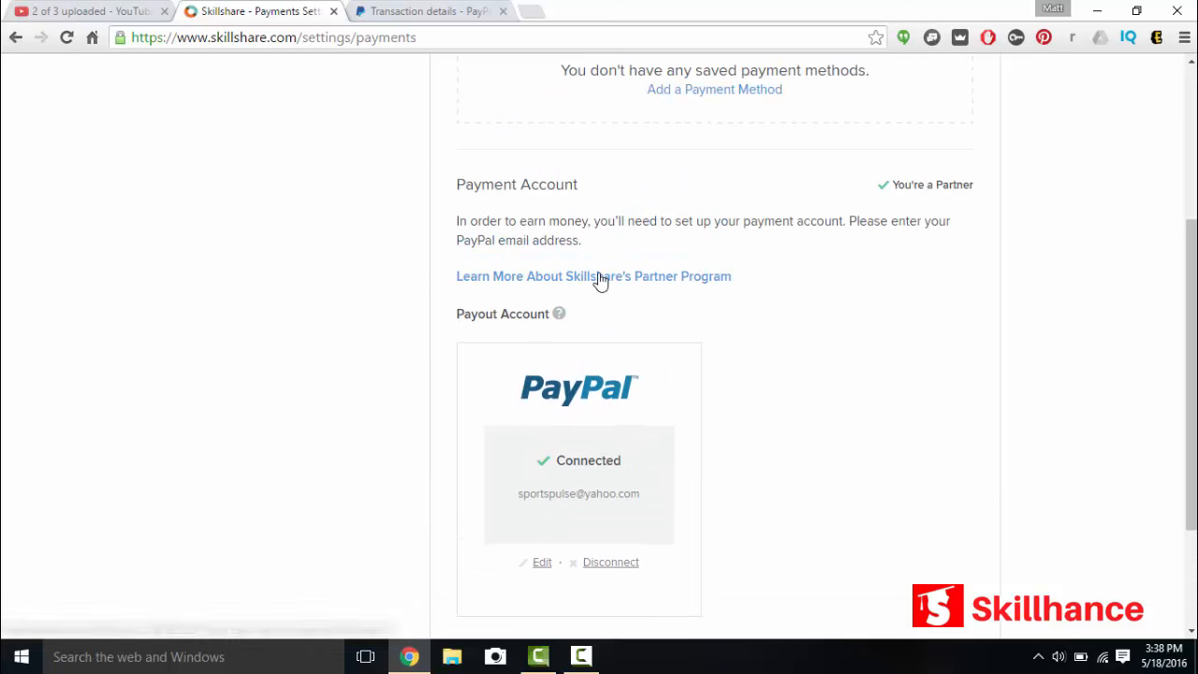
Step: Read the 'How can I earn money on Skillshare?' article via the Partner Program link
click(594, 276)
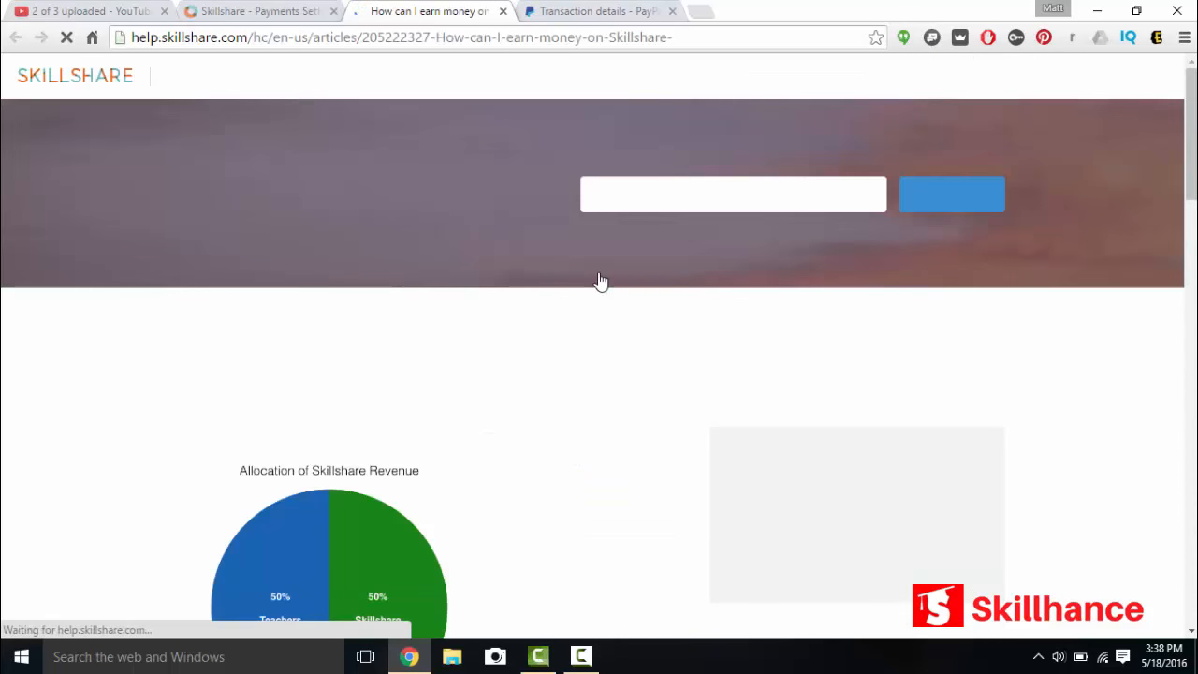
scroll(down, 3)
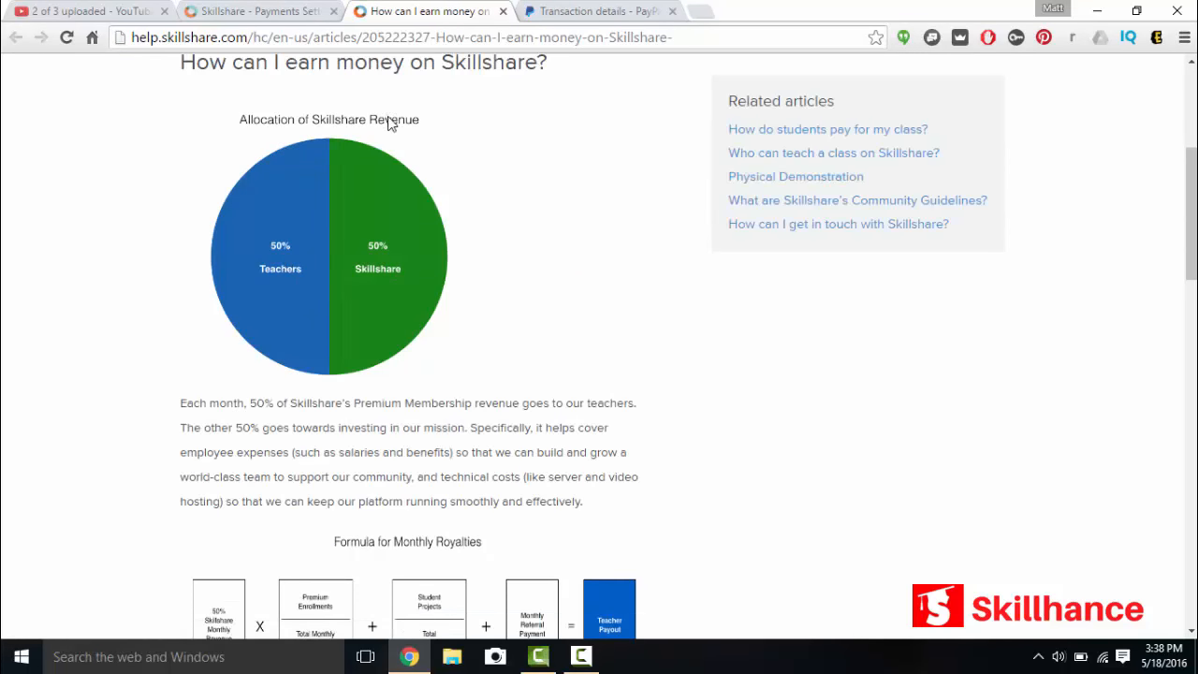
mouse_move(400, 262)
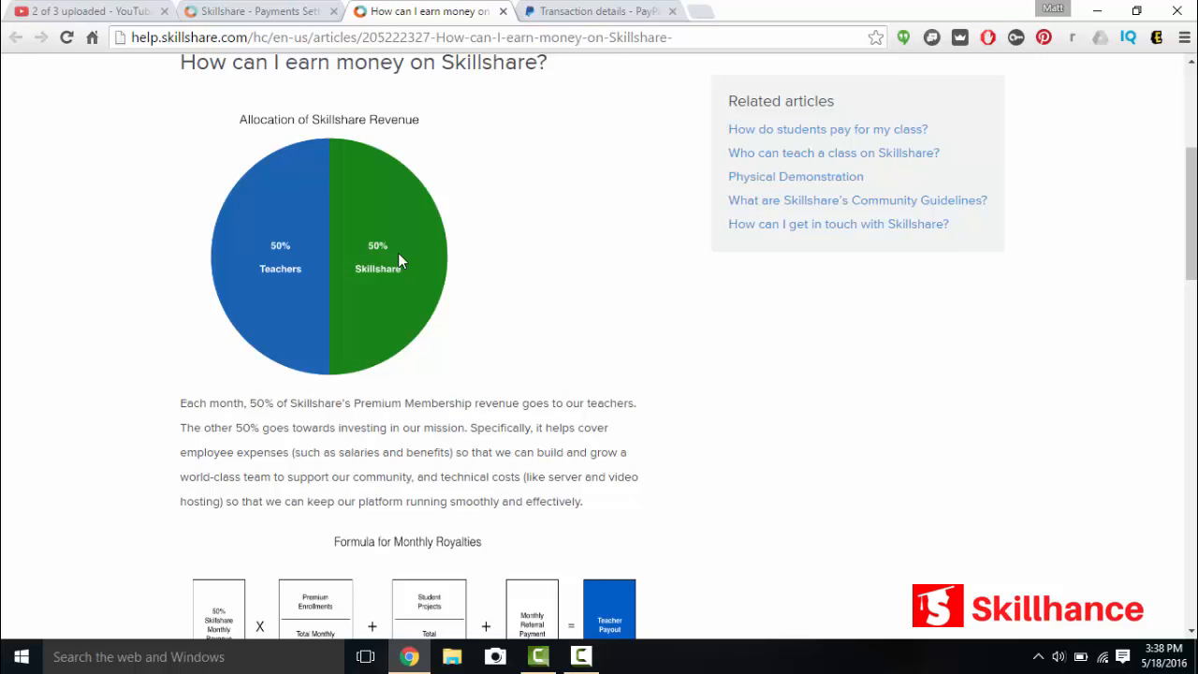
mouse_move(287, 264)
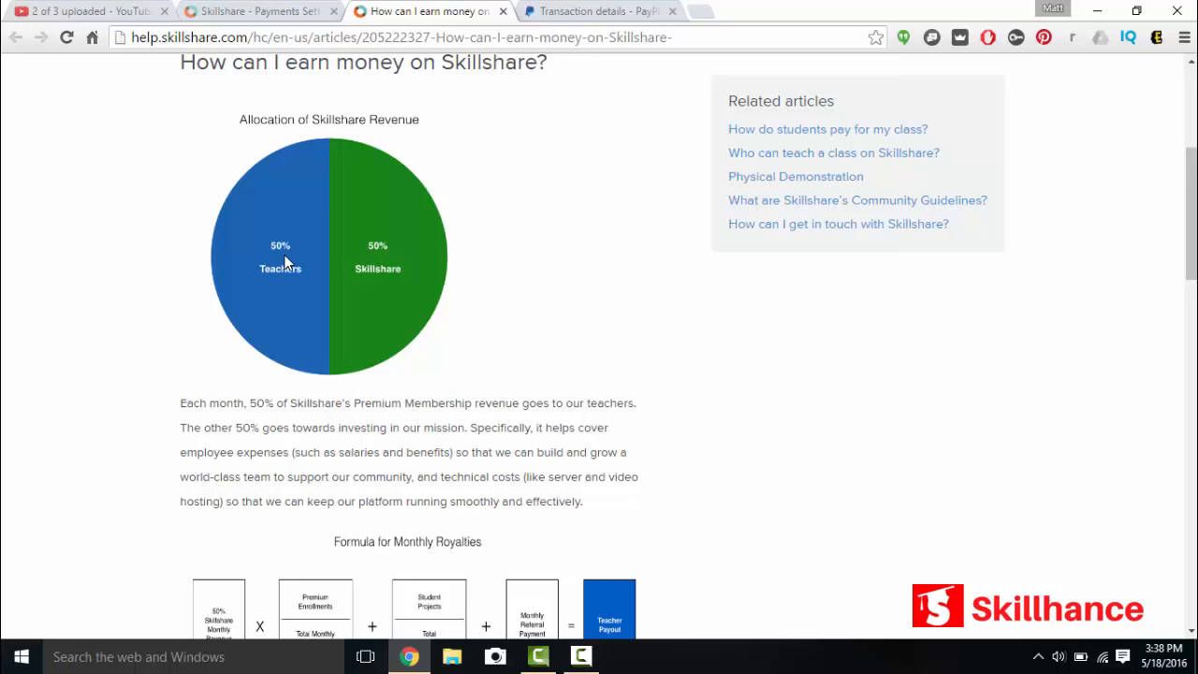
scroll(down, 3)
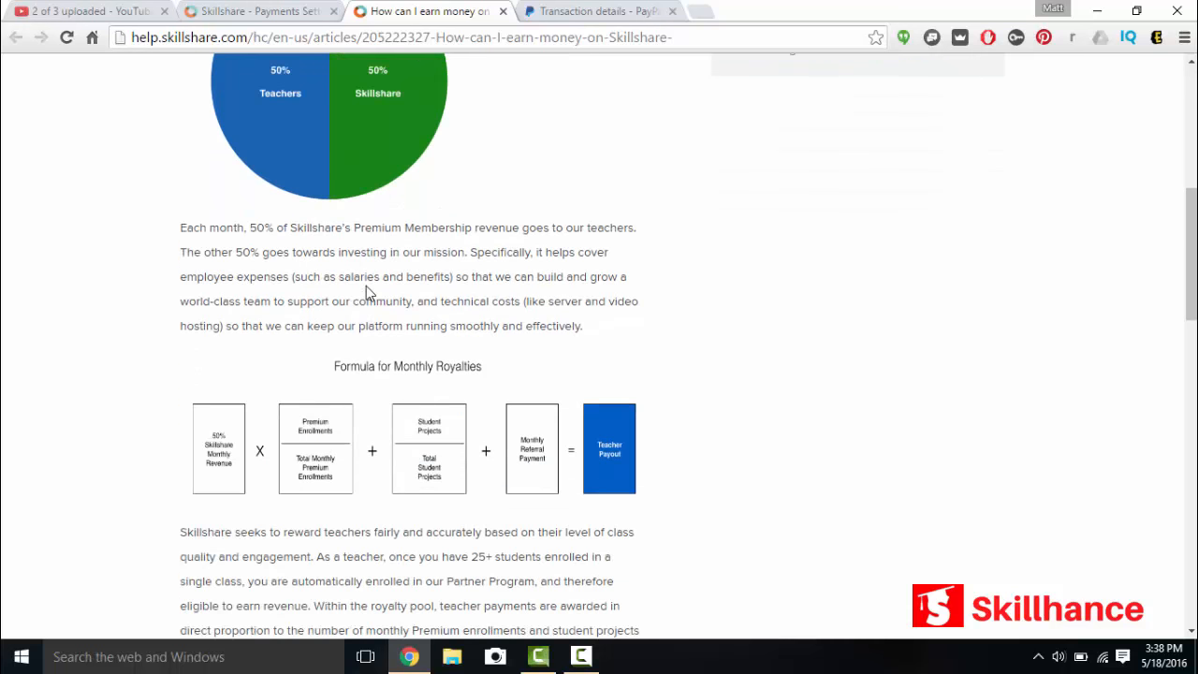
scroll(down, 3)
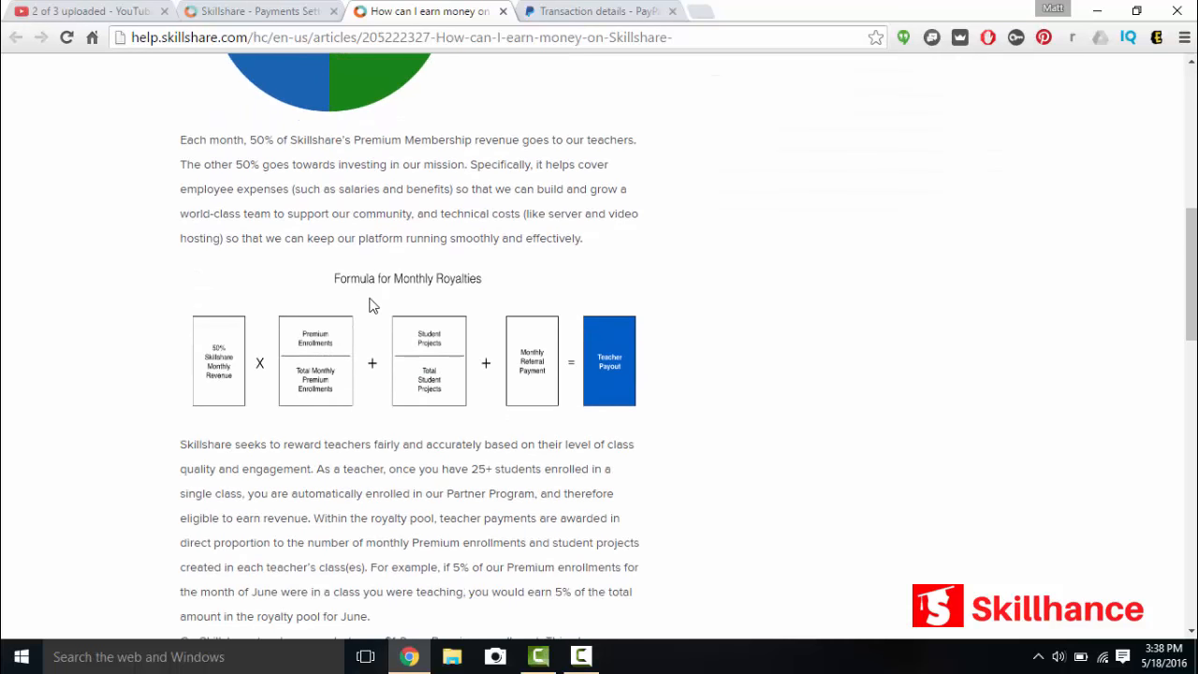
mouse_move(241, 365)
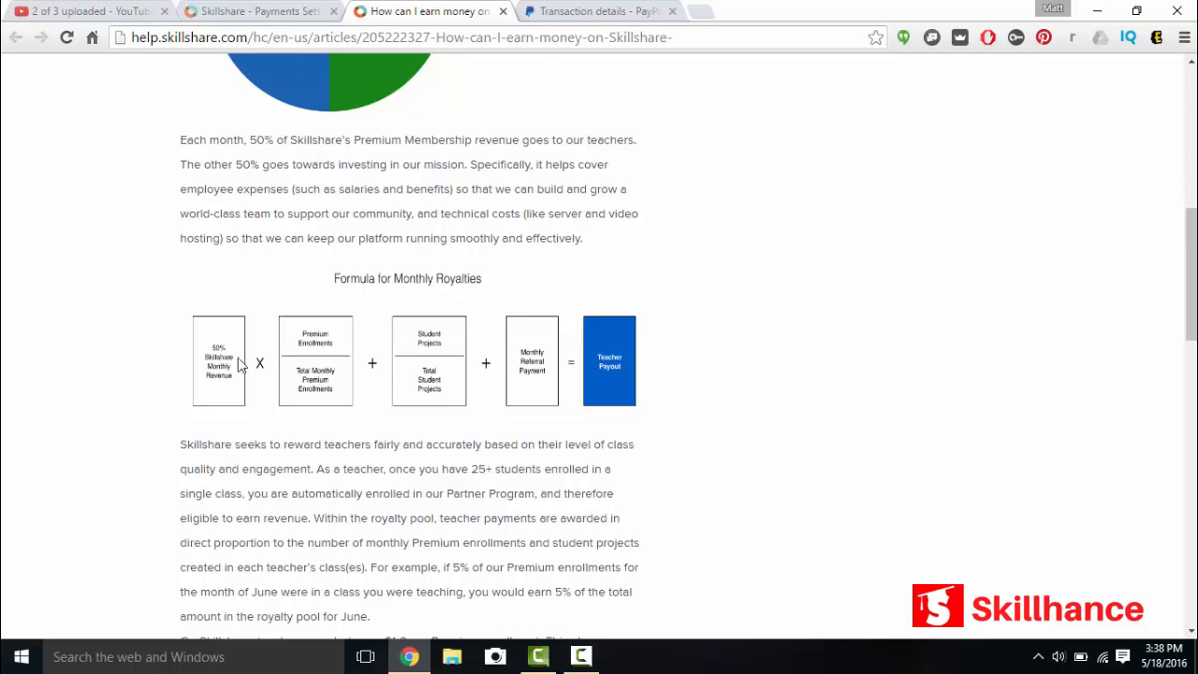
mouse_move(219, 380)
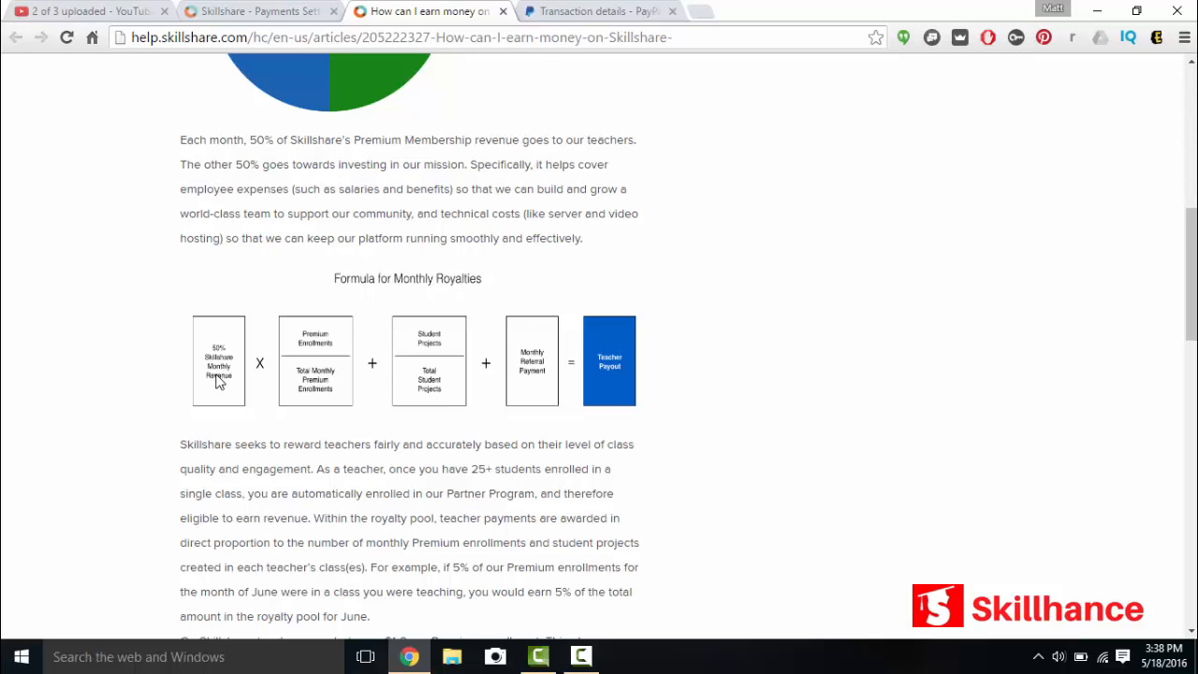
mouse_move(318, 339)
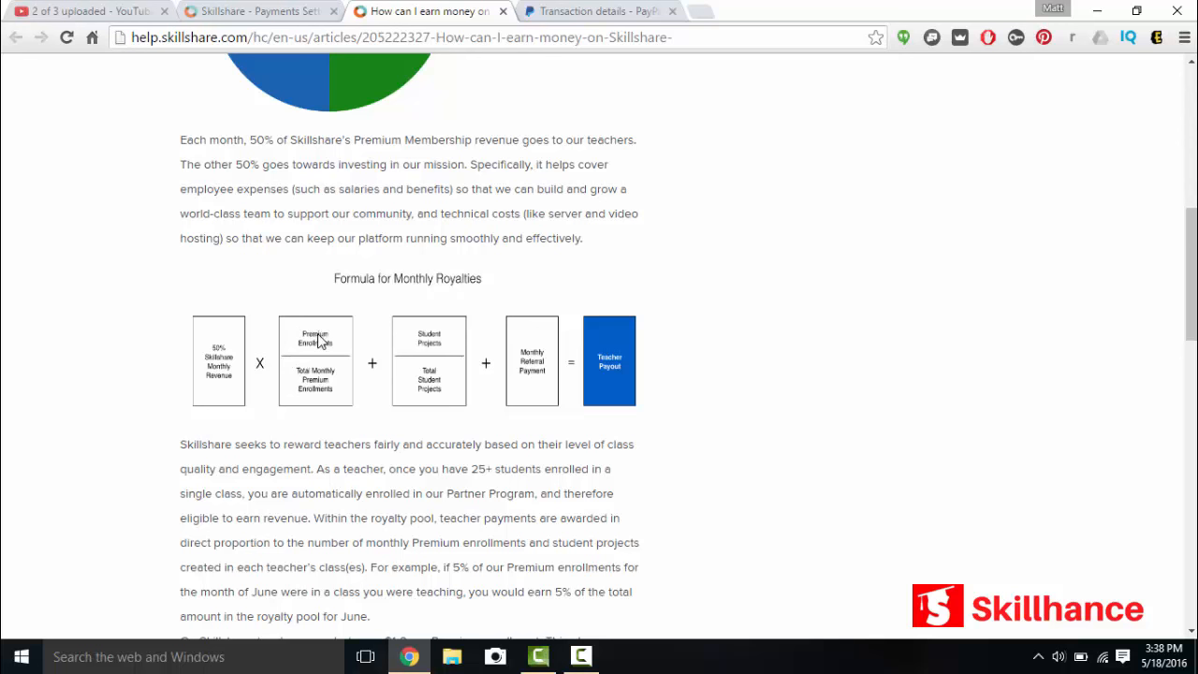
mouse_move(307, 363)
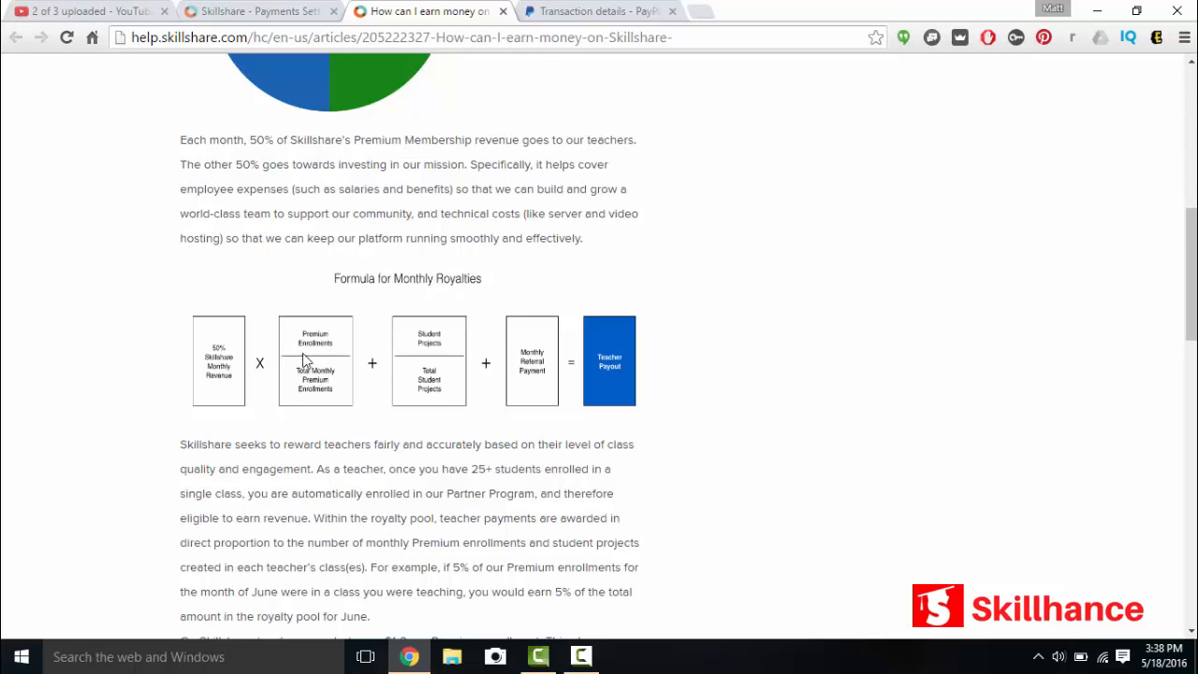
mouse_move(335, 396)
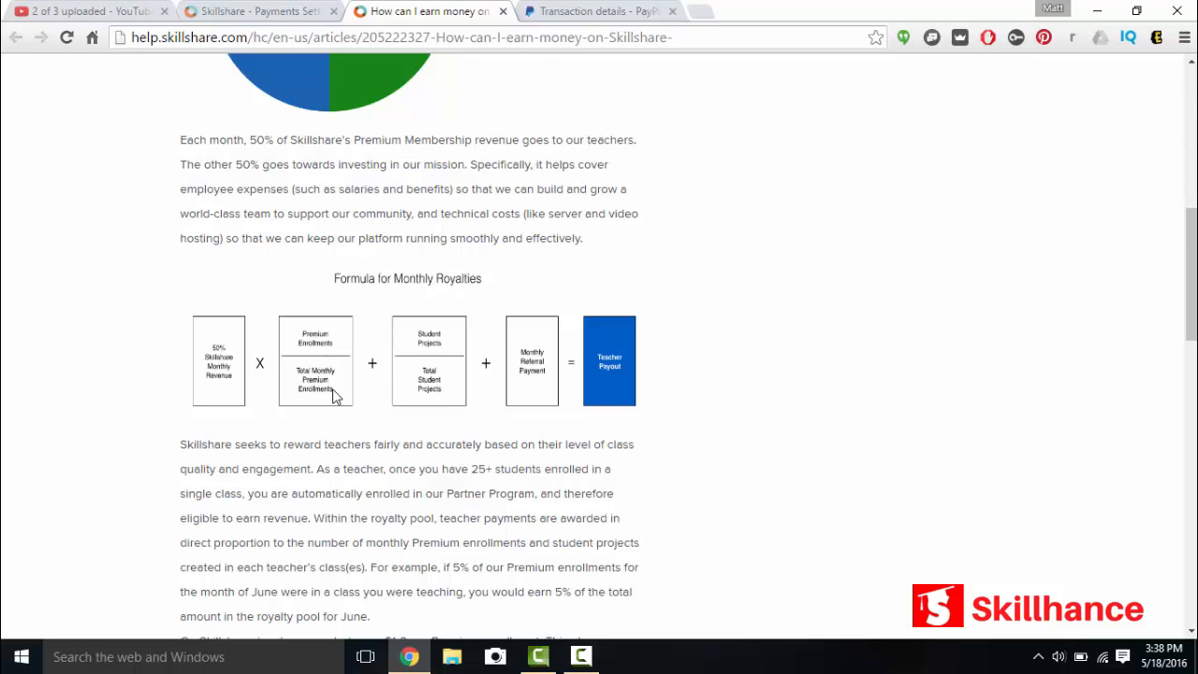
mouse_move(423, 347)
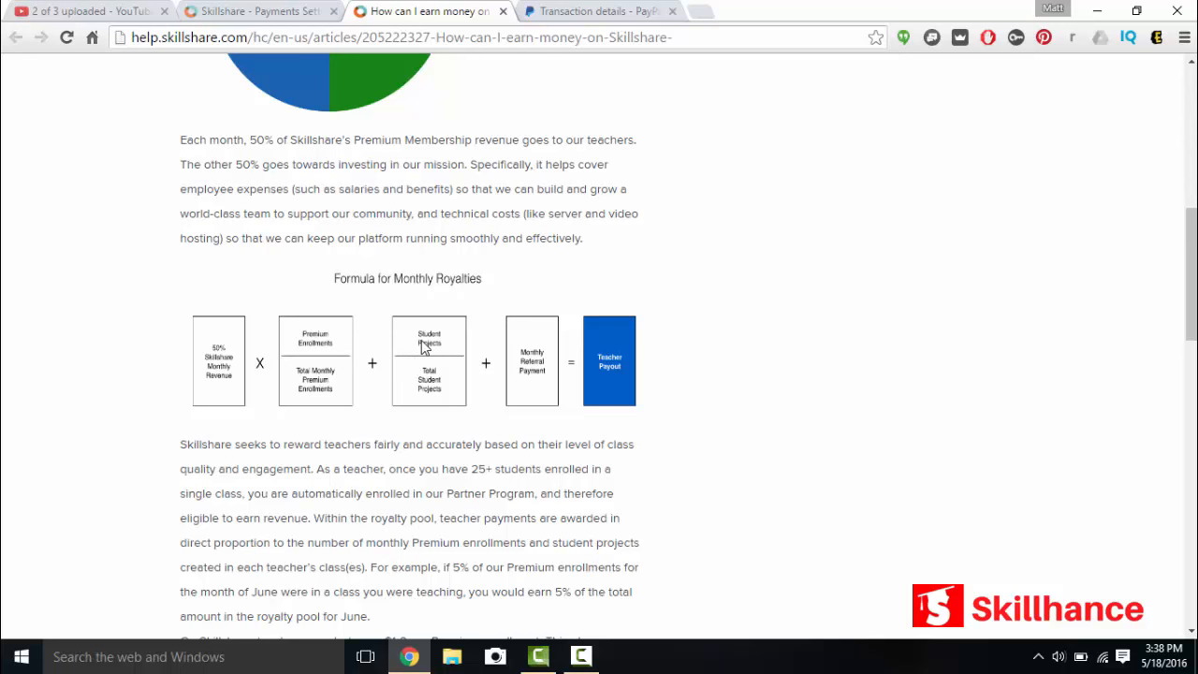
mouse_move(431, 355)
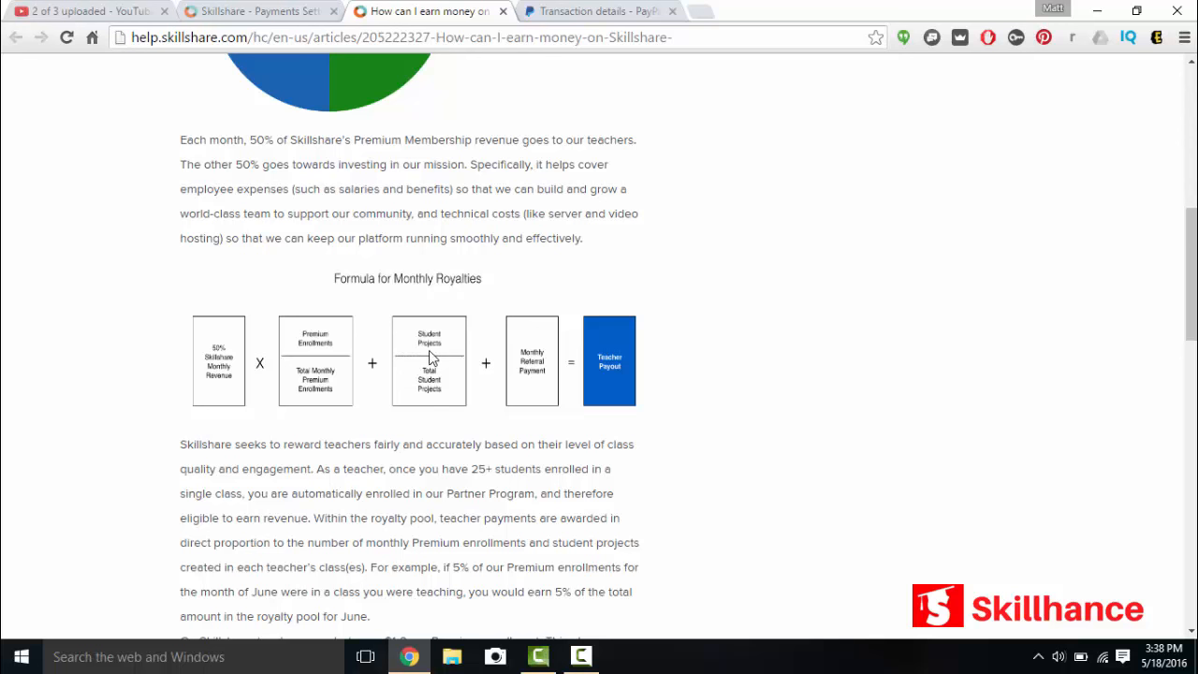
mouse_move(430, 402)
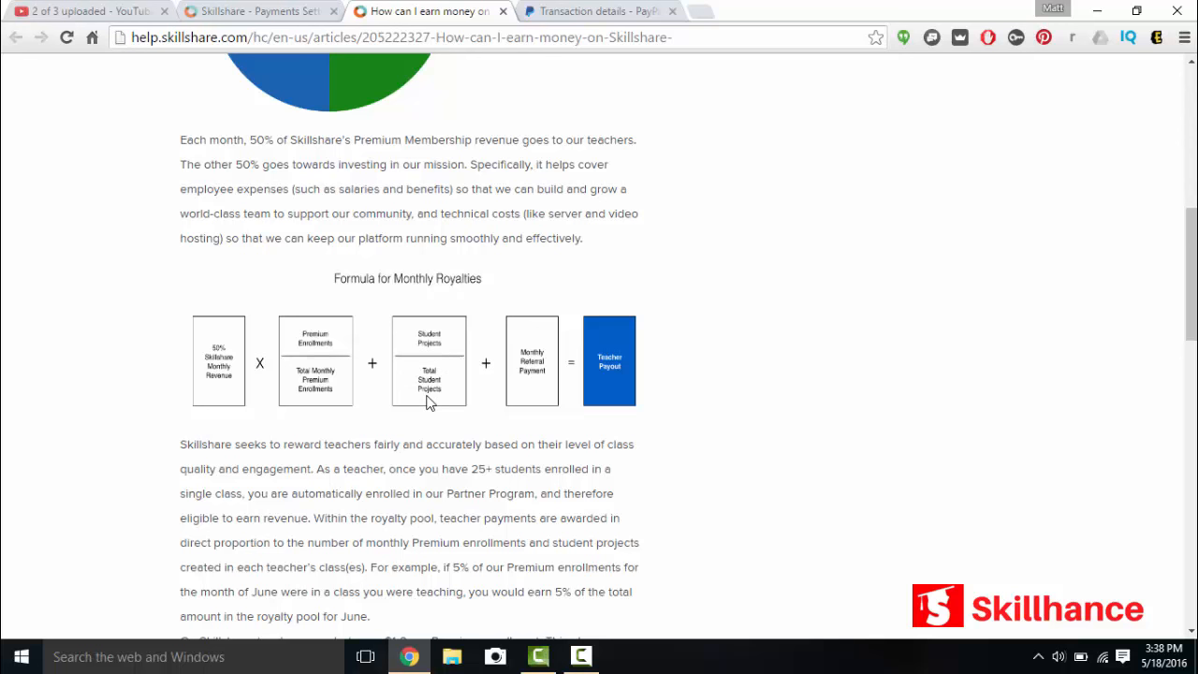
mouse_move(524, 374)
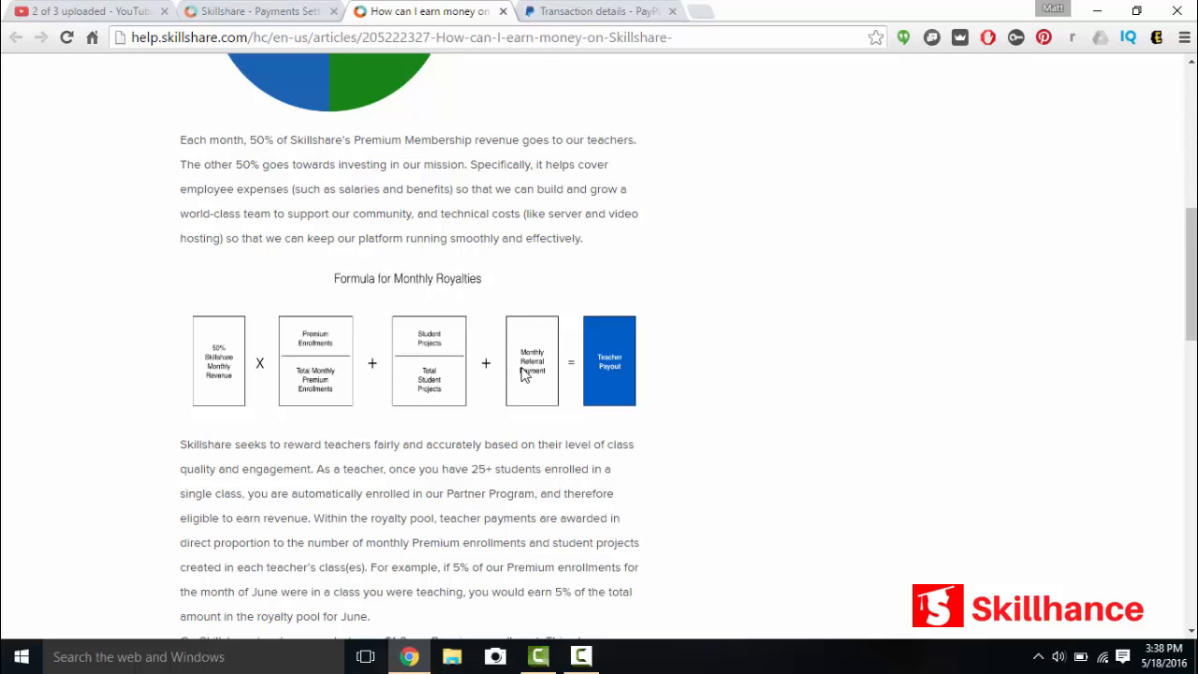
mouse_move(539, 377)
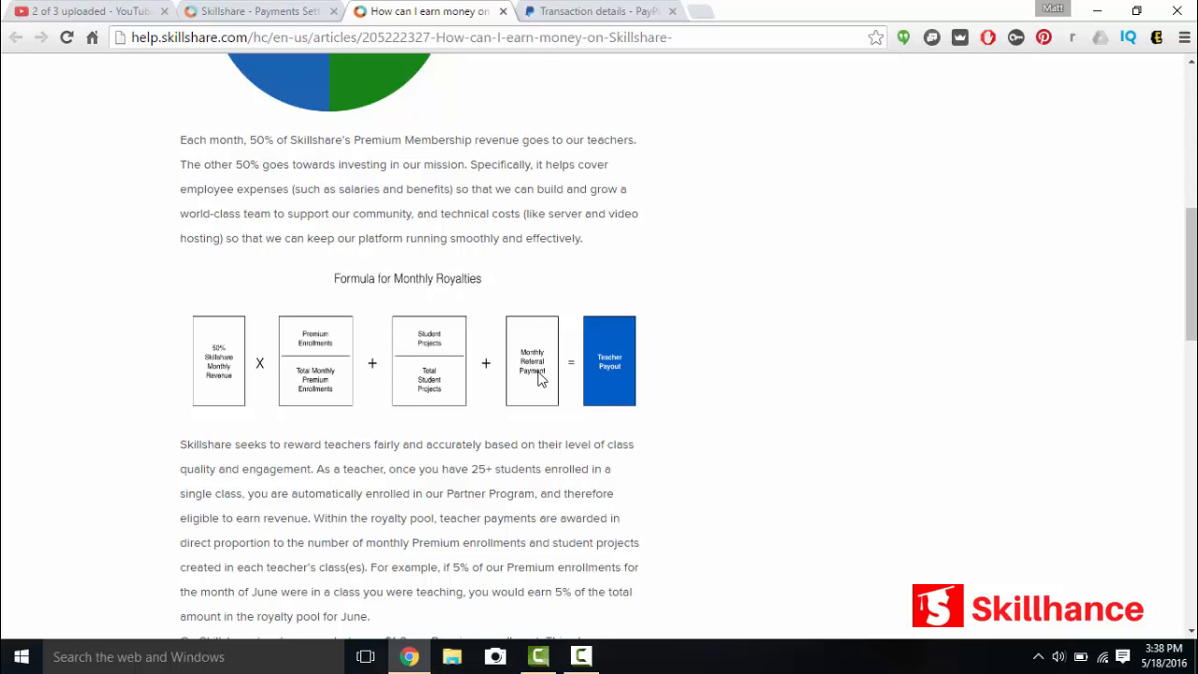
mouse_move(513, 388)
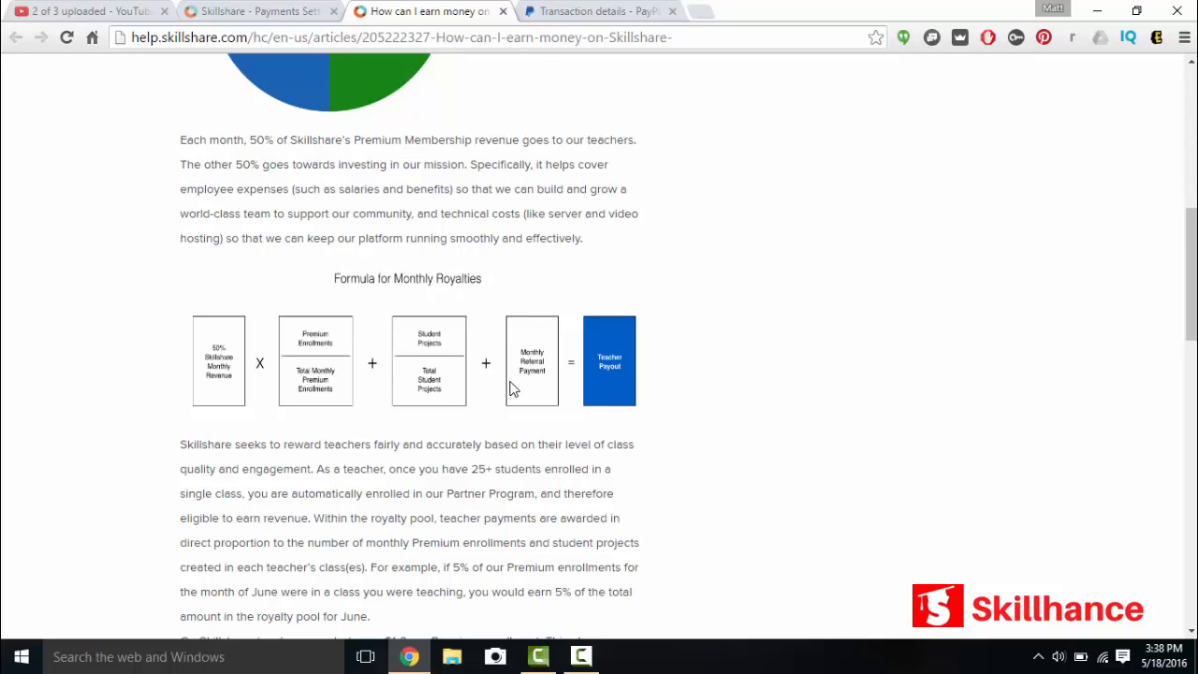
scroll(down, 3)
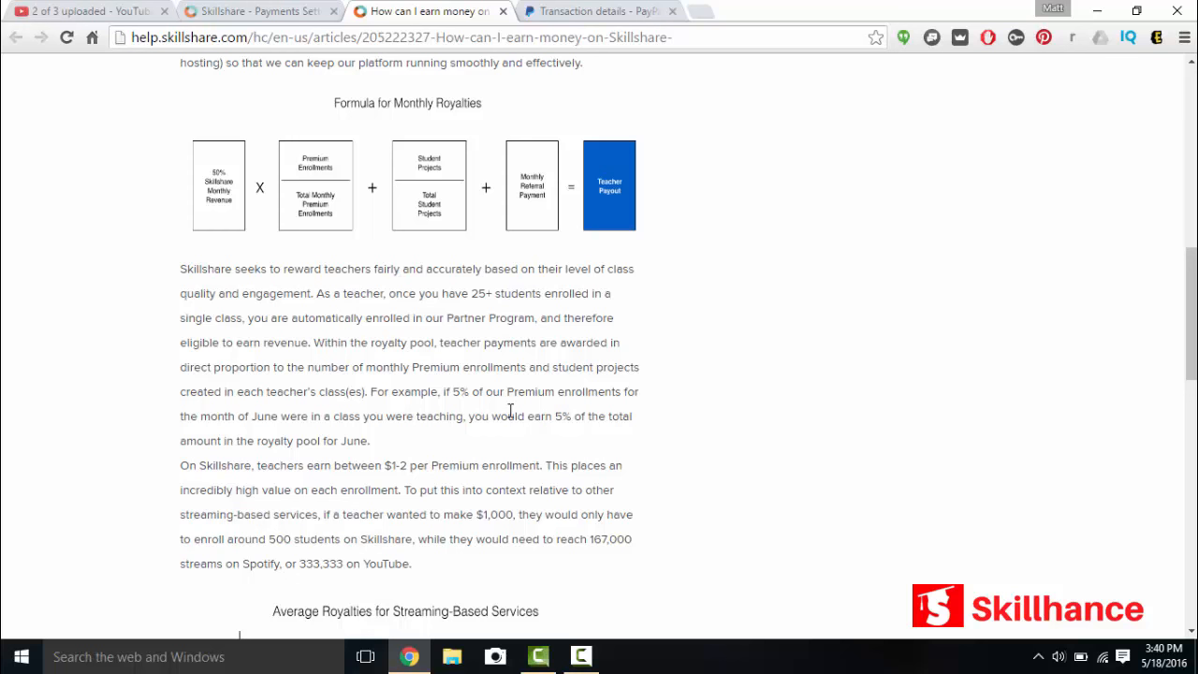
scroll(down, 3)
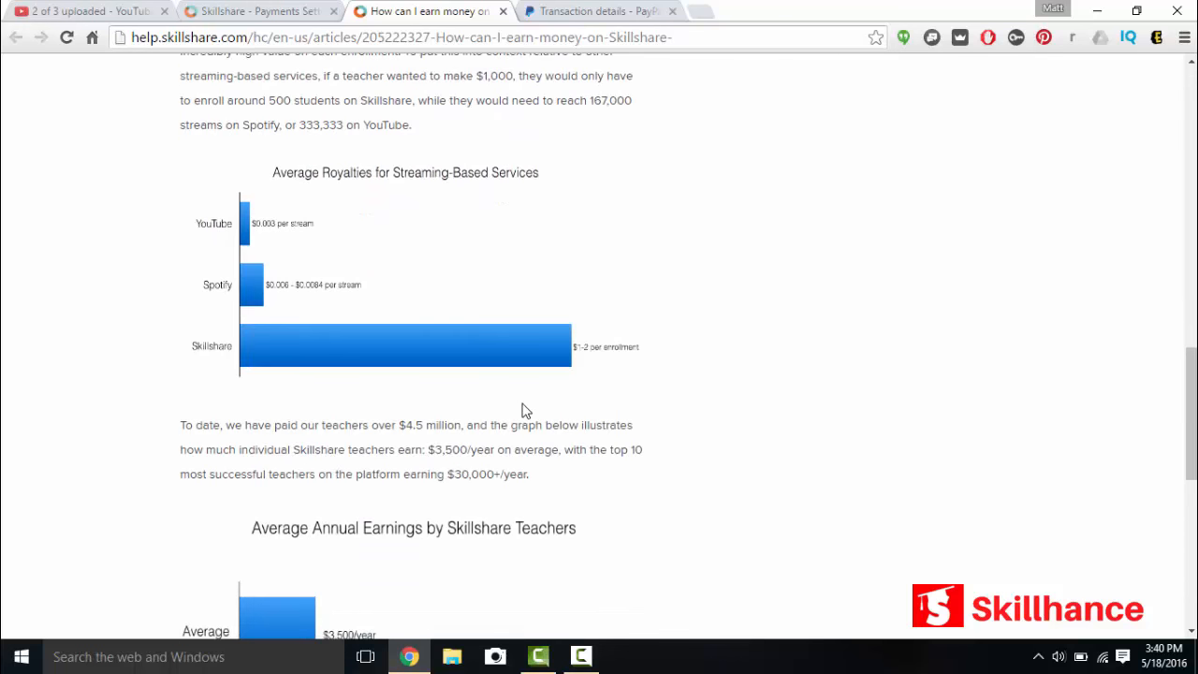
scroll(up, 3)
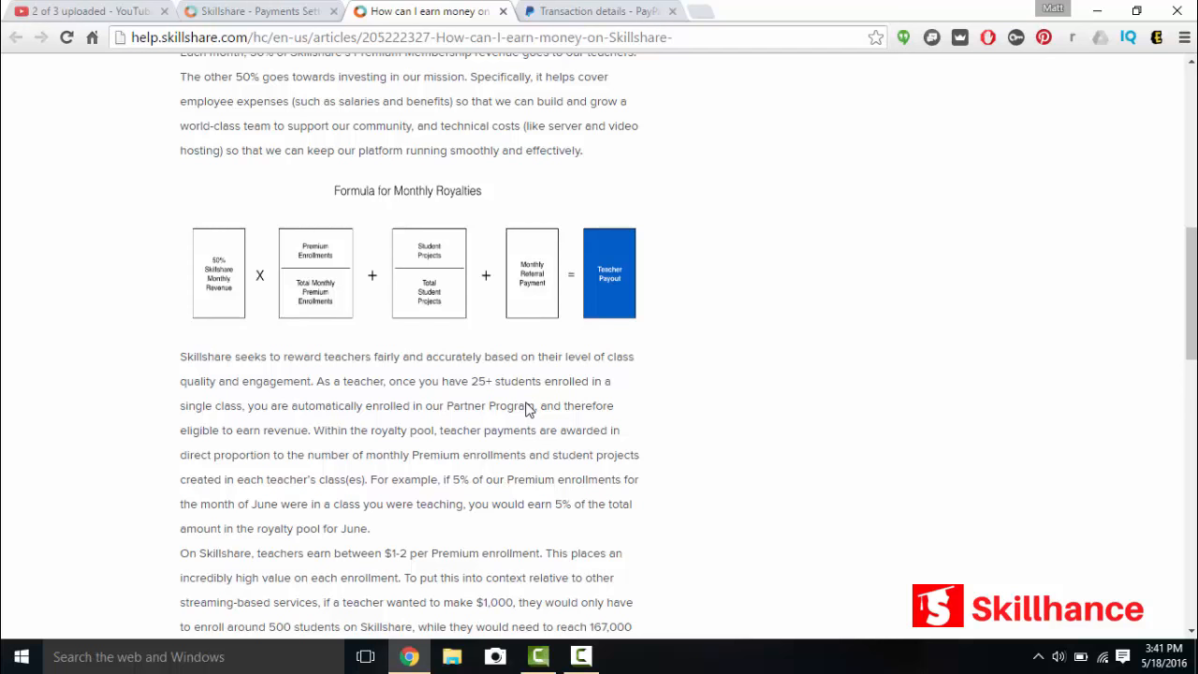
scroll(down, 3)
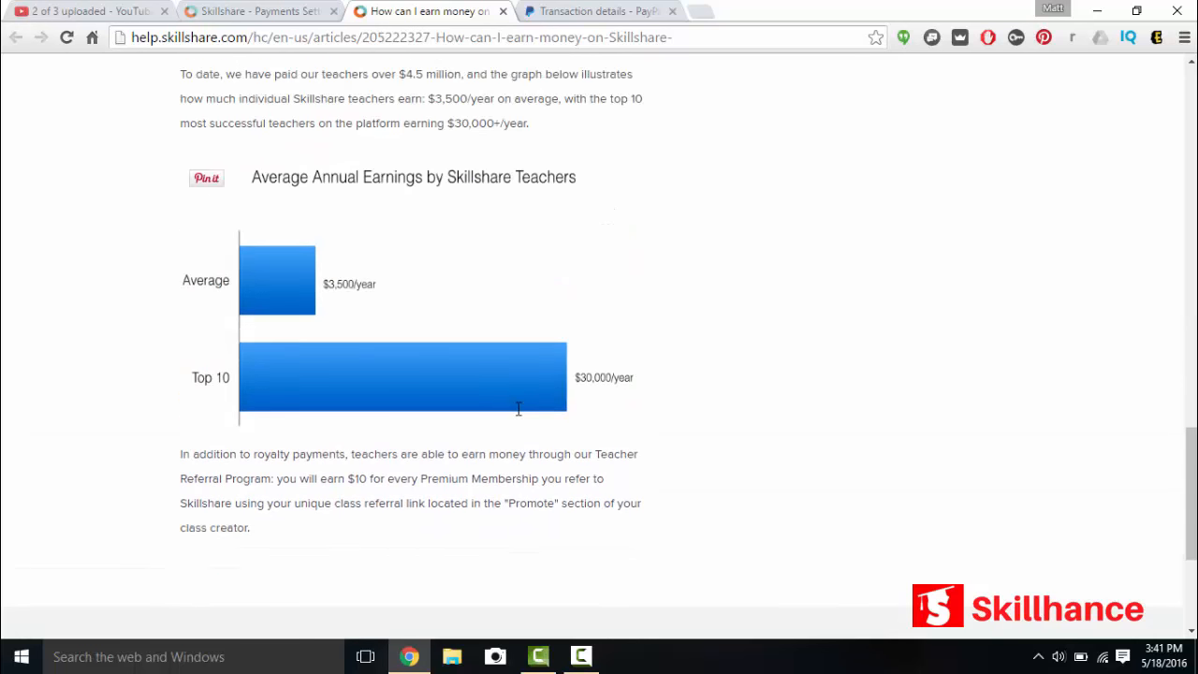